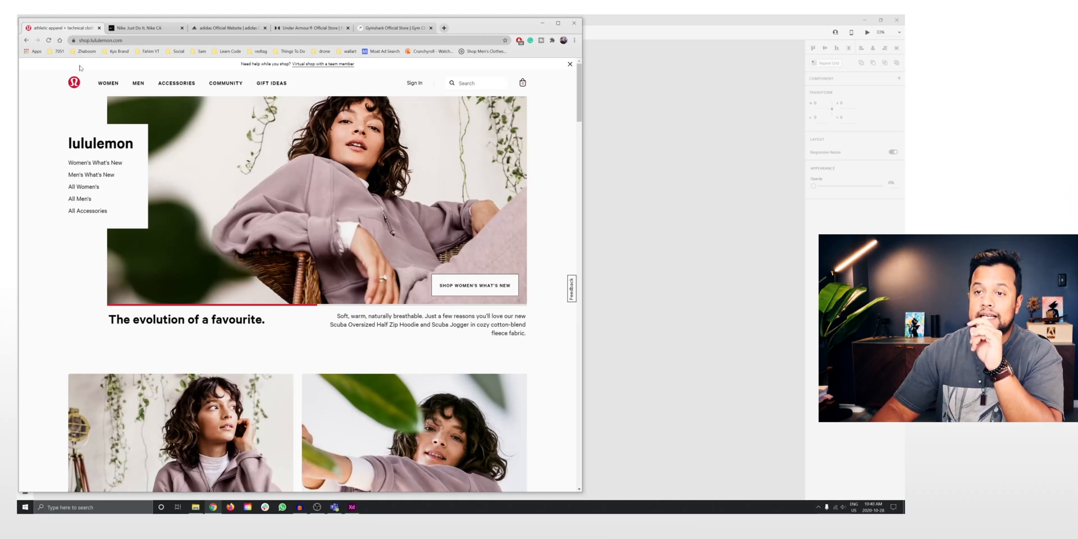
- Compare the adidas, Gymshark and lululemon storefronts, then return to the XD wireframe
{"action": "left_click", "coordinate": [229, 27]}
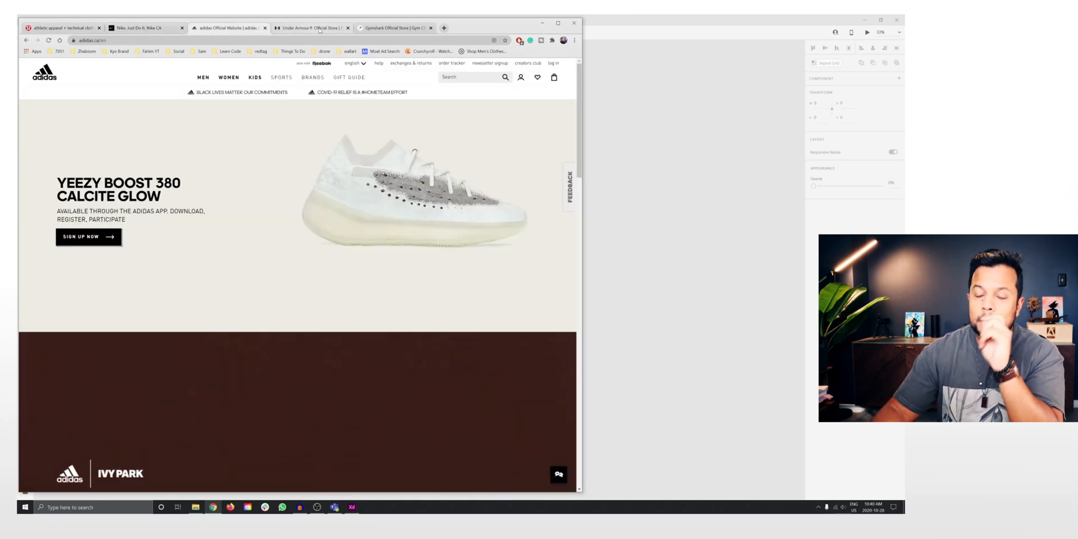
{"action": "left_click", "coordinate": [392, 27]}
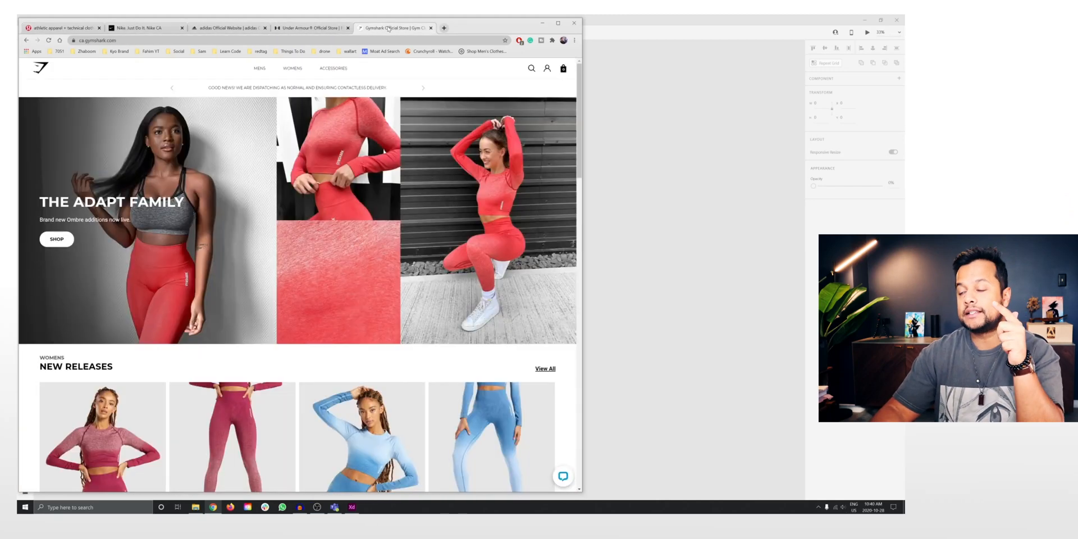
{"action": "left_click", "coordinate": [141, 28]}
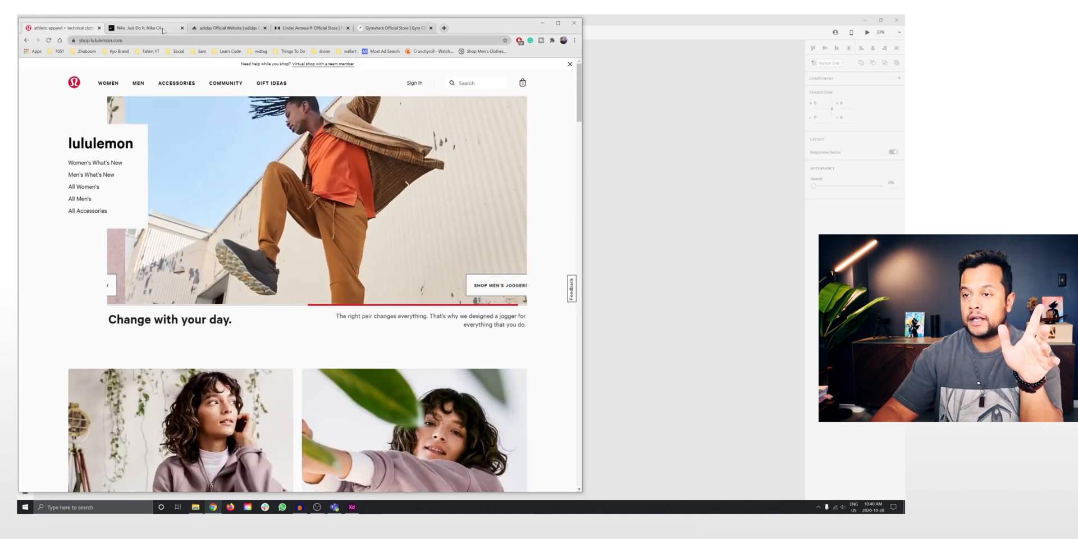
{"action": "left_click", "coordinate": [393, 28]}
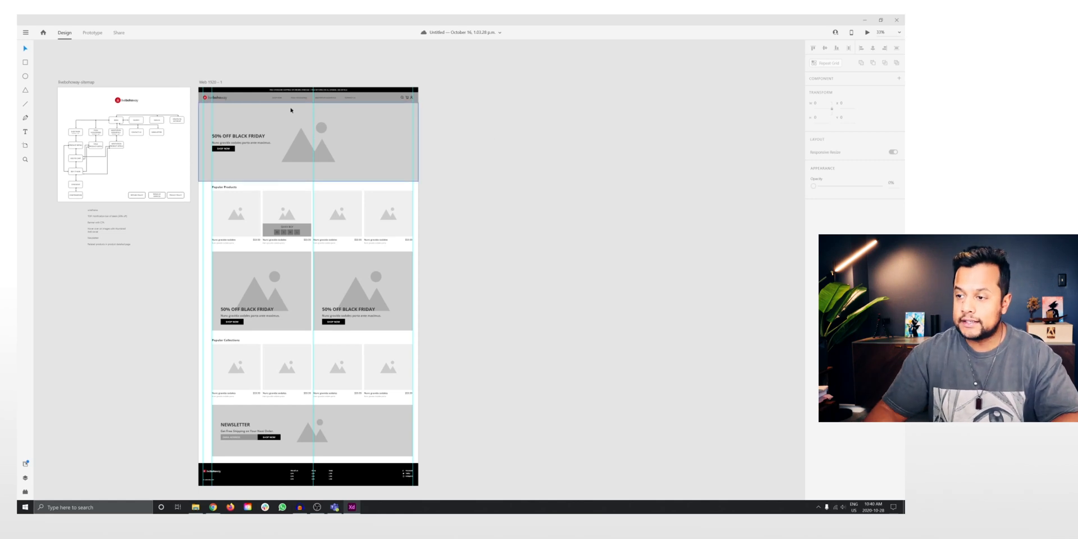
- Duplicate the Web 1920 – 1 homepage artboard into Web 1920 – 2 and inspect it
{"action": "left_click", "coordinate": [459, 268]}
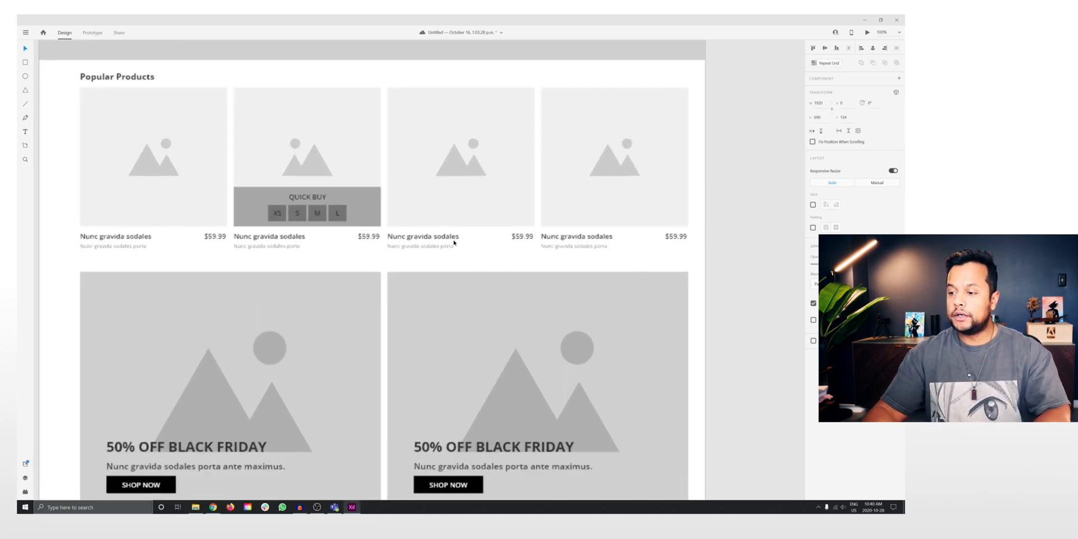
{"action": "scroll", "scroll_direction": "up", "scroll_amount": 3}
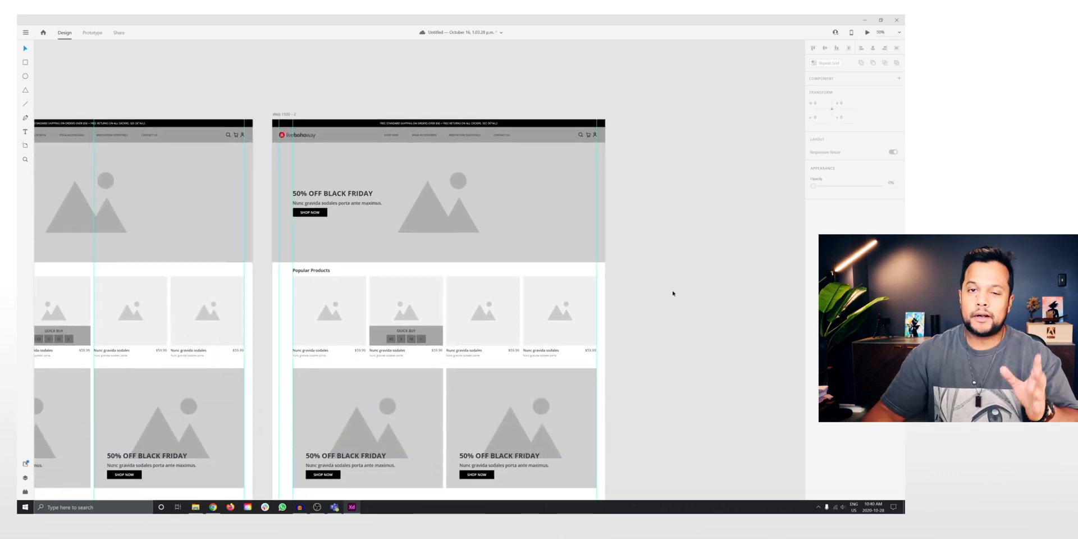
{"action": "scroll", "scroll_direction": "up", "scroll_amount": 3}
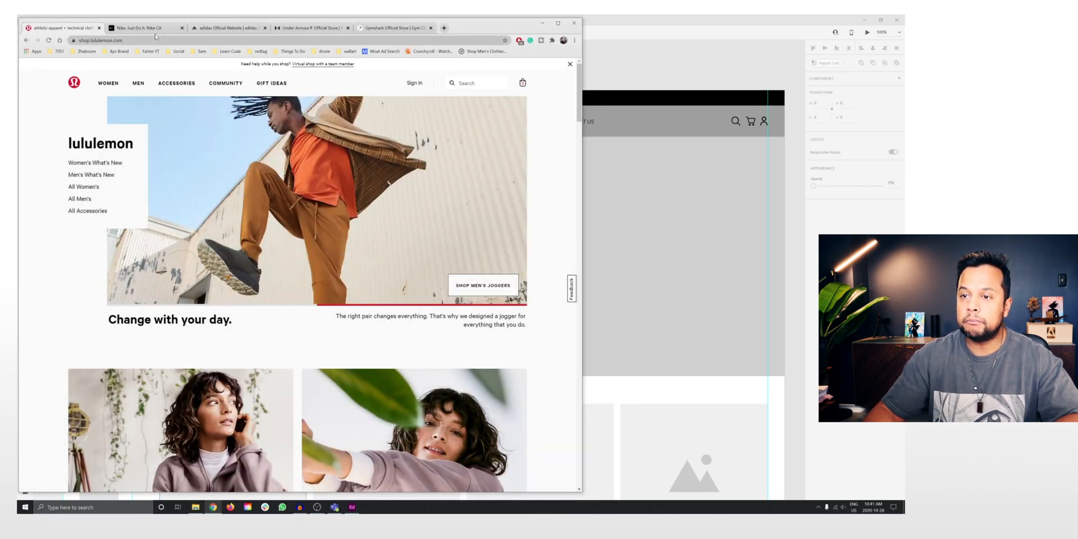
- Compare the adidas and Under Armour headers, then bring the XD homepage copy back
{"action": "left_click", "coordinate": [227, 27]}
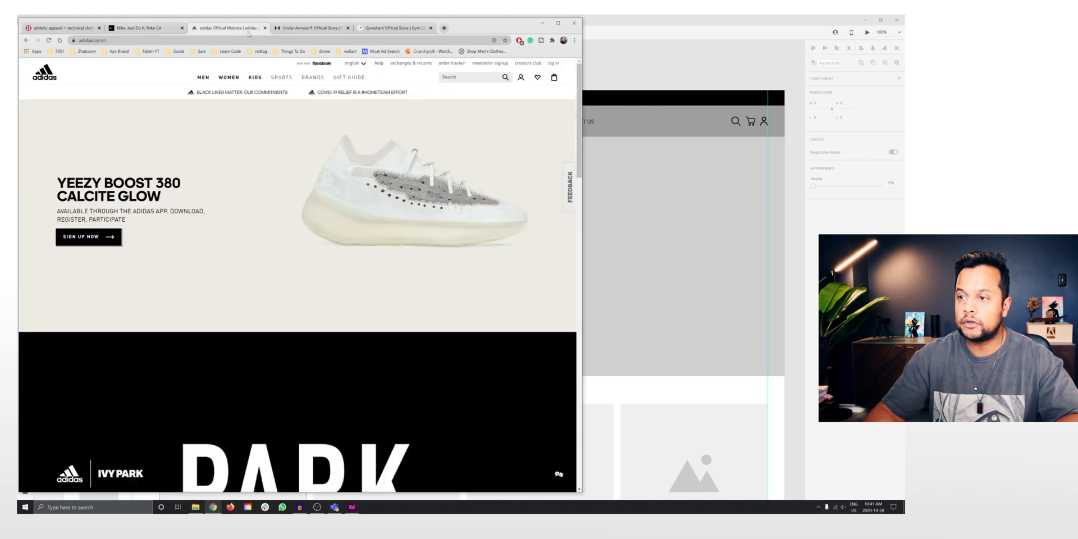
{"action": "left_click", "coordinate": [312, 28]}
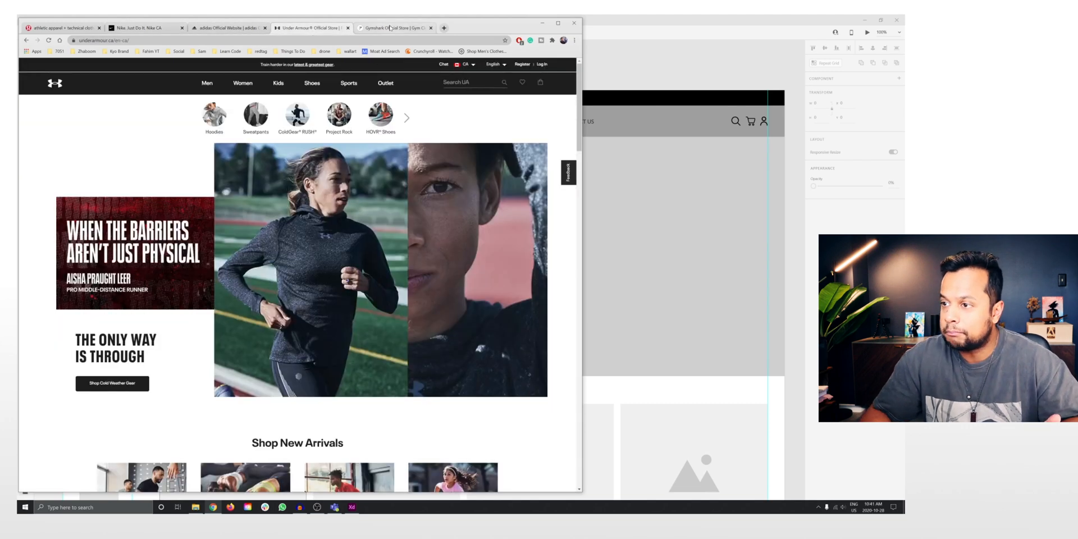
{"action": "left_click", "coordinate": [393, 28]}
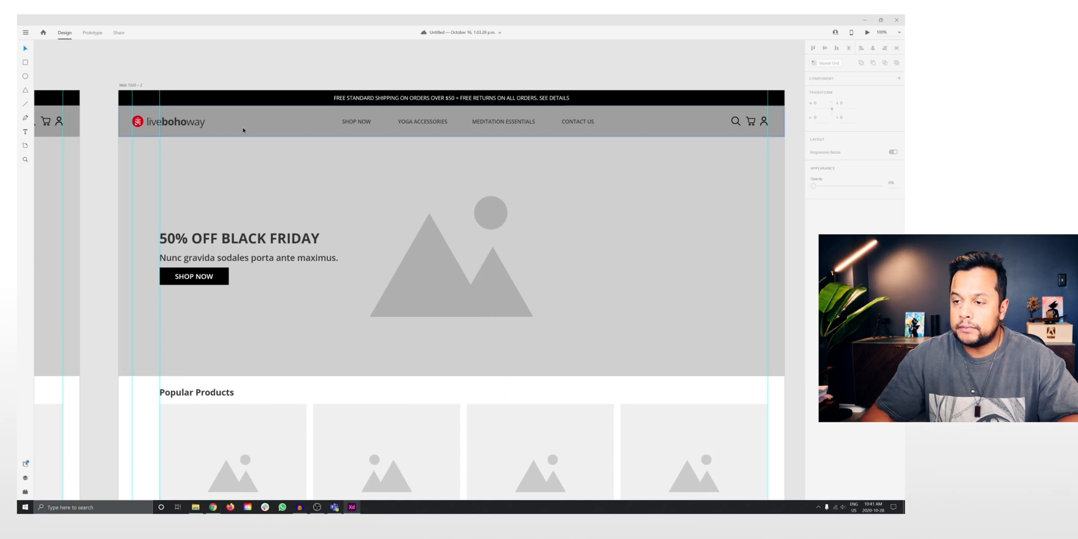
- Make the copied homepage's header background white and try red on the nav links
{"action": "left_click", "coordinate": [450, 122]}
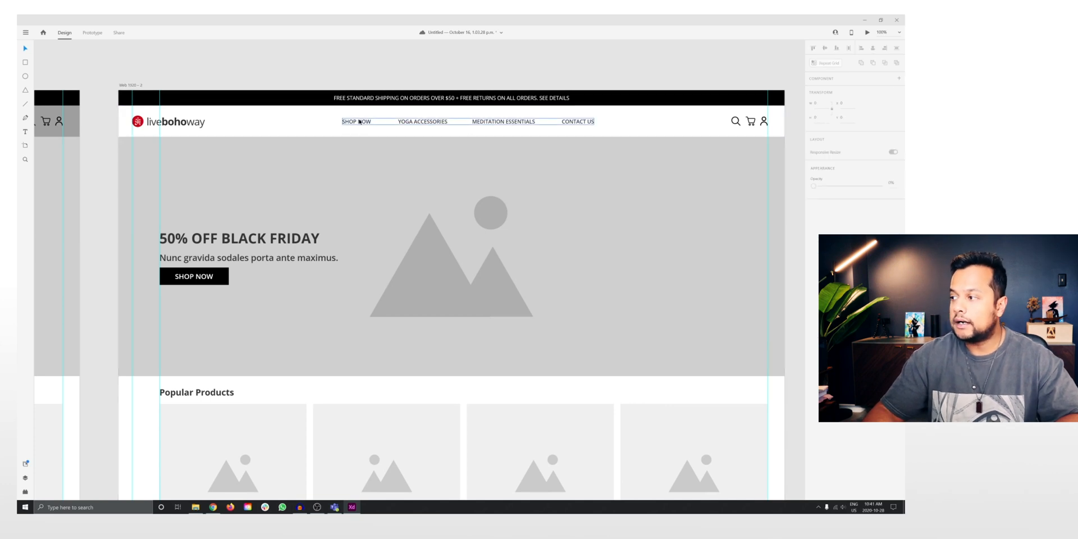
{"action": "left_click", "coordinate": [464, 121]}
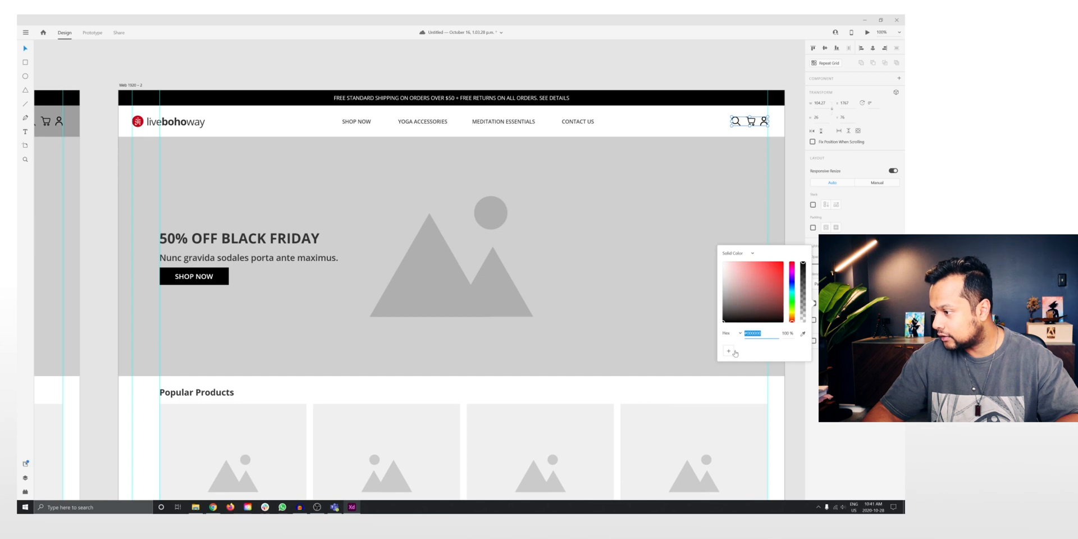
{"action": "left_click", "coordinate": [137, 122]}
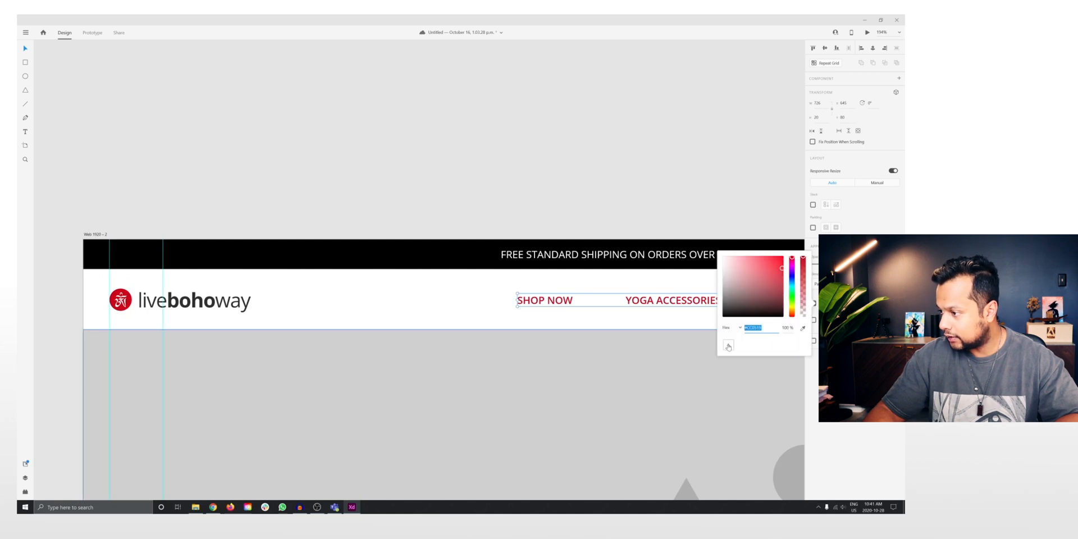
- Adjust the search, cart and account icon colours to dark
{"action": "left_click", "coordinate": [456, 313]}
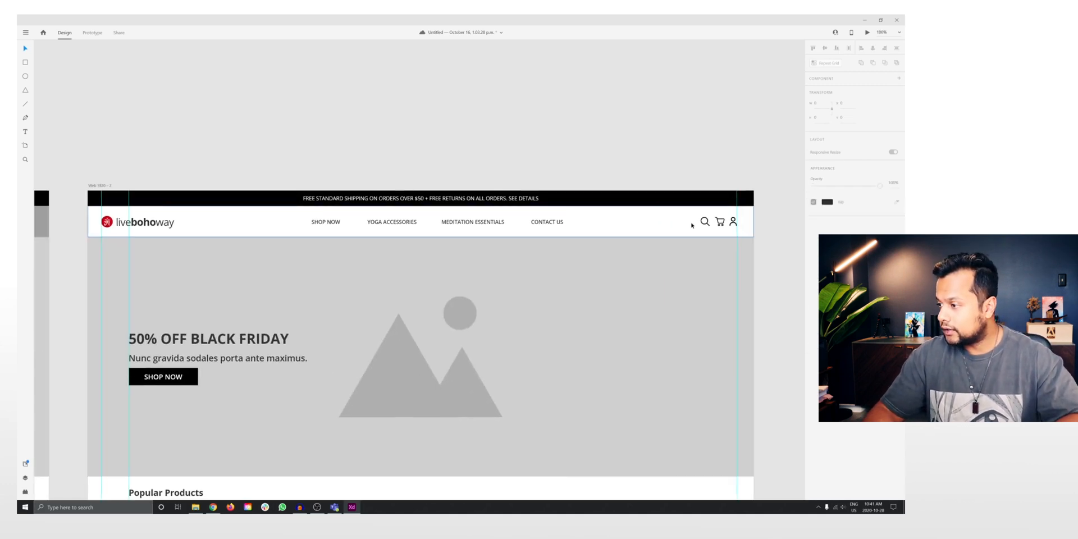
{"action": "left_click", "coordinate": [421, 221]}
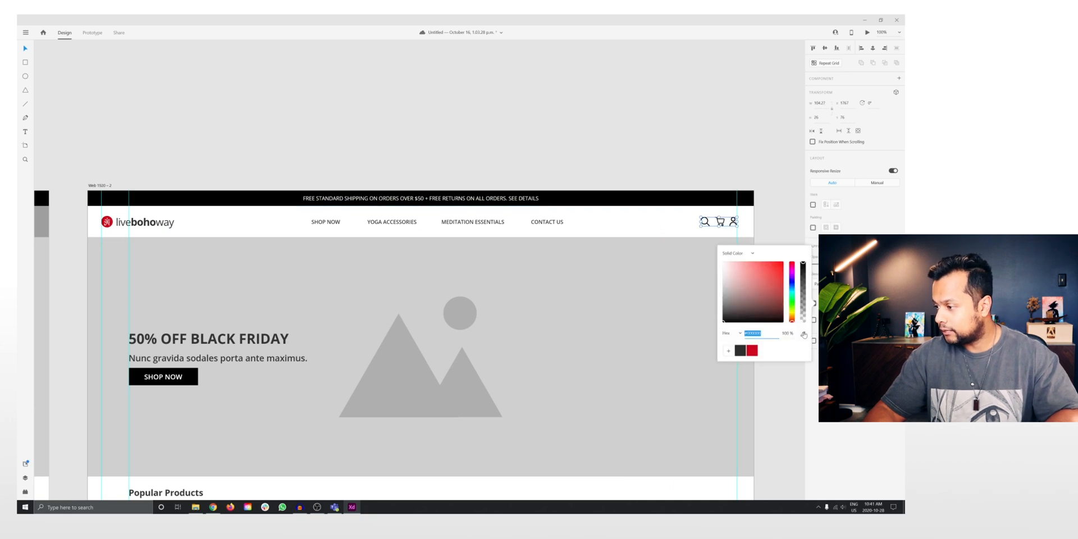
{"action": "left_click", "coordinate": [428, 142]}
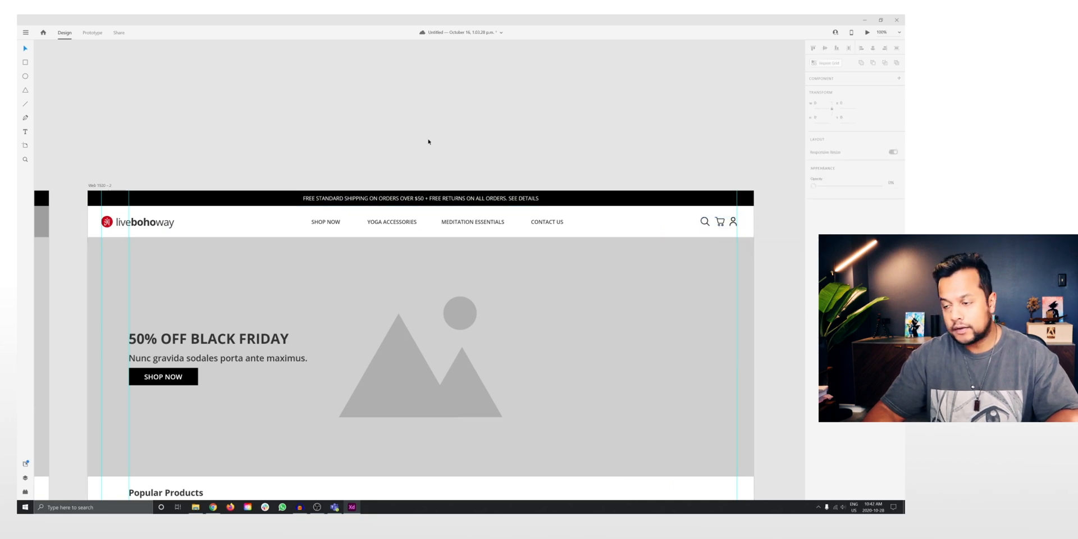
{"action": "scroll", "scroll_direction": "down", "scroll_amount": 3}
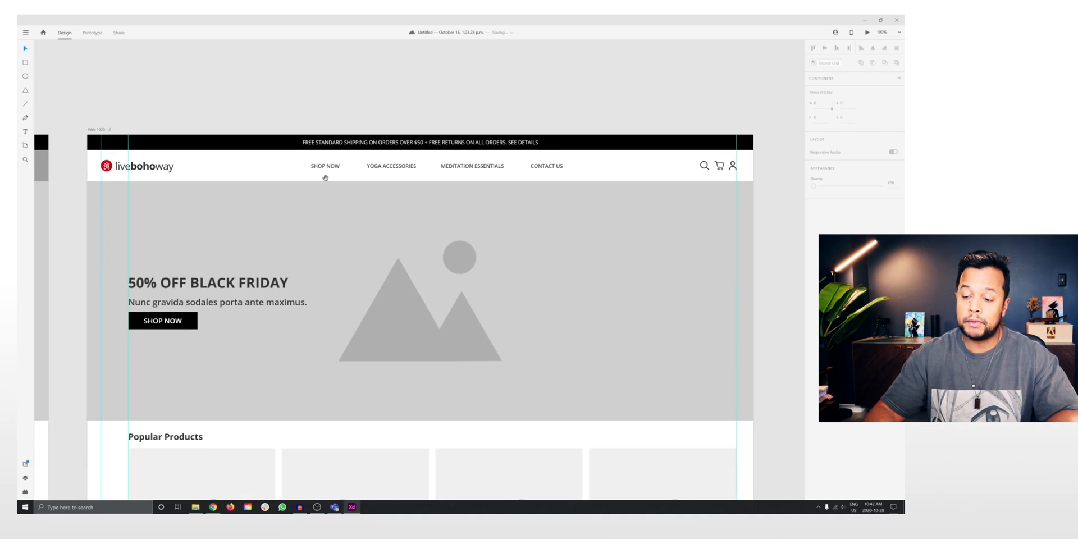
- Fill the hero's SHOP NOW button red with white text and check it up close
{"action": "left_click", "coordinate": [220, 301]}
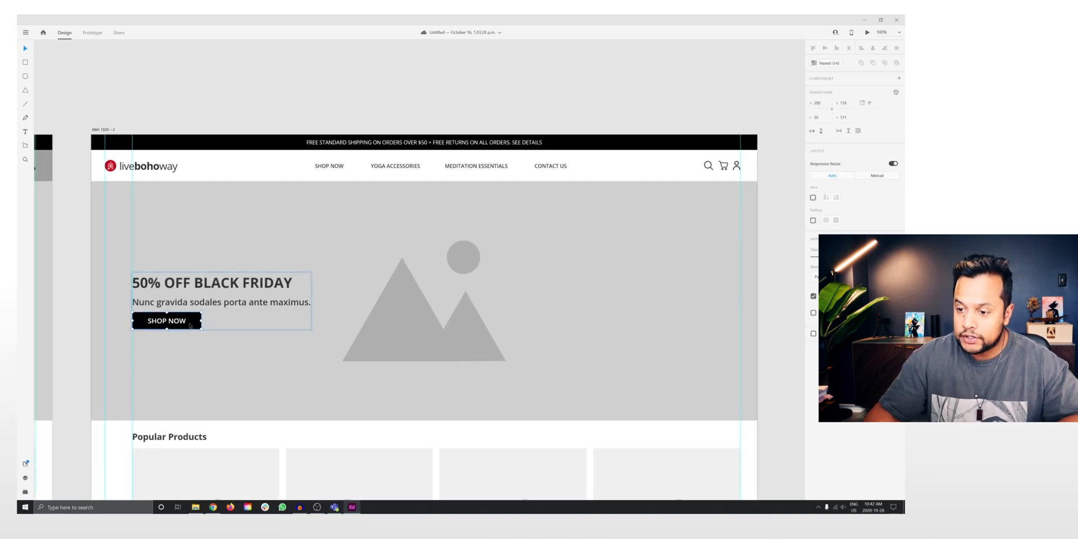
{"action": "left_click", "coordinate": [813, 296]}
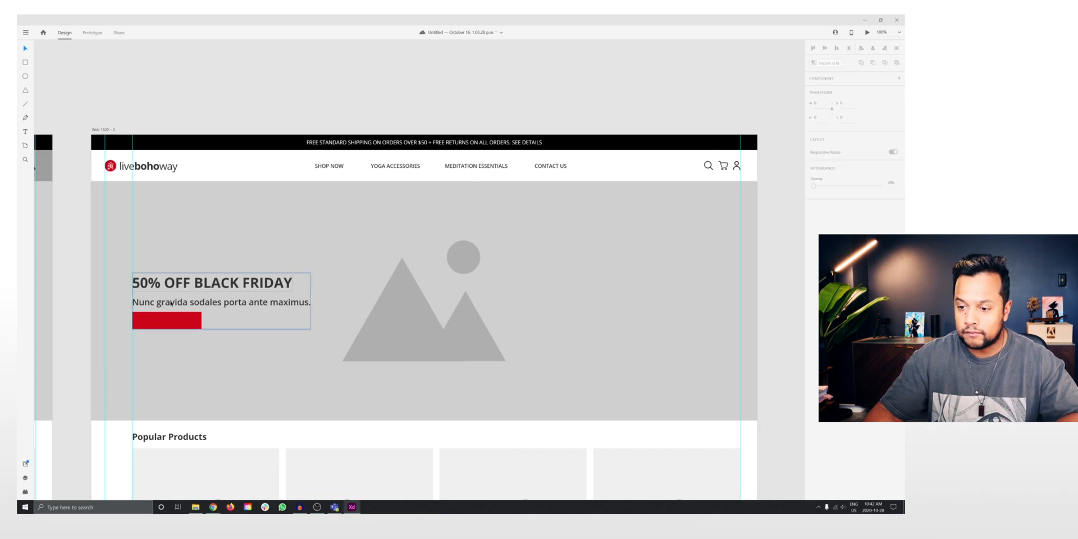
{"action": "left_click", "coordinate": [166, 321]}
{"action": "type", "text": "SHOP NOW"}
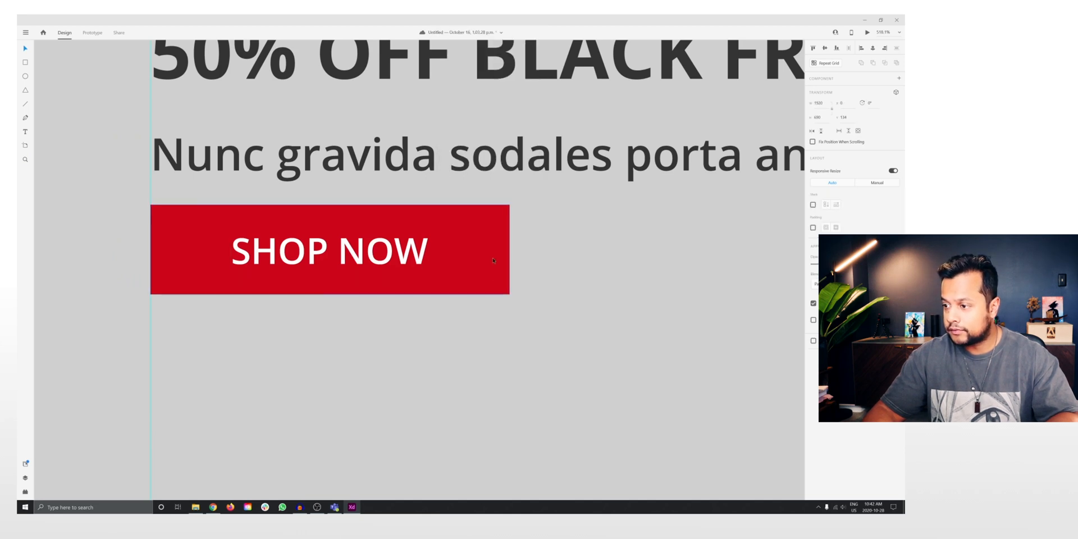
{"action": "left_click", "coordinate": [330, 251]}
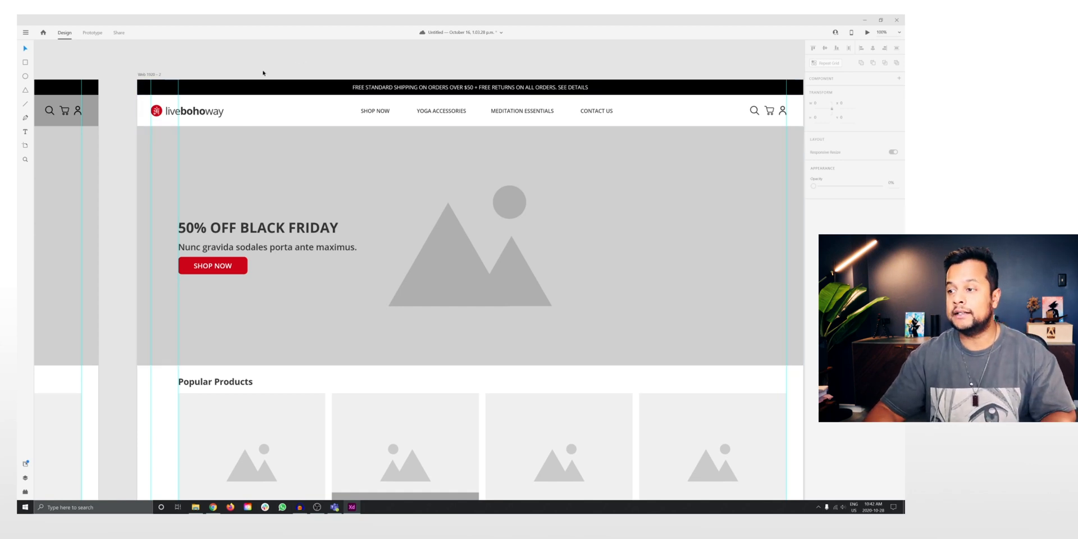
- Bring in the recent document's artboard with the dark-leggings model photo
{"action": "left_click", "coordinate": [404, 257]}
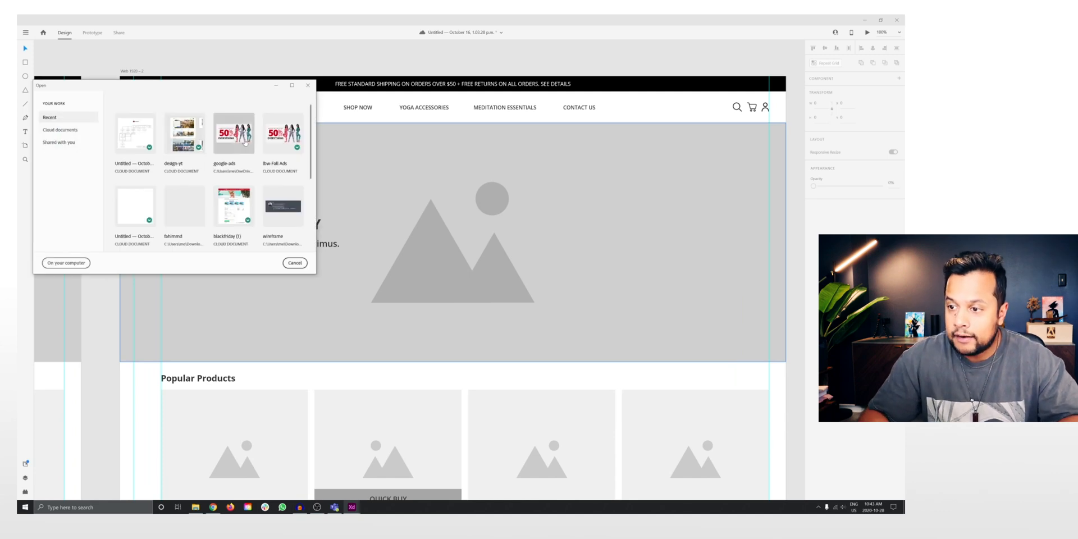
{"action": "left_click", "coordinate": [294, 262]}
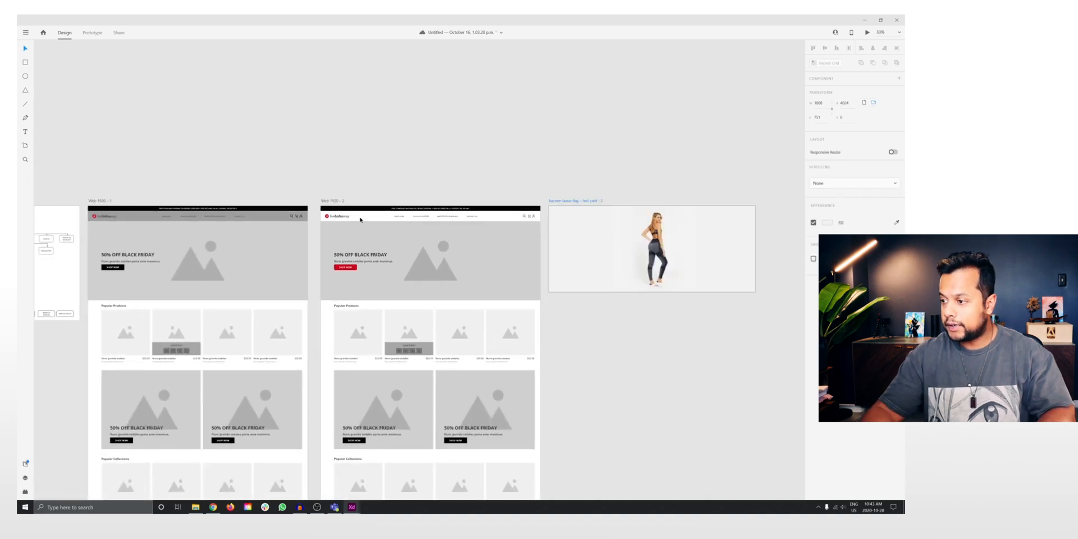
- Paste a copy of the hero headline and red SHOP NOW button above the artboards
{"action": "left_click", "coordinate": [361, 261]}
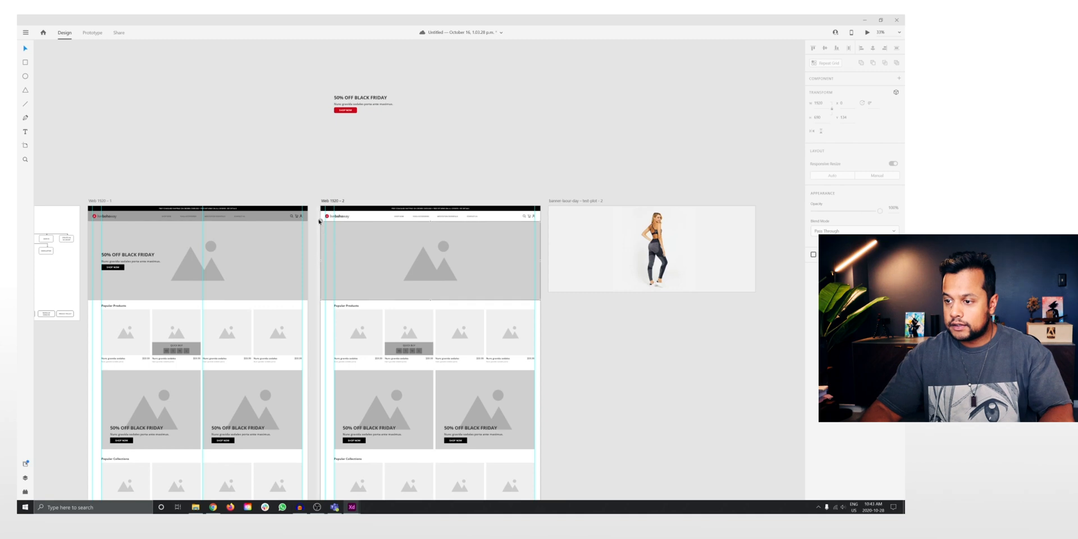
{"action": "left_click", "coordinate": [429, 261]}
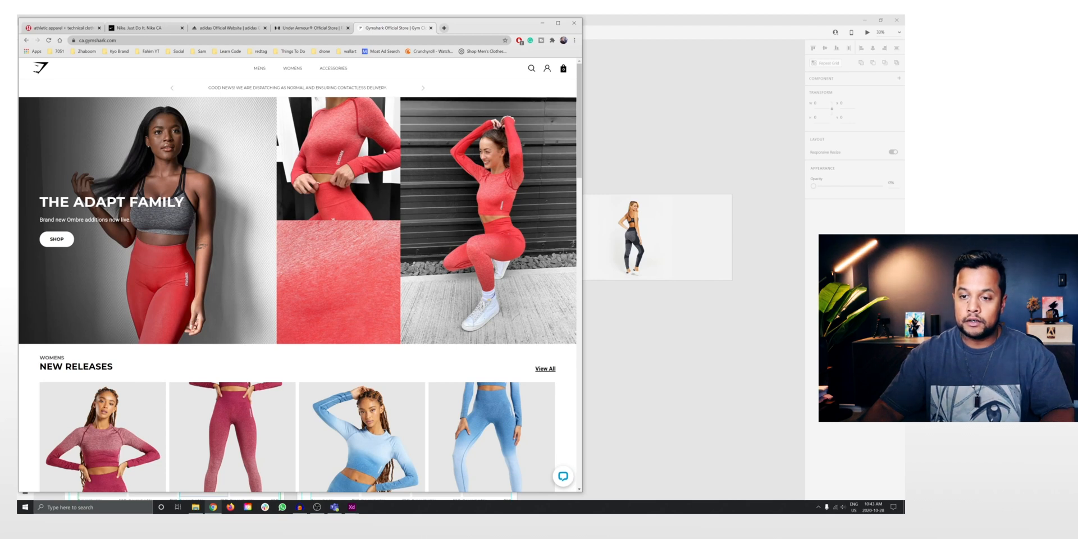
- View the adidas page, then move the Gymshark tab ahead of Under Armour and view it
{"action": "left_click", "coordinate": [144, 28]}
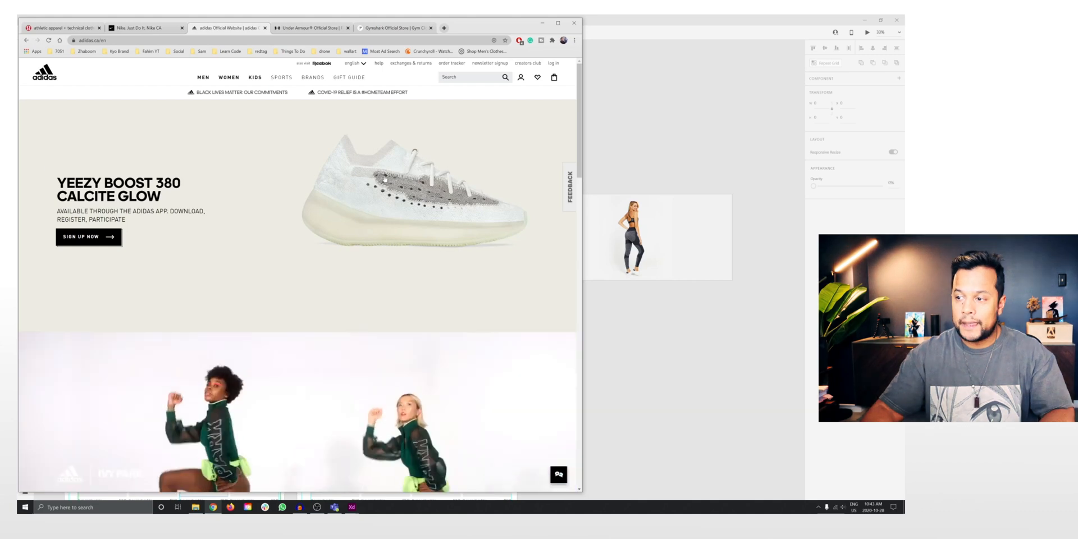
{"action": "left_click", "coordinate": [395, 28]}
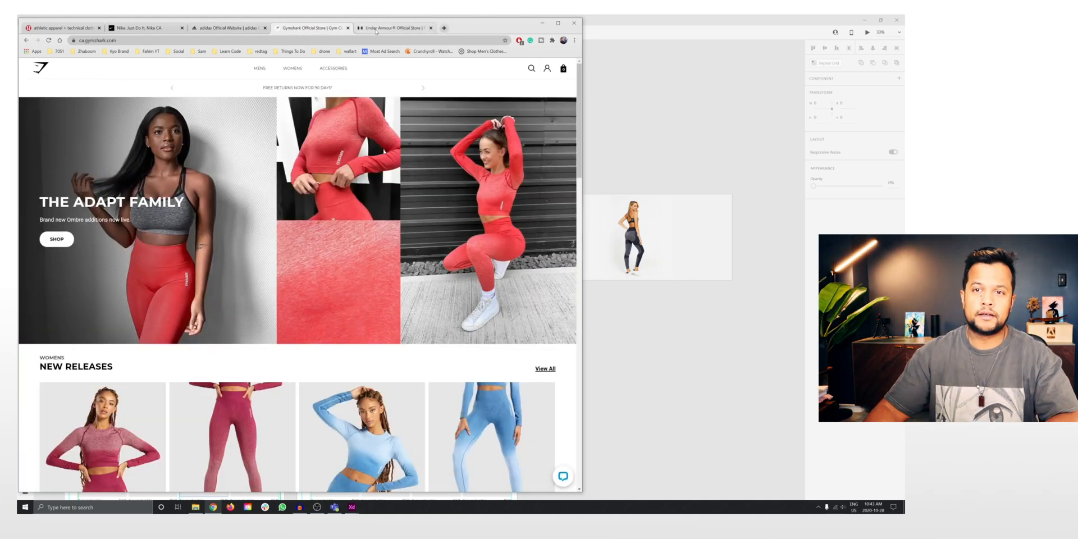
{"action": "mouse_move", "coordinate": [392, 28]}
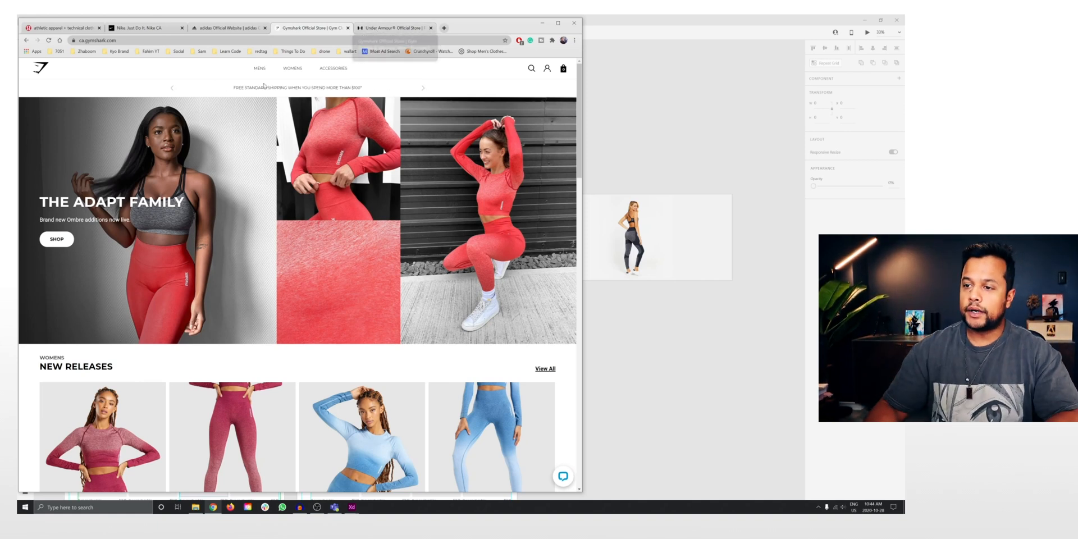
{"action": "left_click", "coordinate": [229, 27]}
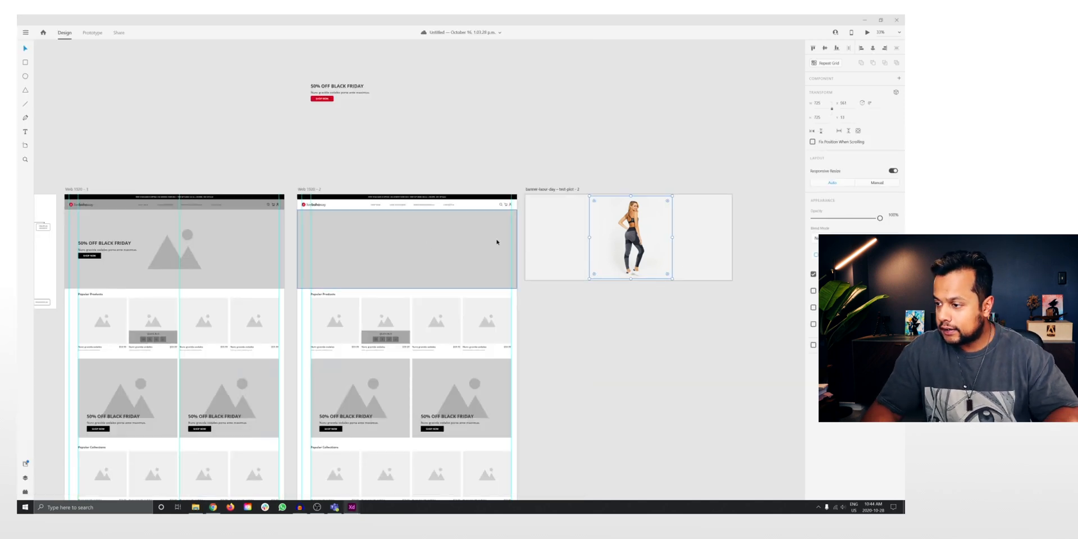
- Place the leggings photo on the hero's right, beside the 50% OFF BLACK FRIDAY group
{"action": "left_click", "coordinate": [551, 190]}
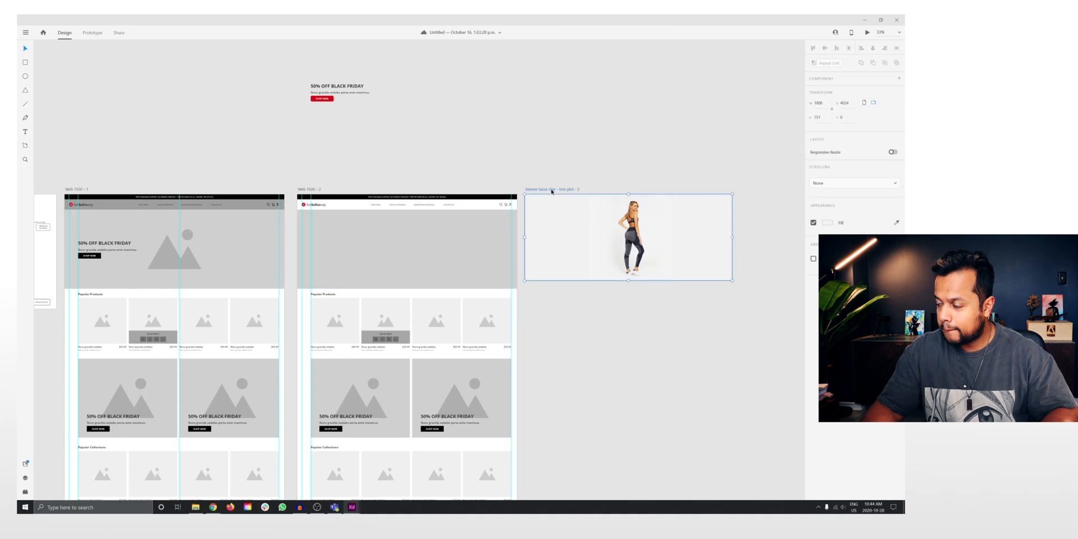
{"action": "mouse_move", "coordinate": [555, 211]}
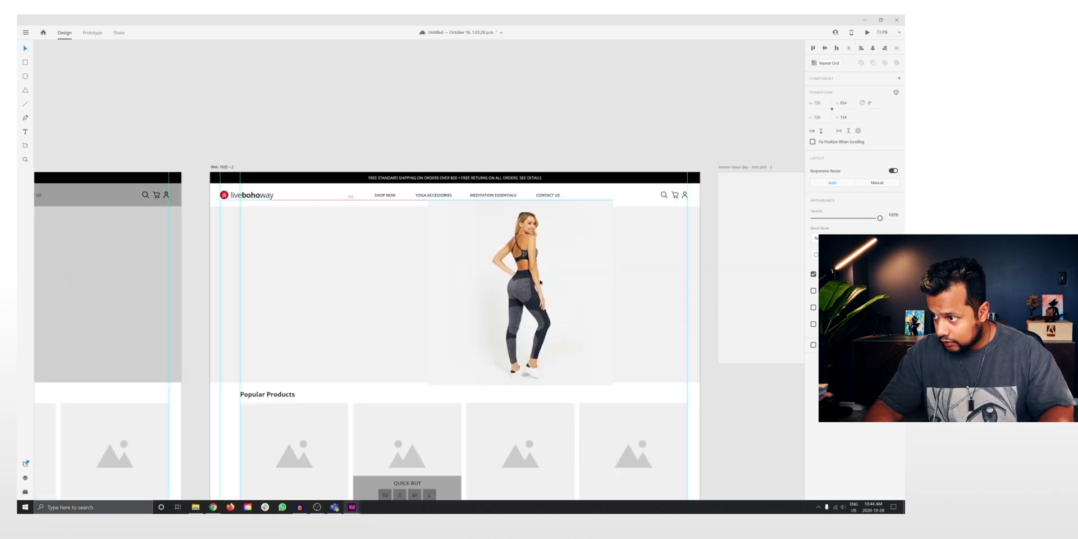
{"action": "left_click", "coordinate": [519, 296]}
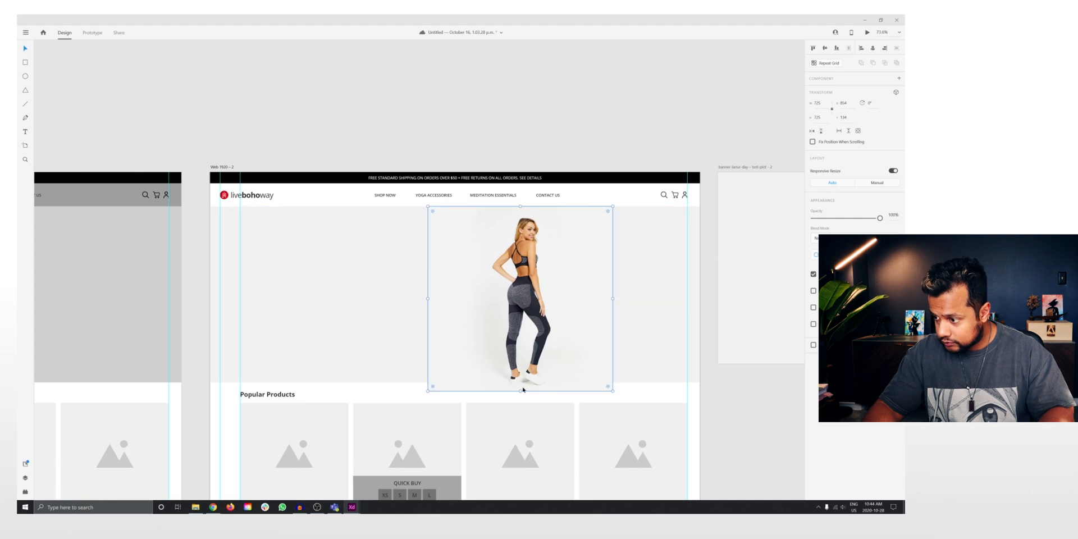
{"action": "left_click_drag", "start_coordinate": [609, 390], "coordinate": [693, 375]}
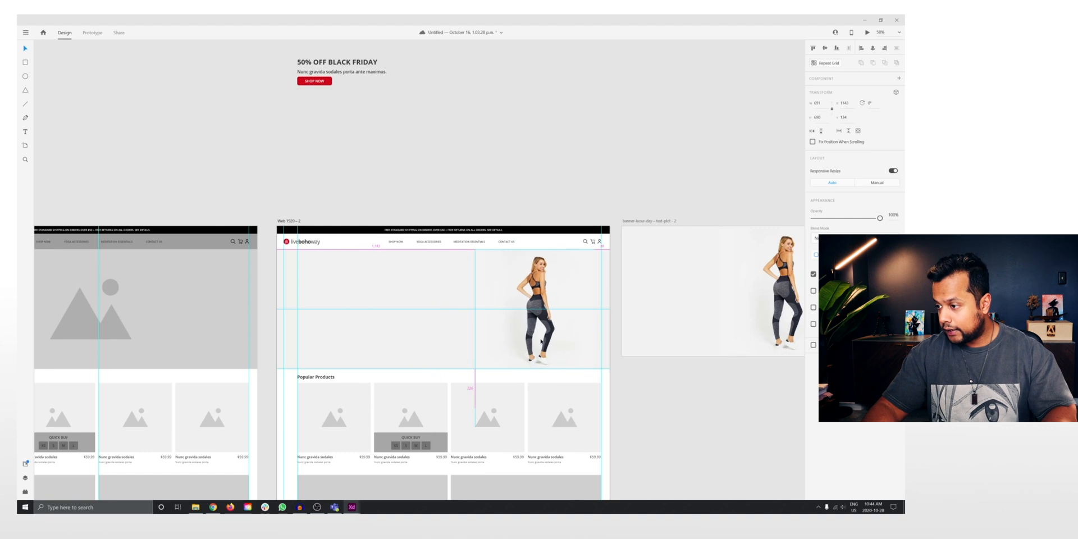
{"action": "left_click", "coordinate": [495, 151]}
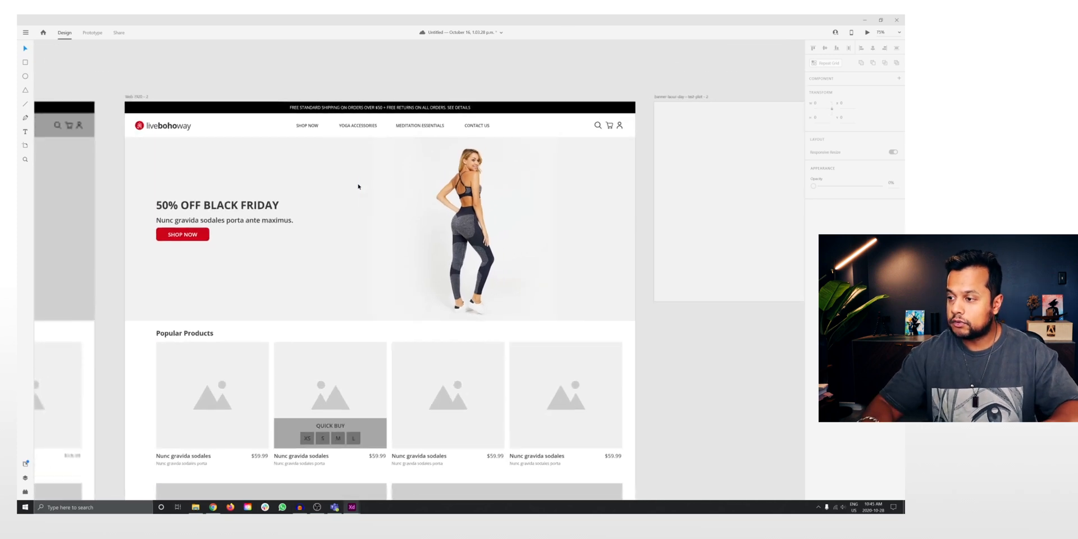
- Vertically centre the Black Friday headline group within the hero banner
{"action": "left_click", "coordinate": [523, 227]}
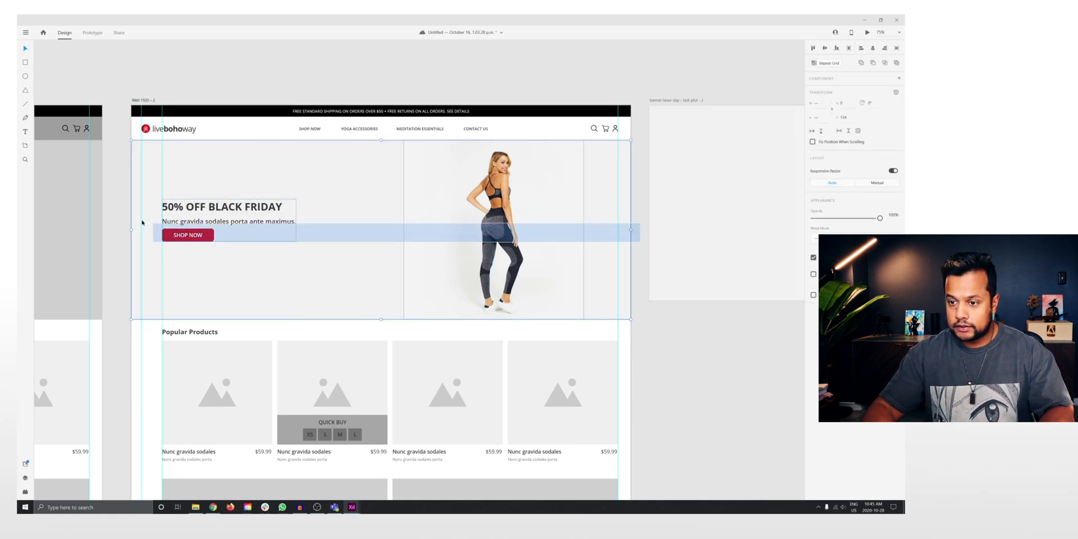
{"action": "left_click", "coordinate": [694, 360]}
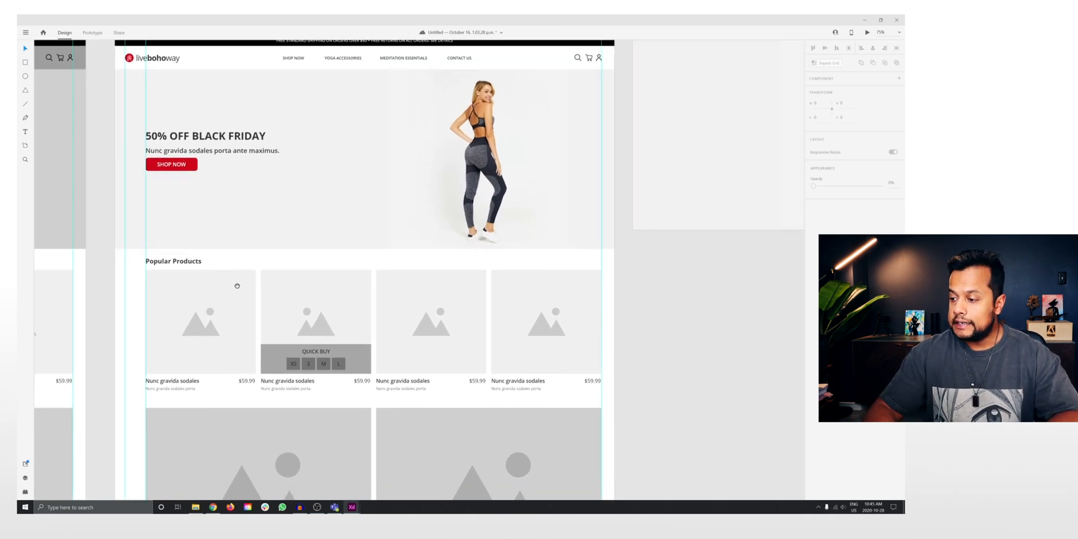
{"action": "scroll", "scroll_direction": "down", "scroll_amount": 3}
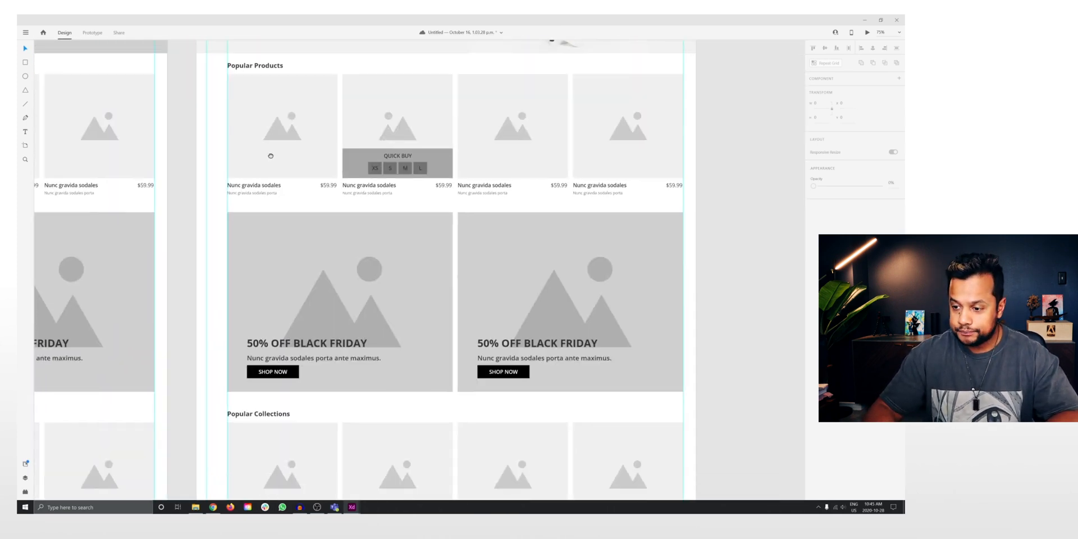
{"action": "scroll", "scroll_direction": "up", "scroll_amount": 3}
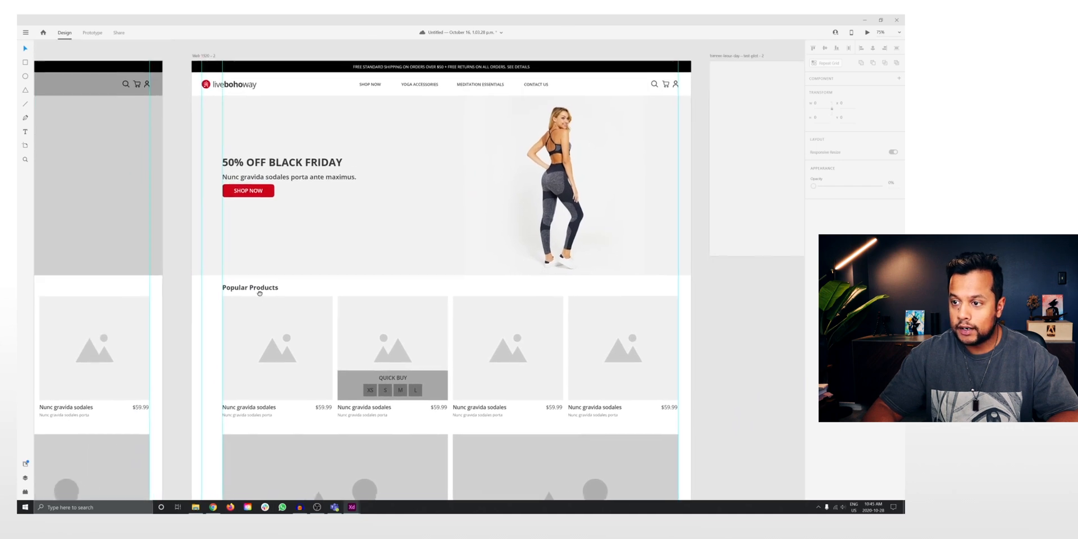
{"action": "left_click", "coordinate": [250, 288]}
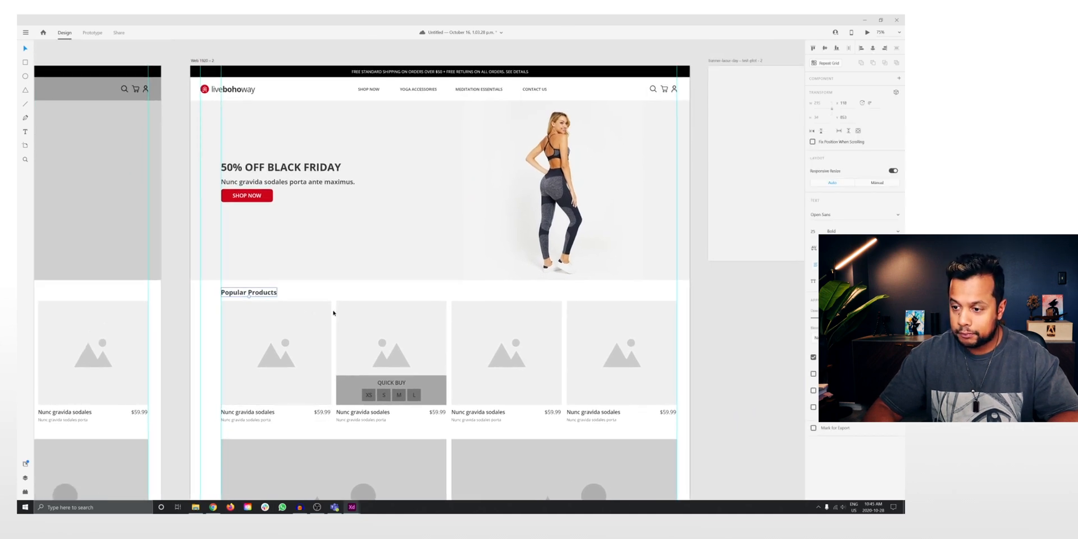
{"action": "scroll", "scroll_direction": "down", "scroll_amount": 3}
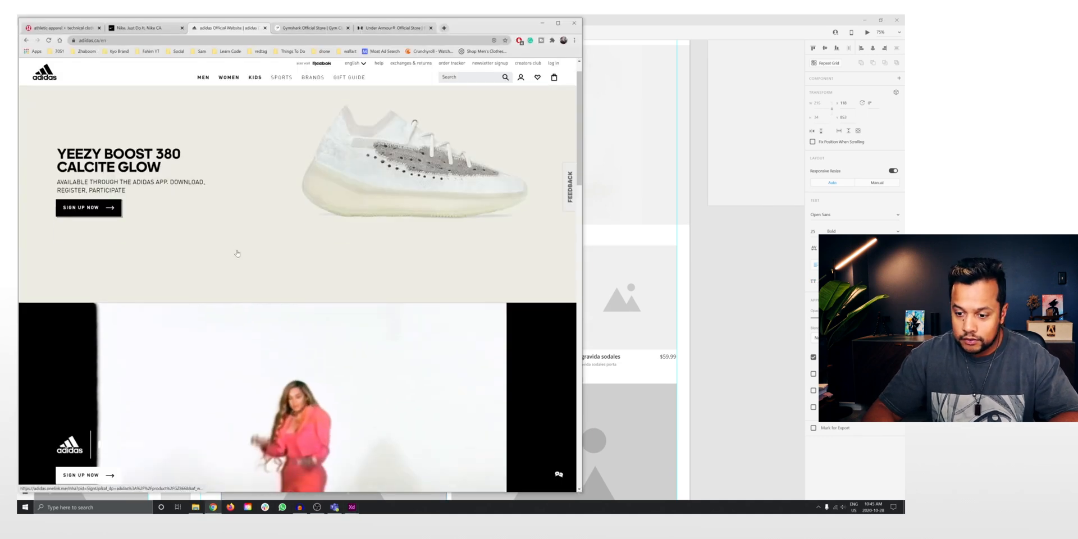
- Scroll through the adidas, Nike and Gymshark storefronts for product-row design reference
{"action": "scroll", "scroll_direction": "down", "scroll_amount": 3}
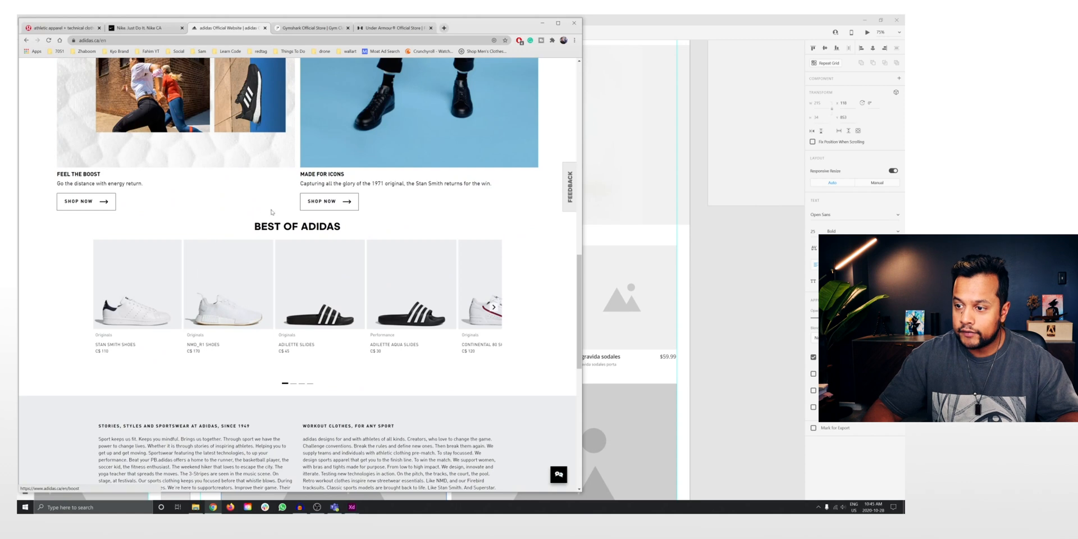
{"action": "left_click", "coordinate": [141, 28]}
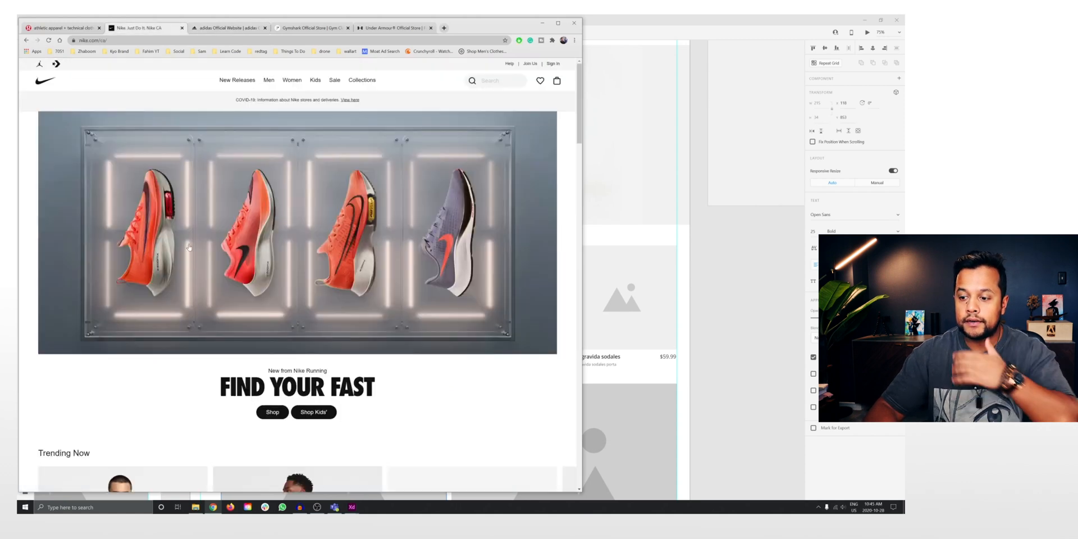
{"action": "scroll", "scroll_direction": "down", "scroll_amount": 3}
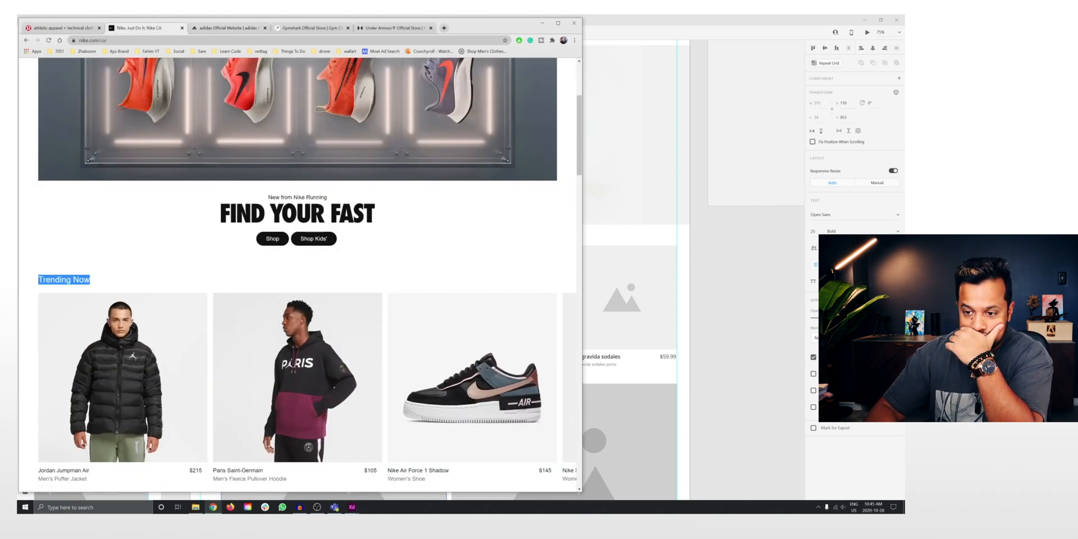
{"action": "left_click", "coordinate": [311, 28]}
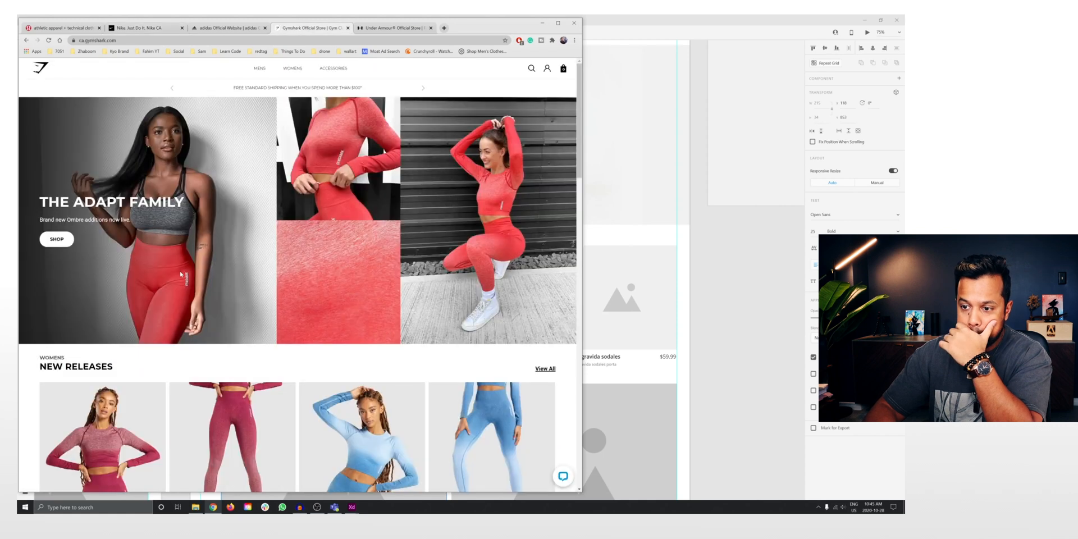
{"action": "scroll", "scroll_direction": "down", "scroll_amount": 3}
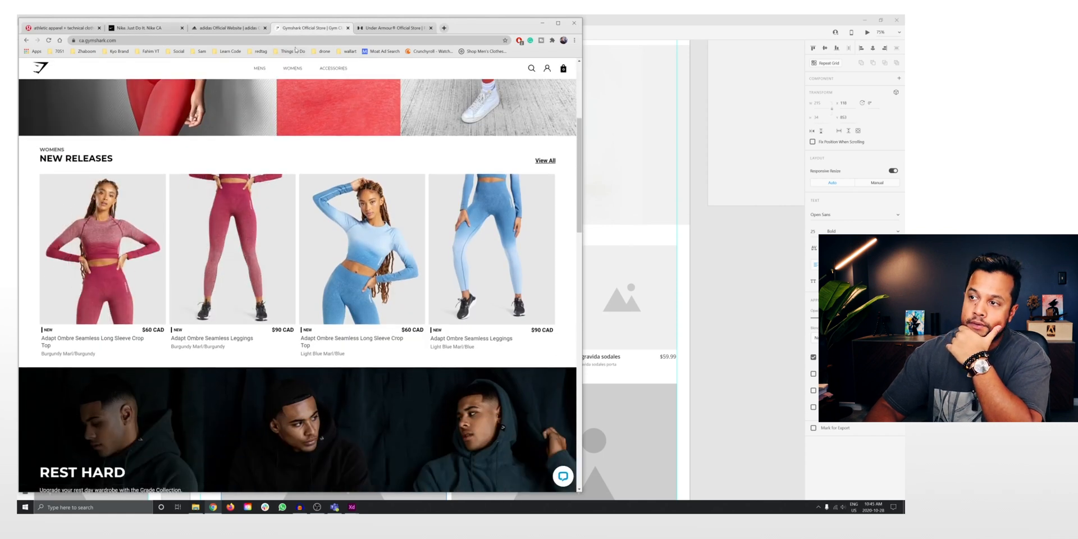
{"action": "left_click", "coordinate": [392, 27]}
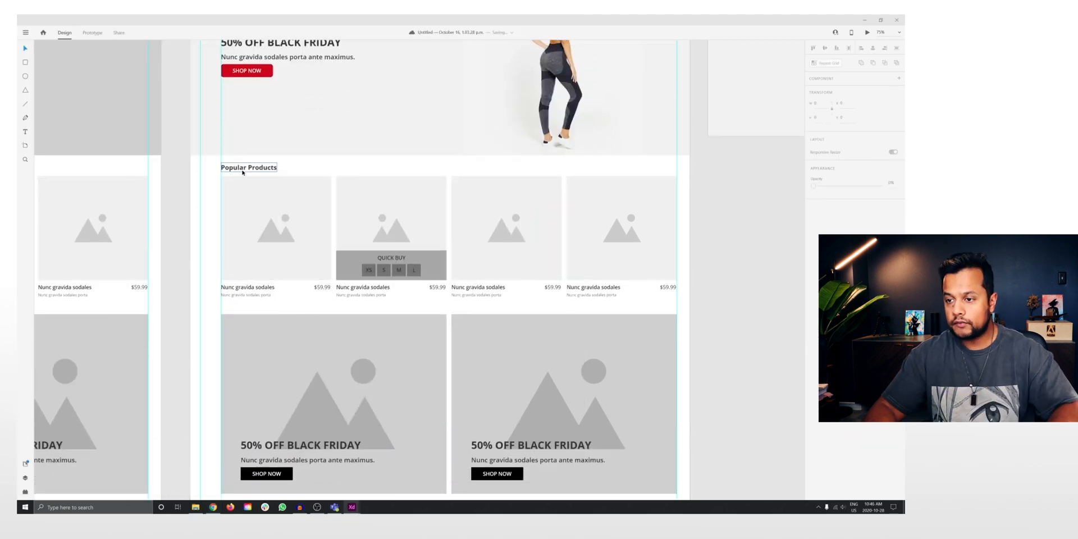
- Set the Popular Products heading to uppercase and select the first card's image placeholder
{"action": "left_click", "coordinate": [248, 167]}
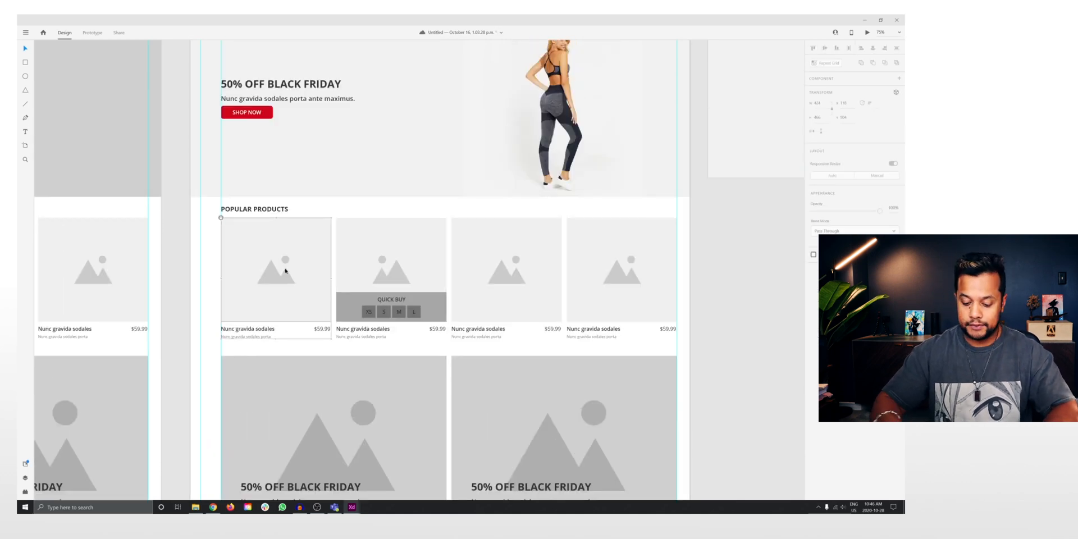
{"action": "left_click", "coordinate": [275, 268]}
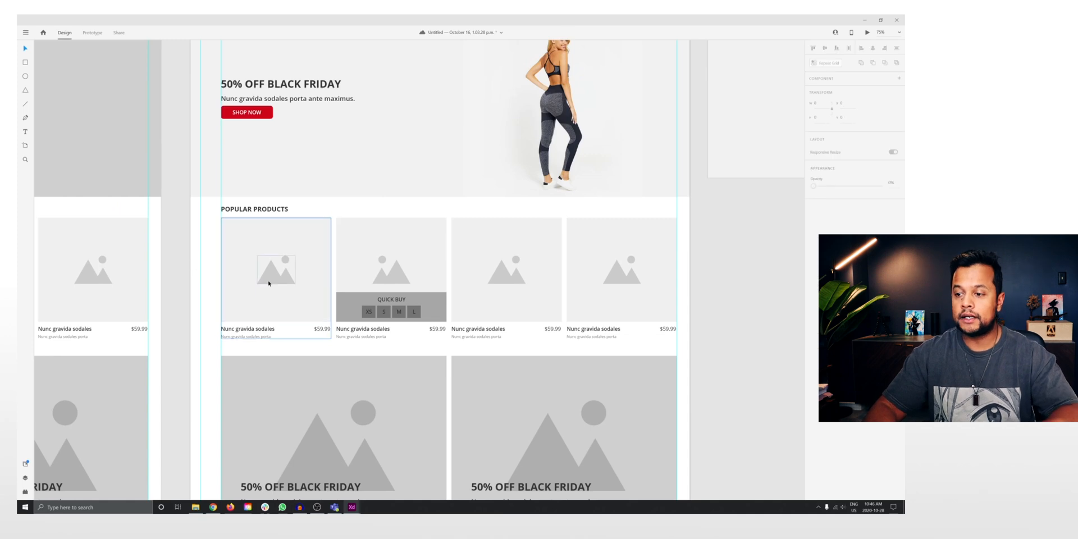
{"action": "left_click", "coordinate": [275, 269]}
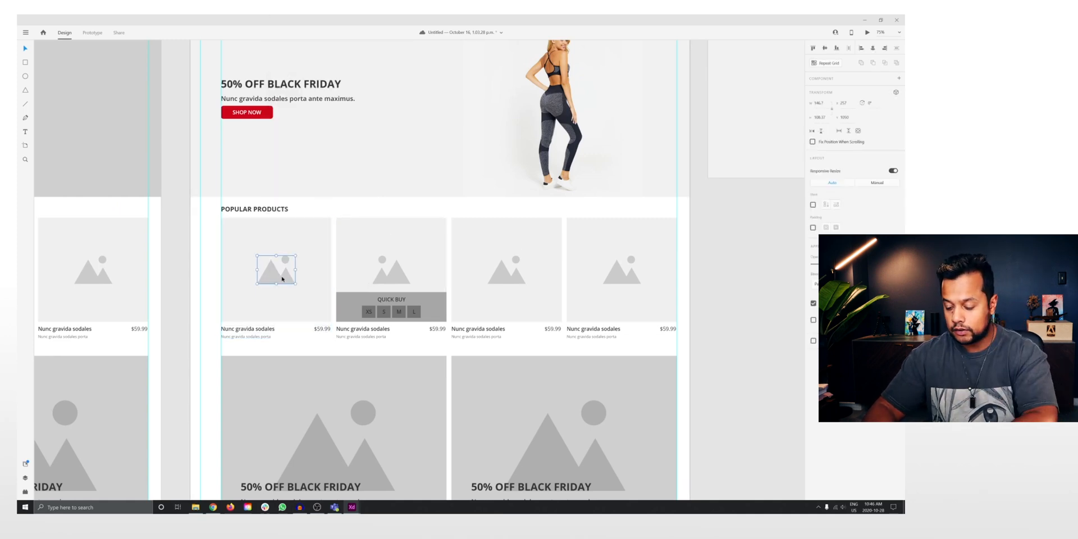
{"action": "scroll", "scroll_direction": "down", "scroll_amount": 3}
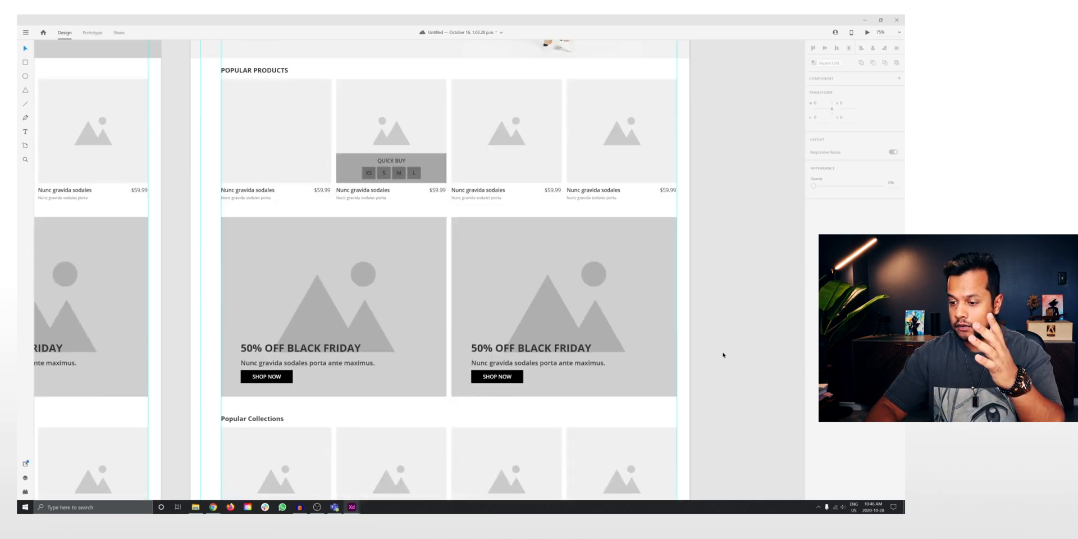
{"action": "scroll", "scroll_direction": "up", "scroll_amount": 3}
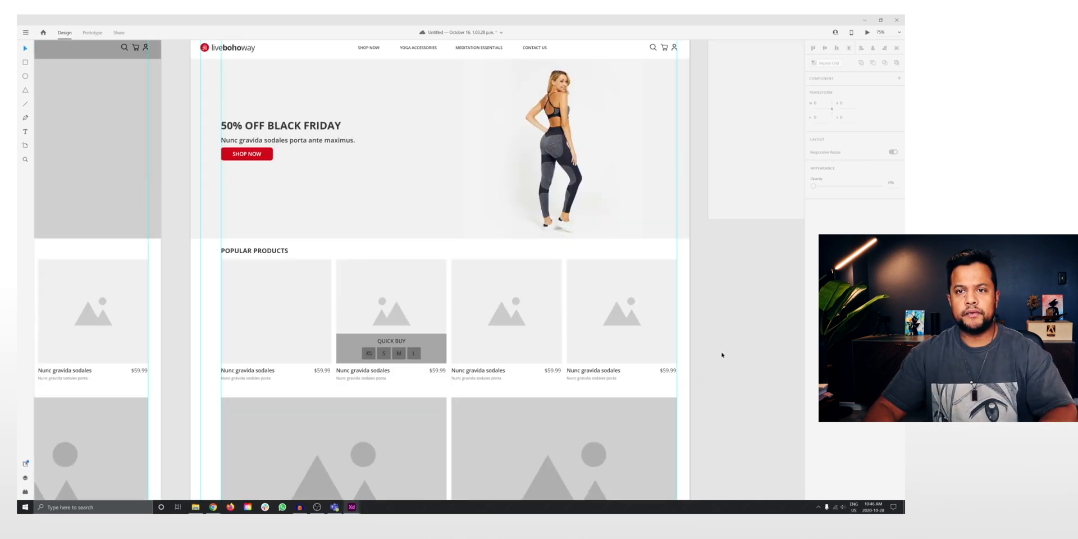
{"action": "scroll", "scroll_direction": "down", "scroll_amount": 3}
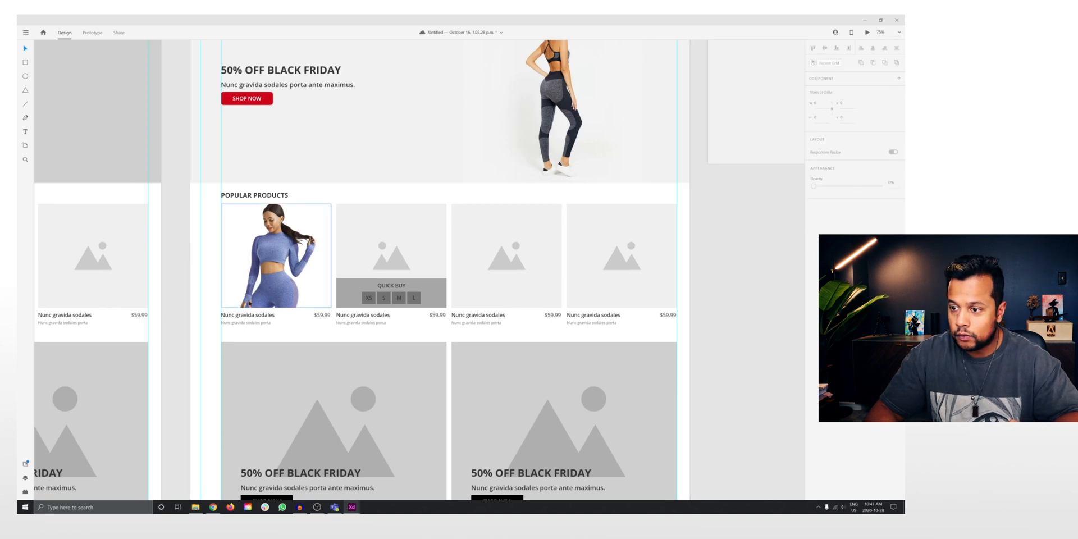
- Ungroup the product card repeat grid and place activewear photos in the first and third cards
{"action": "left_click", "coordinate": [620, 255]}
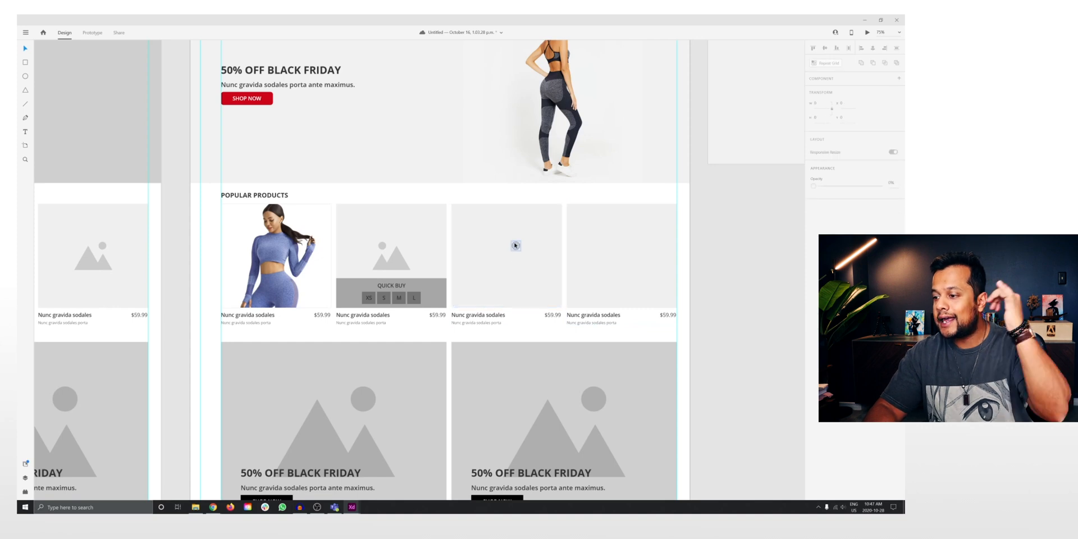
{"action": "left_click", "coordinate": [620, 254]}
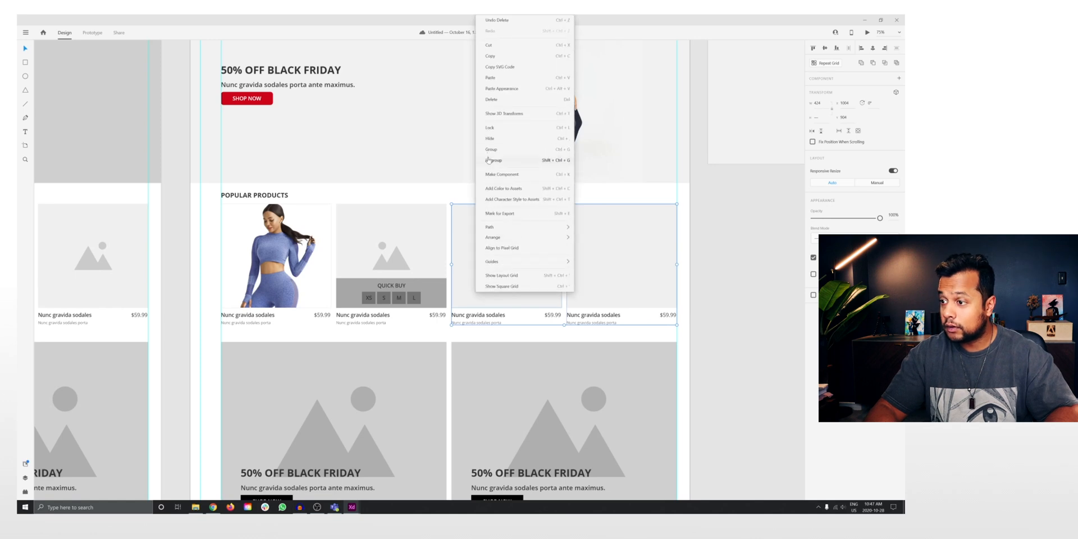
{"action": "left_click", "coordinate": [494, 160]}
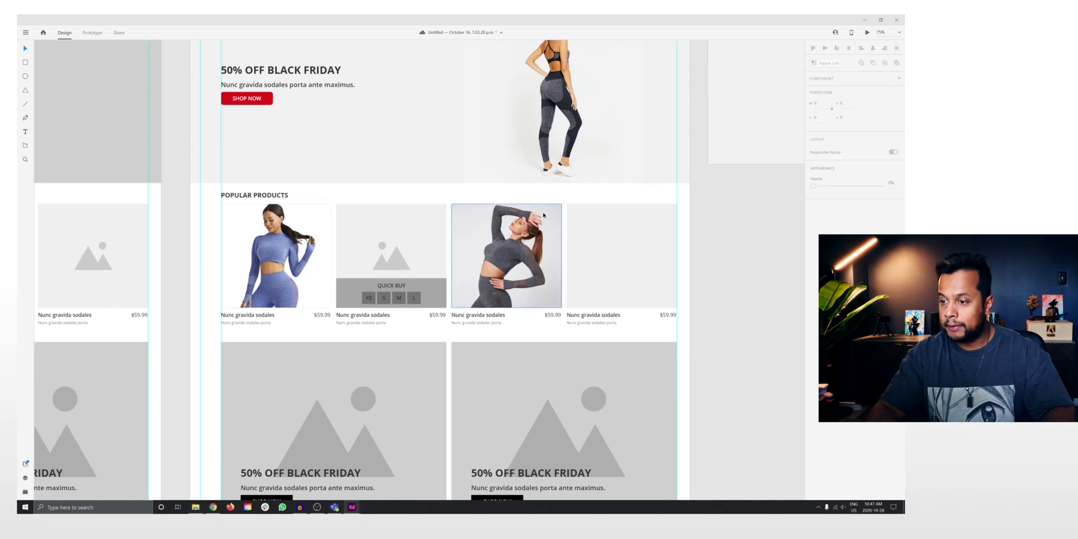
{"action": "left_click", "coordinate": [275, 255]}
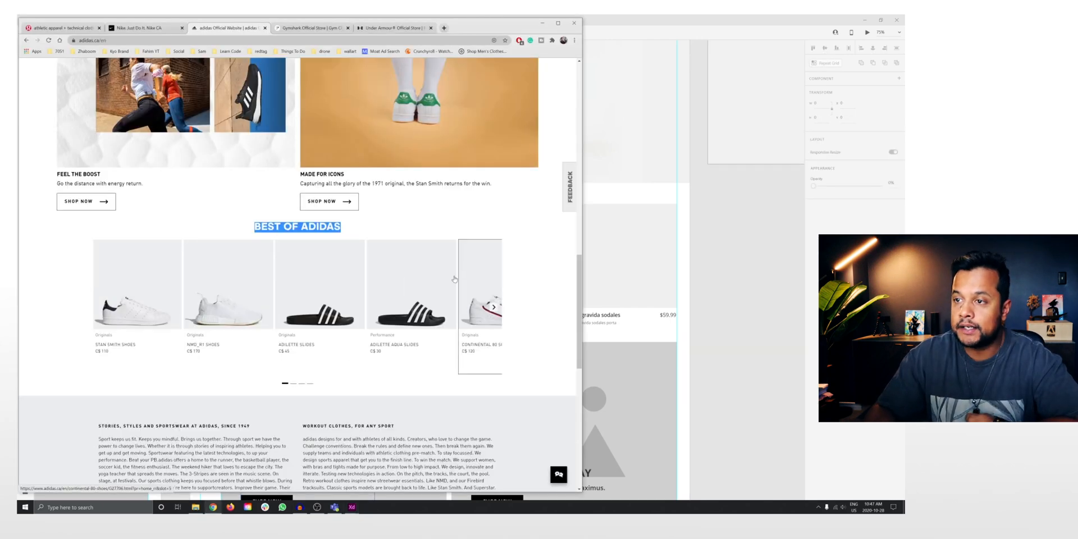
- Preview the lululemon Define Jacket colours and view Gymshark's New Releases grid for reference
{"action": "left_click", "coordinate": [310, 27]}
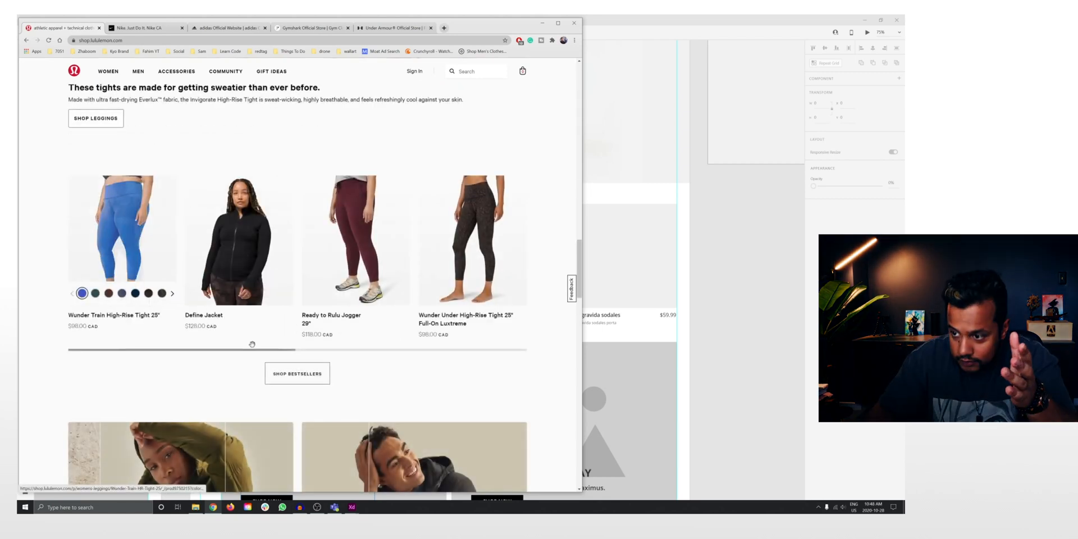
{"action": "left_click", "coordinate": [278, 293]}
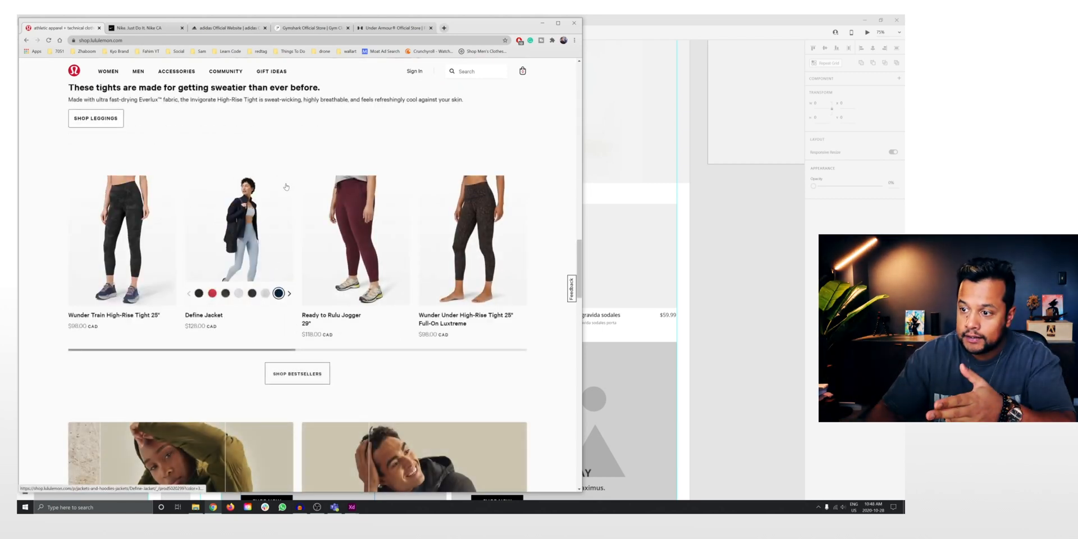
{"action": "left_click", "coordinate": [278, 294]}
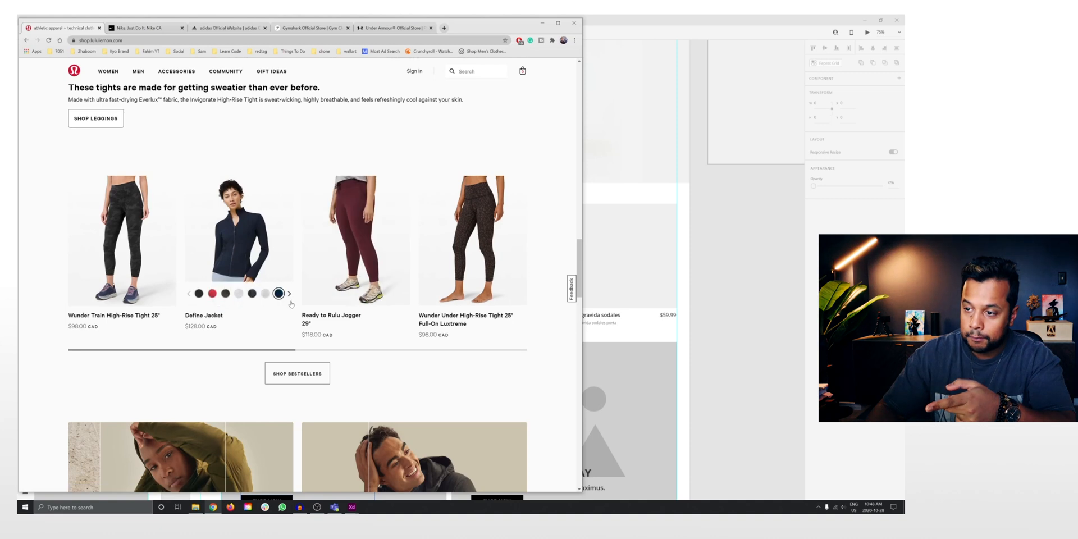
{"action": "left_click", "coordinate": [312, 27]}
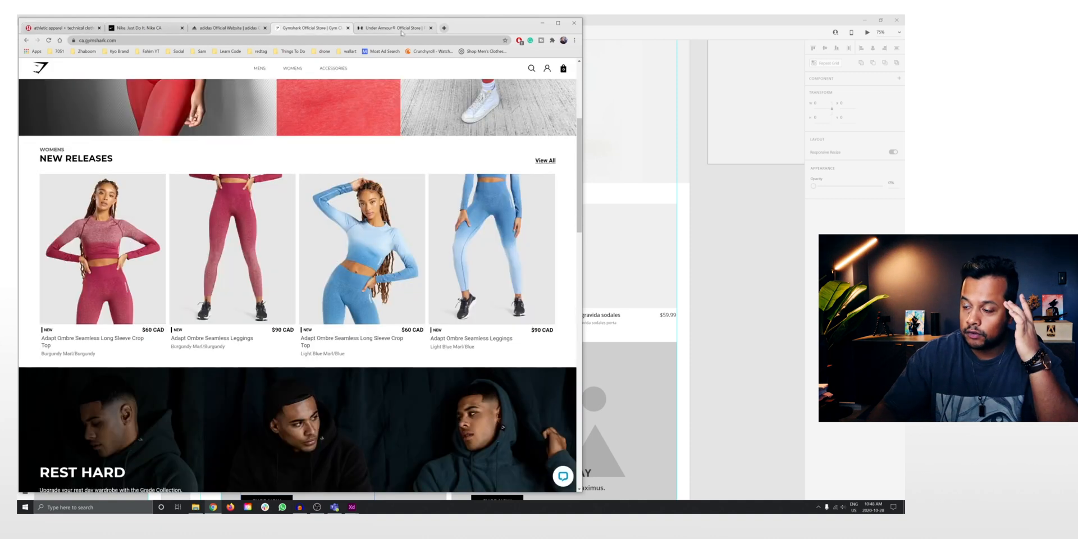
{"action": "left_click", "coordinate": [392, 28]}
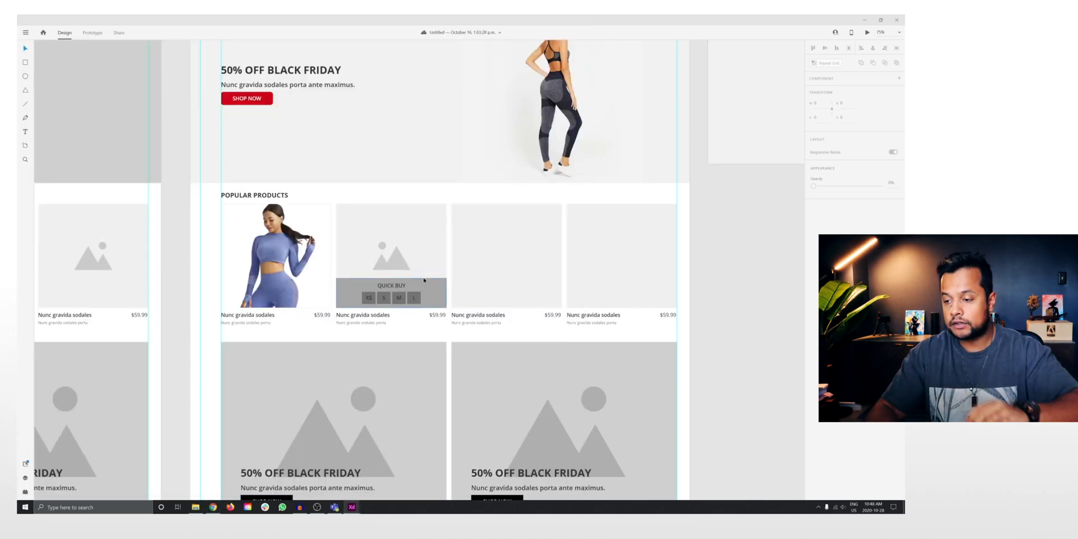
{"action": "mouse_move", "coordinate": [459, 337]}
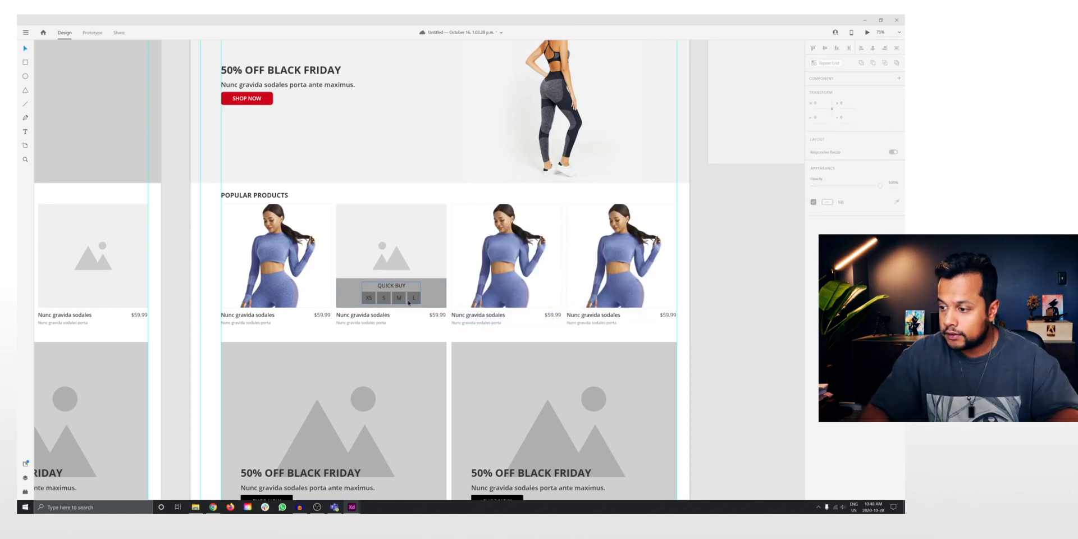
- Drop the blue-outfit model photo into the remaining empty placeholder and select the second card
{"action": "left_click", "coordinate": [390, 254]}
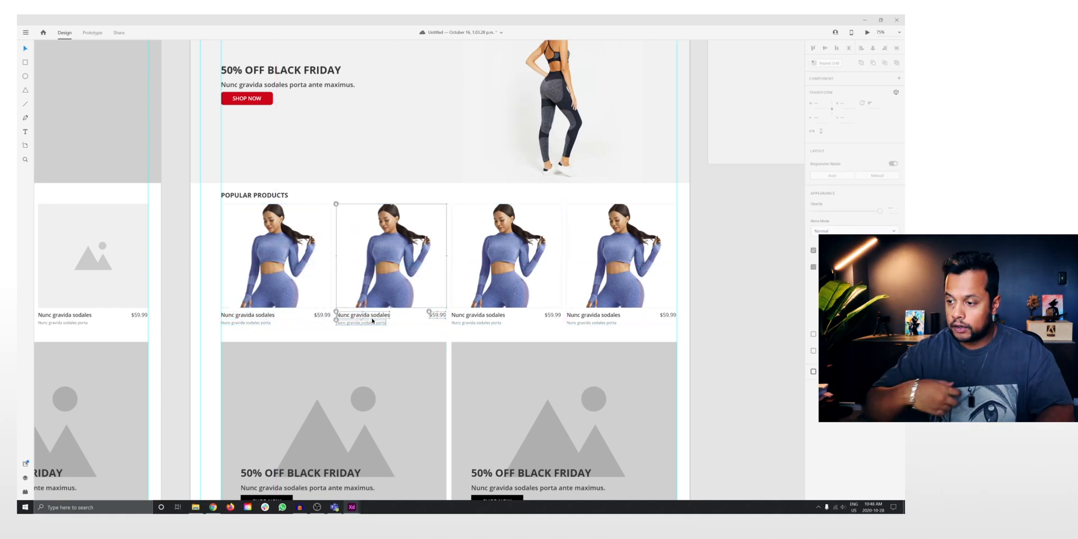
{"action": "left_click", "coordinate": [506, 264]}
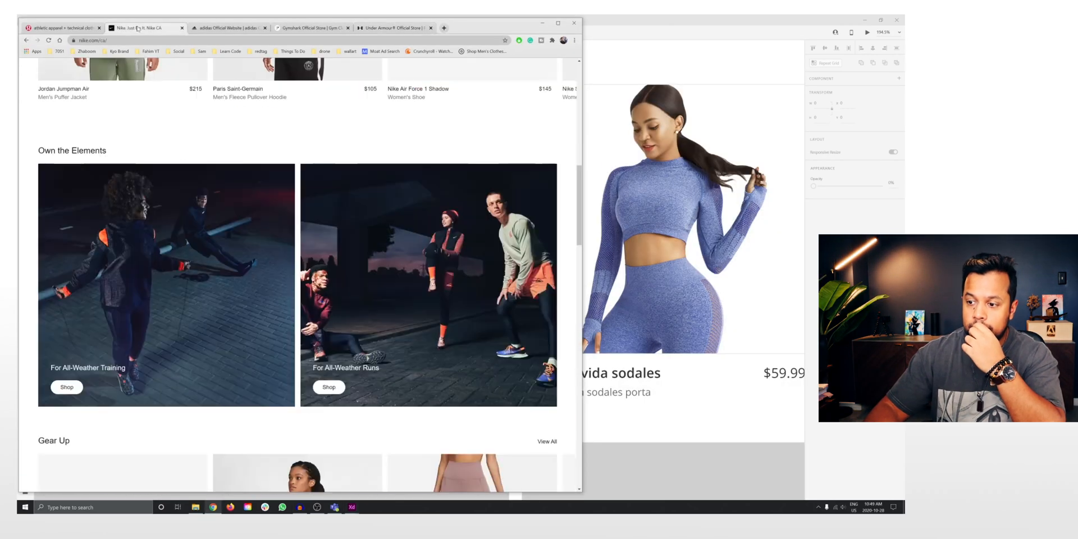
- Scroll the Nike page and check the adidas Best of Adidas section before returning to XD
{"action": "scroll", "scroll_direction": "up", "scroll_amount": 3}
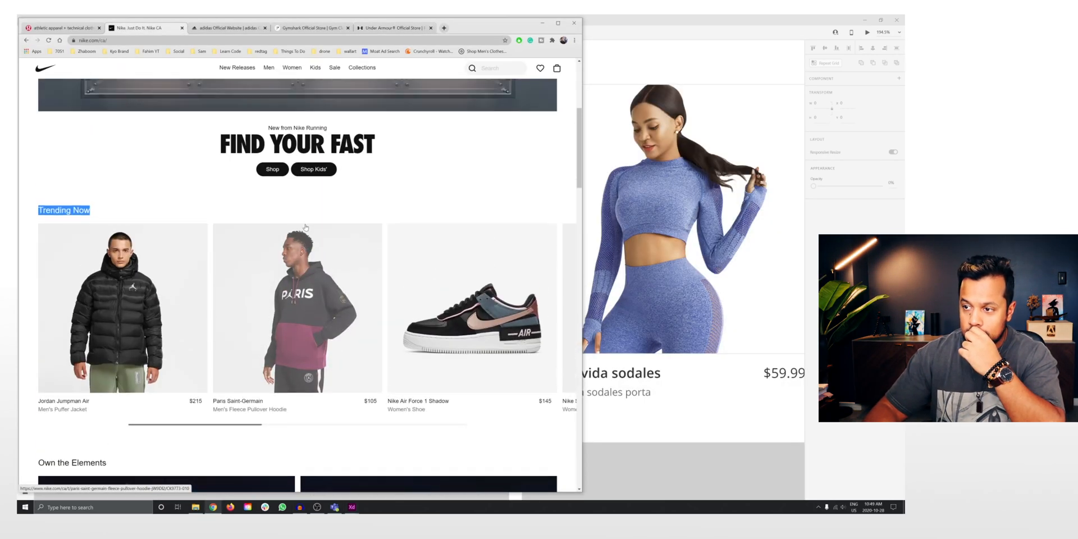
{"action": "left_click", "coordinate": [227, 27]}
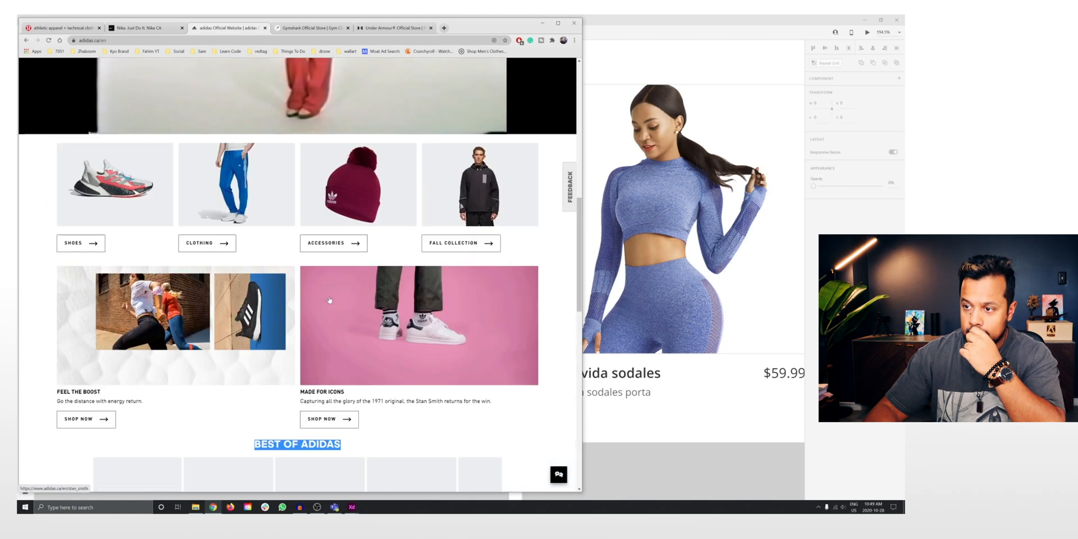
{"action": "left_click", "coordinate": [309, 27]}
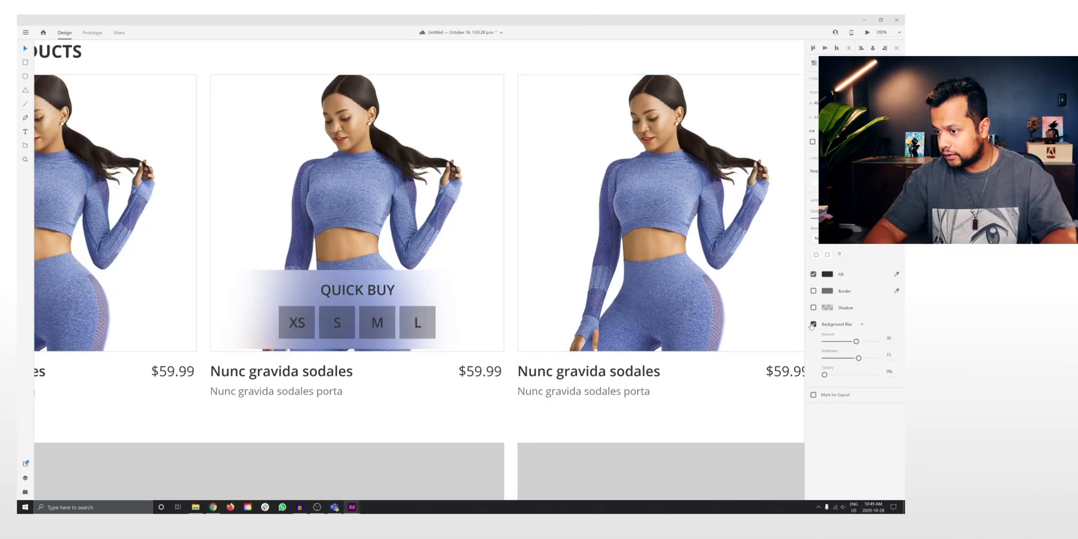
- Increase the background blur behind the second card's Quick Buy overlay
{"action": "left_click_drag", "start_coordinate": [841, 342], "coordinate": [872, 342]}
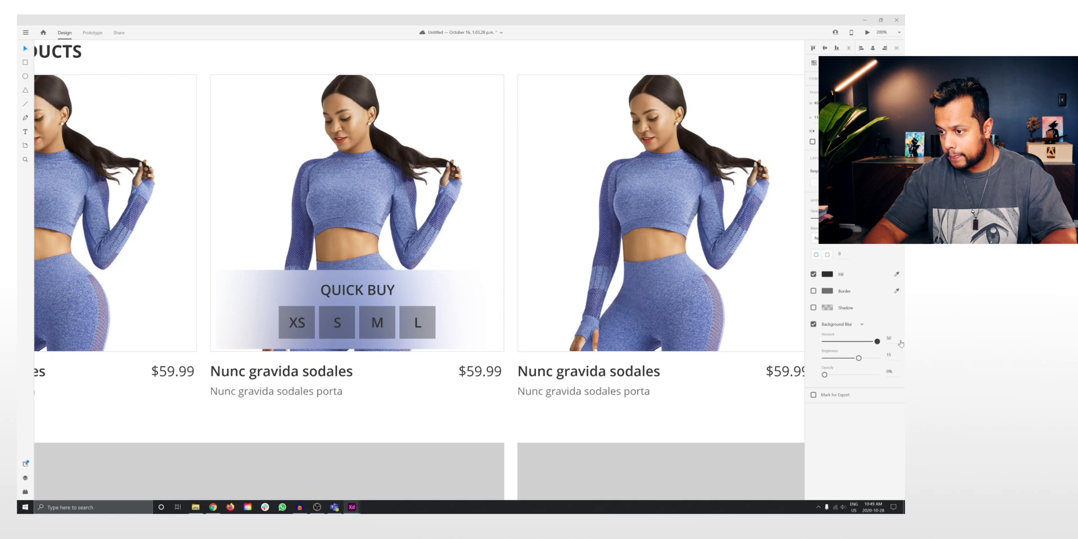
{"action": "left_click_drag", "start_coordinate": [824, 375], "coordinate": [854, 375]}
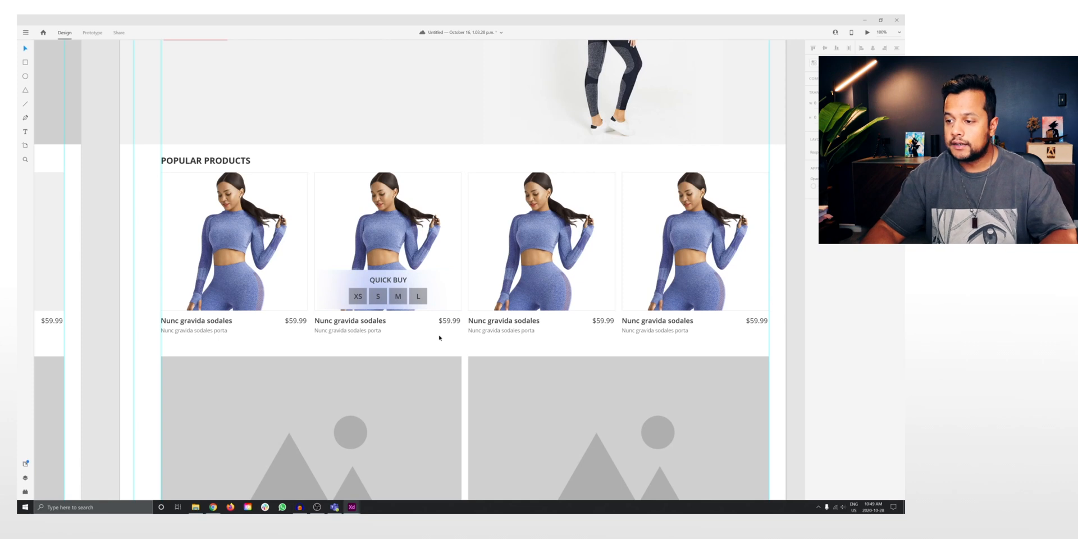
{"action": "left_click", "coordinate": [541, 241]}
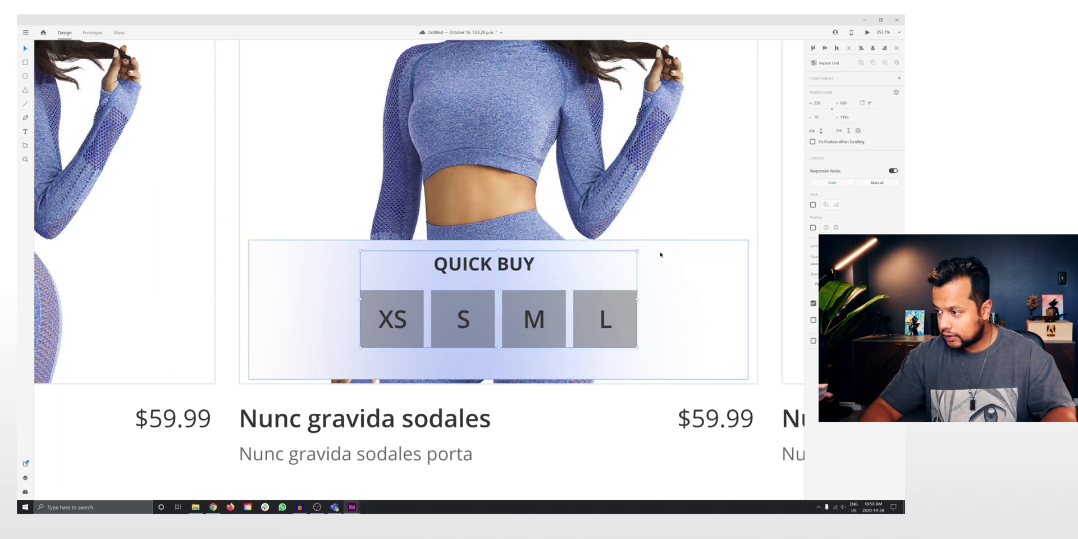
- Make the XS, S, M and L size buttons white at 100% opacity with soft shadows
{"action": "left_click", "coordinate": [660, 255]}
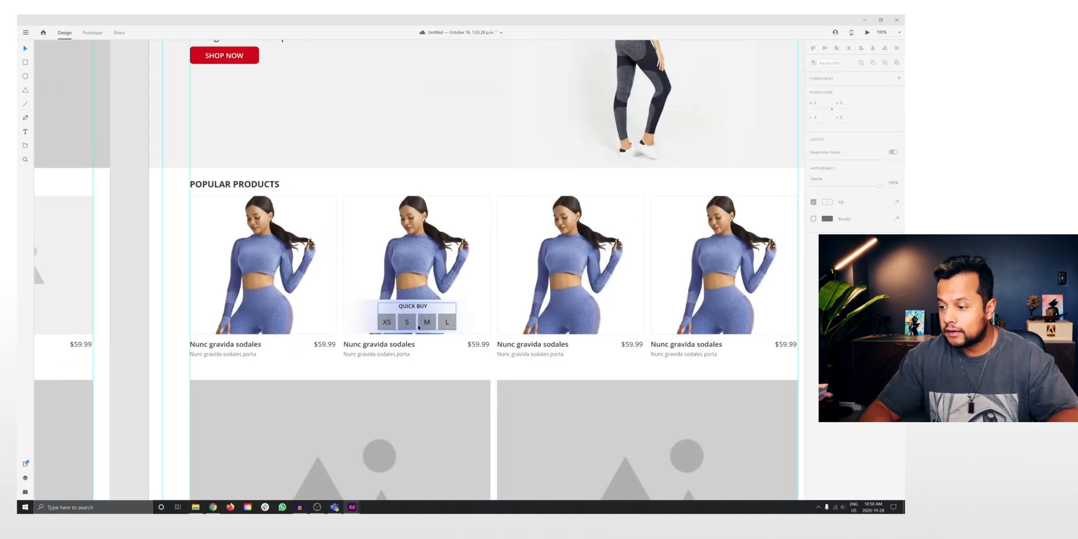
{"action": "right_click", "coordinate": [416, 322]}
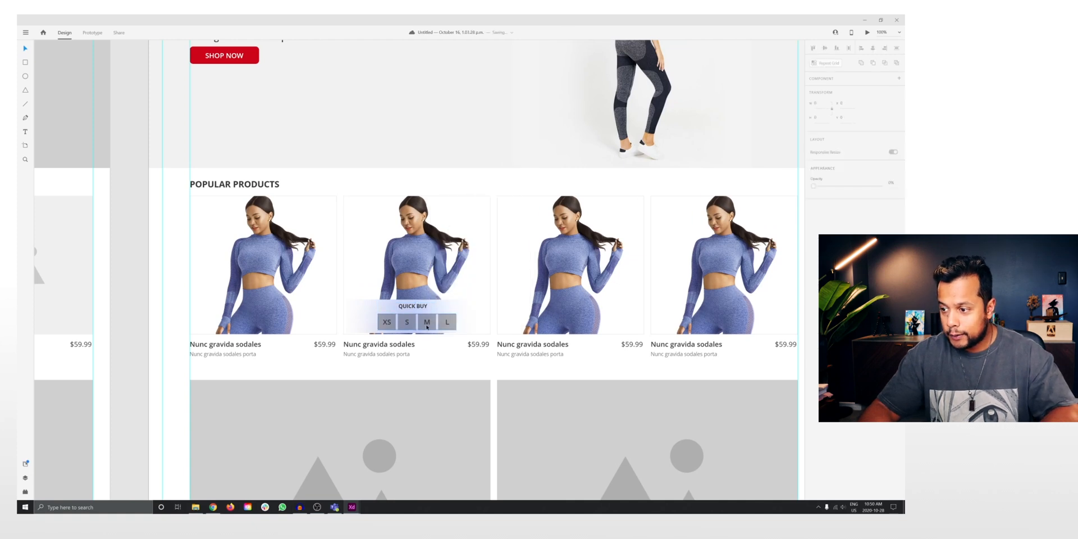
{"action": "right_click", "coordinate": [426, 324]}
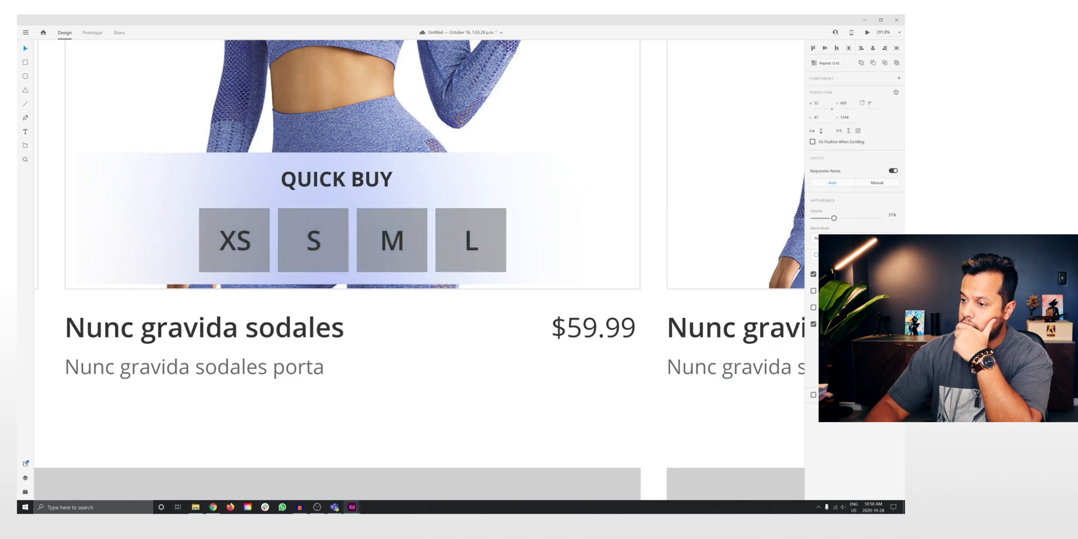
{"action": "left_click", "coordinate": [352, 240]}
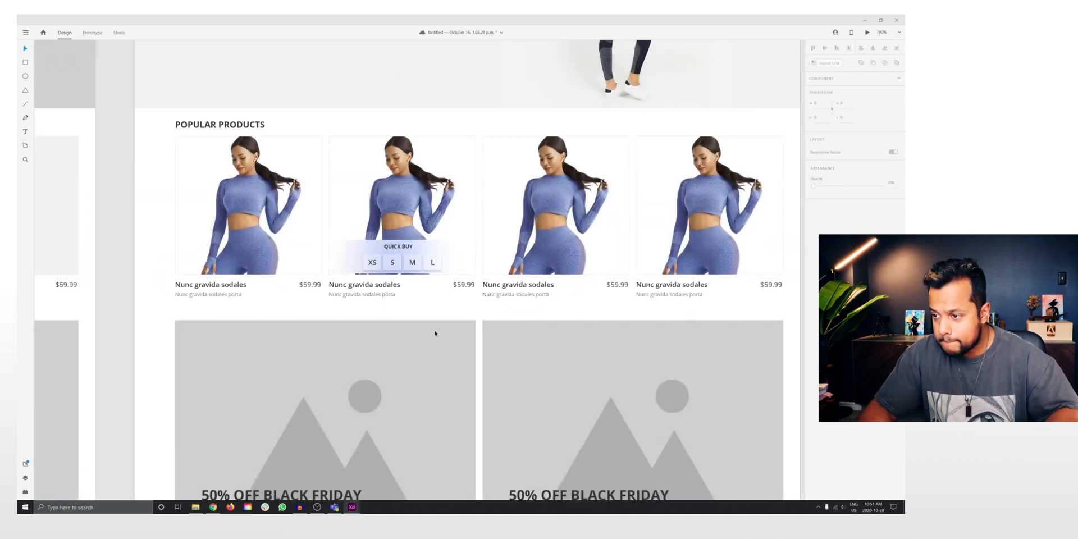
{"action": "left_click", "coordinate": [398, 263]}
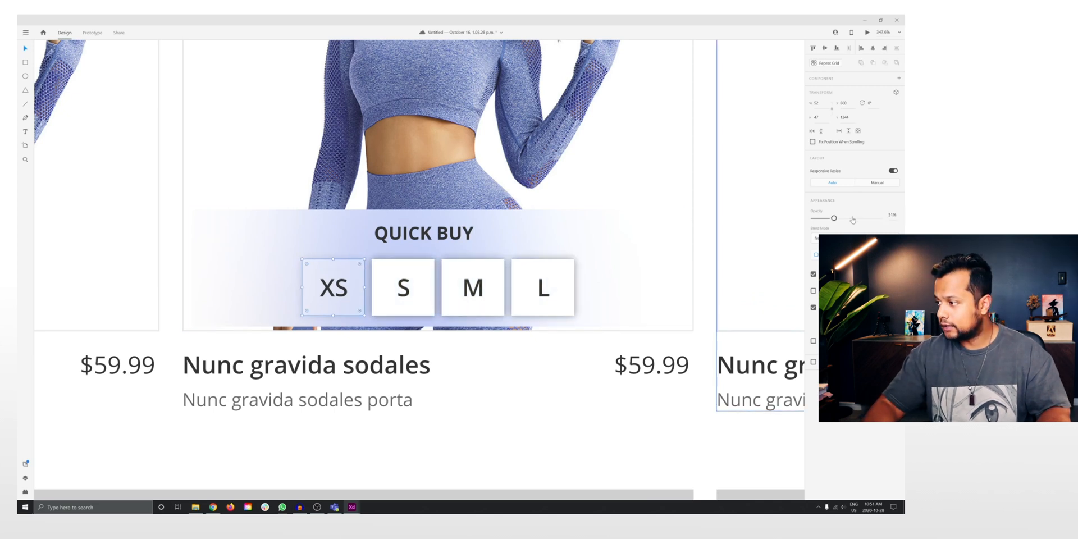
{"action": "left_click_drag", "start_coordinate": [836, 218], "coordinate": [880, 218]}
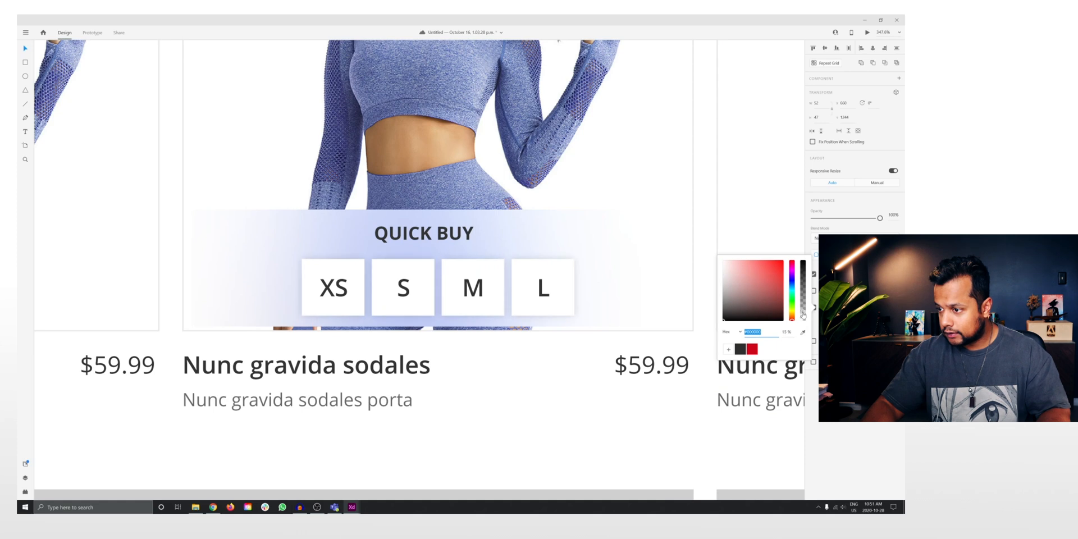
{"action": "left_click", "coordinate": [423, 286]}
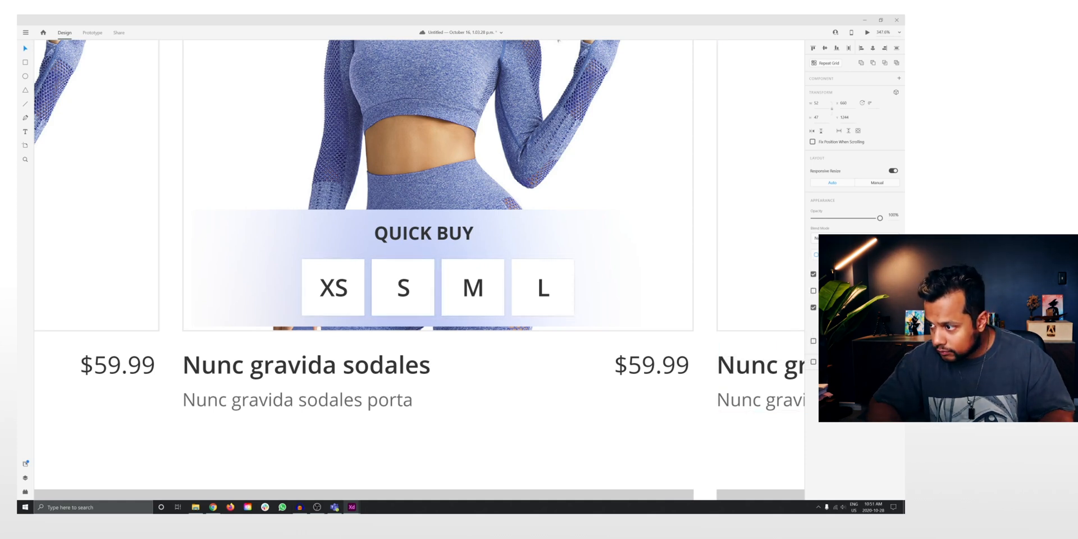
{"action": "left_click", "coordinate": [438, 287]}
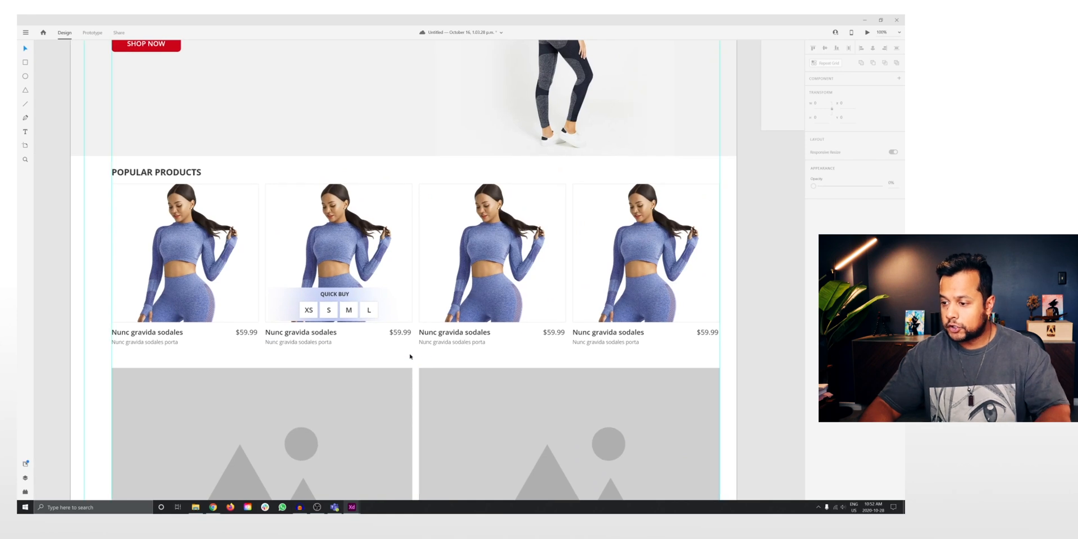
- Copy the Quick Buy overlay to the third card with black S, M, L boxes and white letters
{"action": "left_click", "coordinate": [492, 252]}
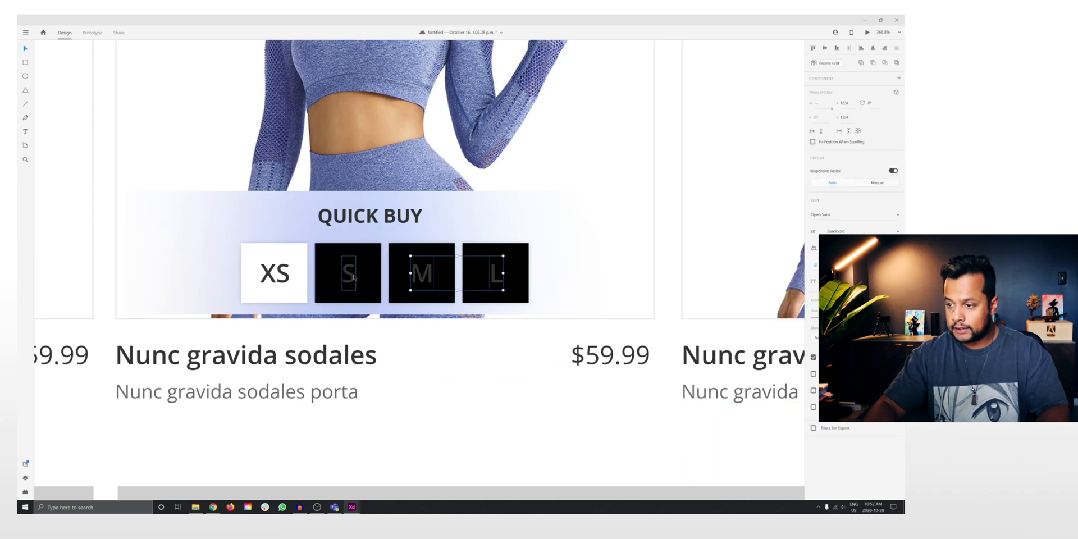
{"action": "left_click", "coordinate": [347, 273]}
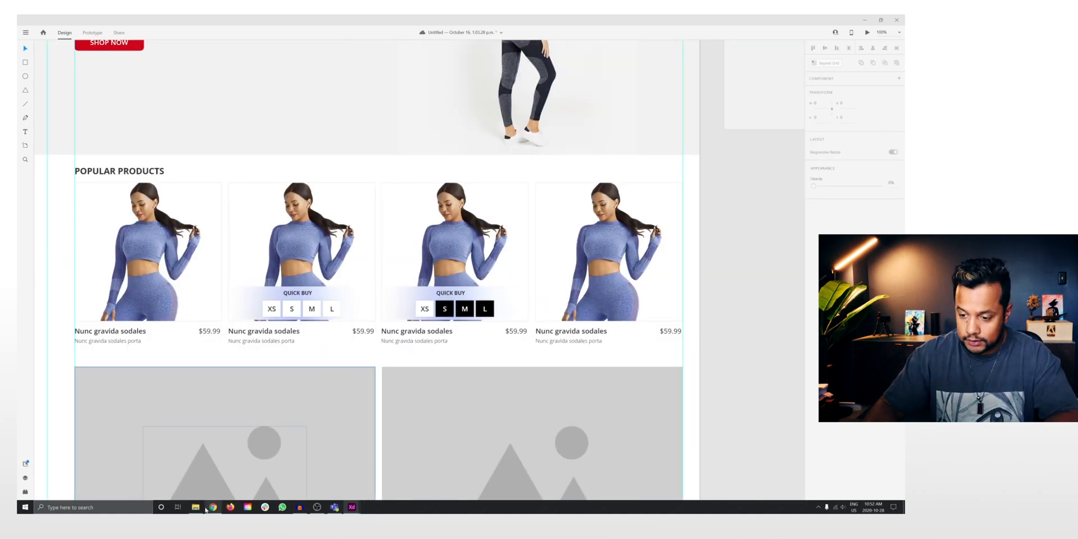
{"action": "left_click", "coordinate": [212, 508]}
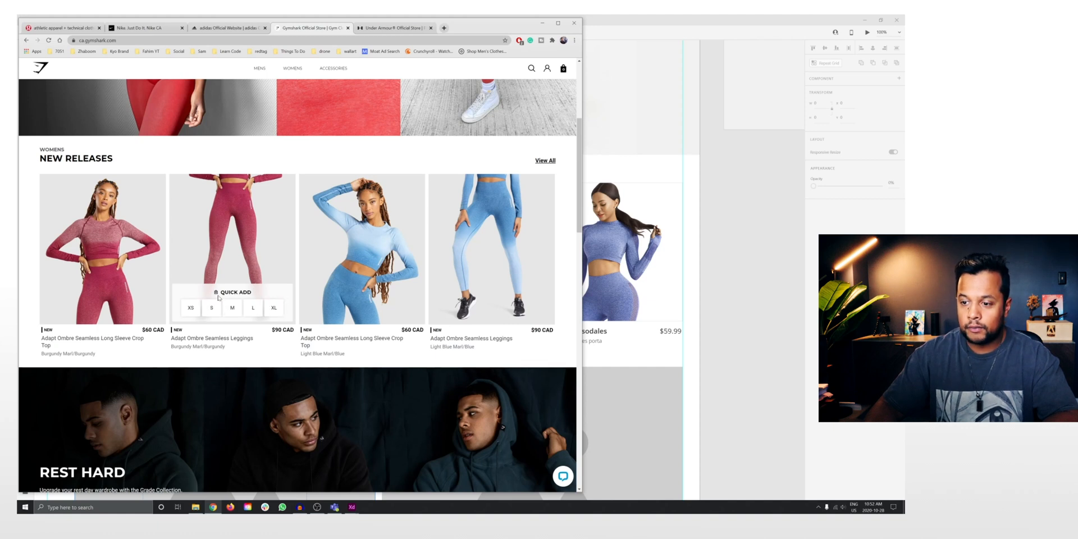
{"action": "left_click", "coordinate": [273, 307]}
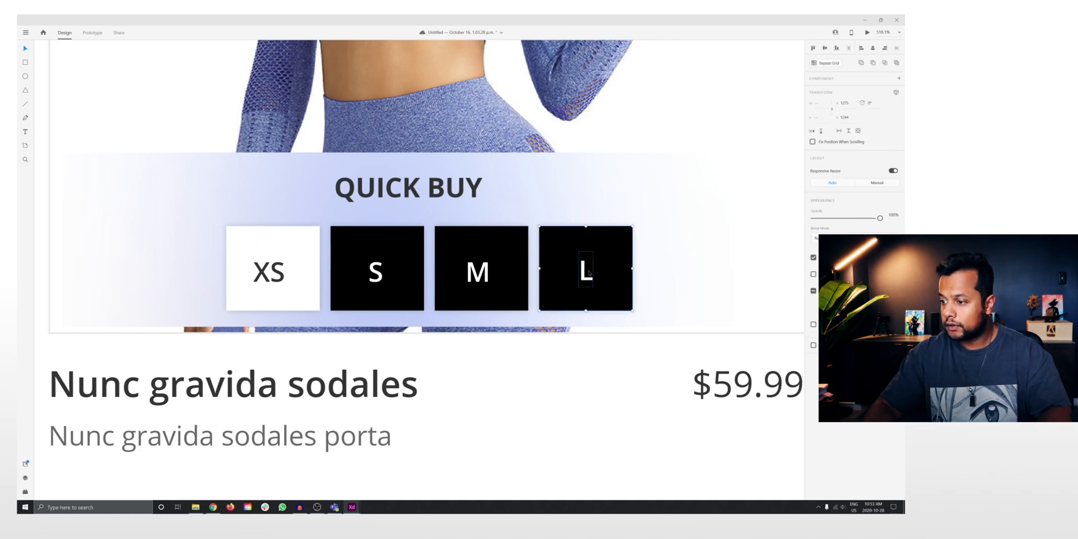
- Centre the L and S size labels horizontally and vertically inside their buttons
{"action": "left_click", "coordinate": [480, 269]}
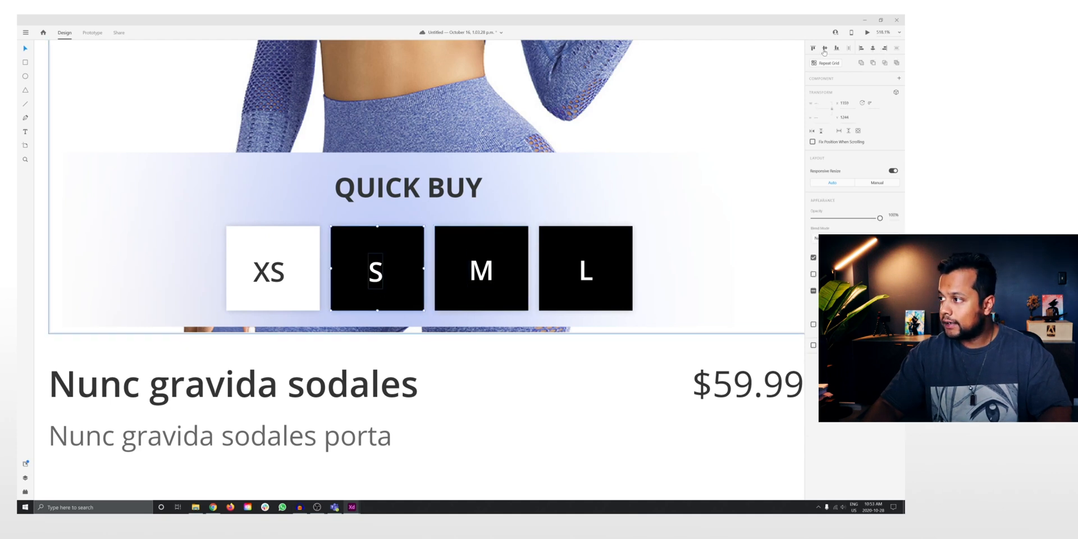
{"action": "left_click", "coordinate": [270, 270]}
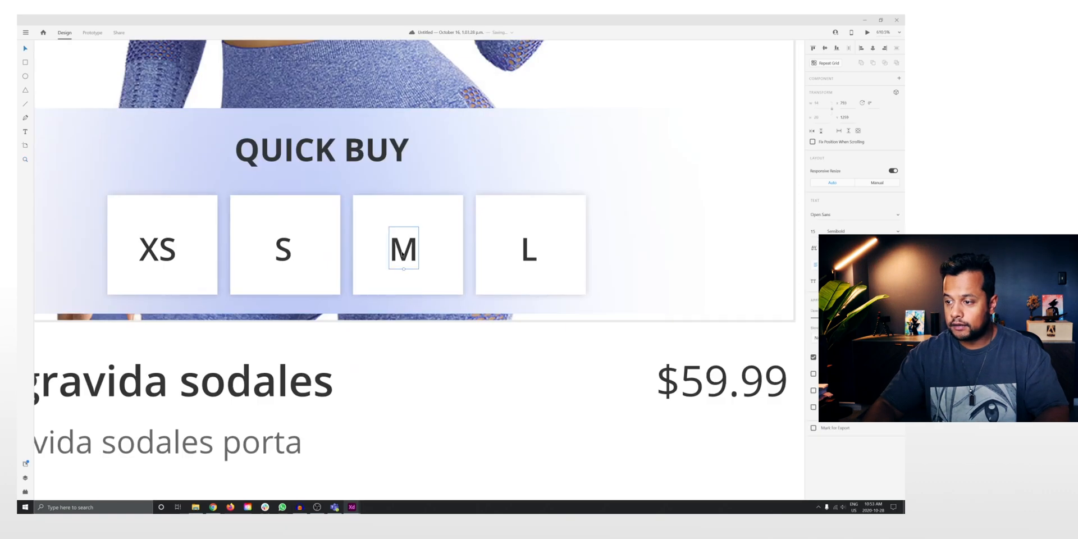
{"action": "left_click", "coordinate": [284, 247]}
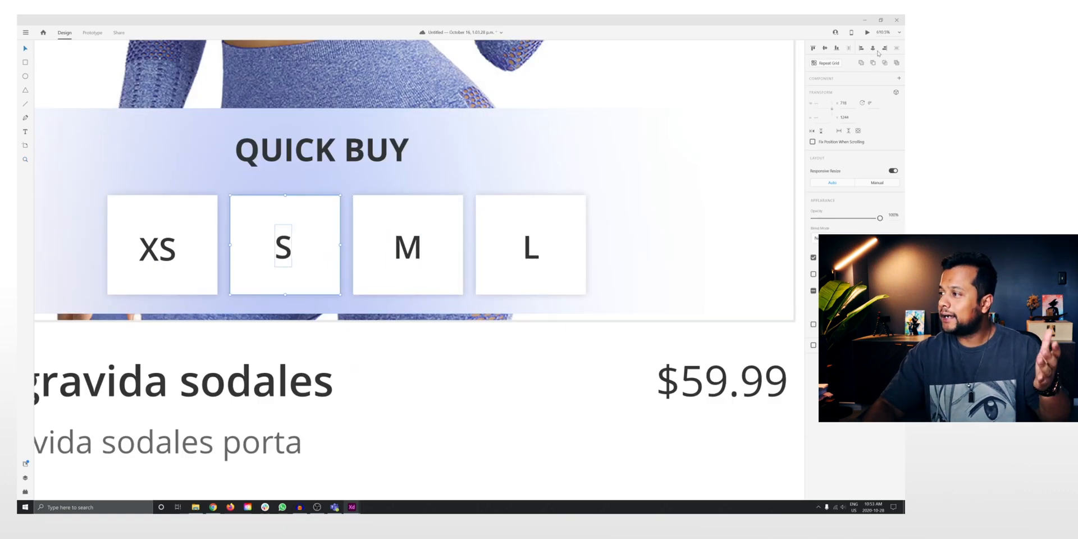
{"action": "left_click", "coordinate": [157, 249]}
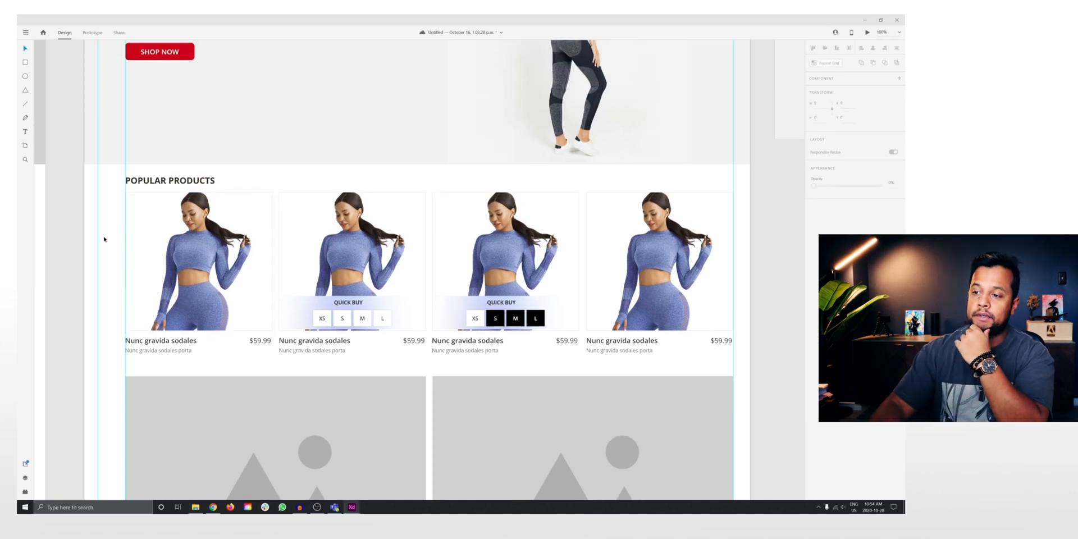
{"action": "scroll", "scroll_direction": "up", "scroll_amount": 3}
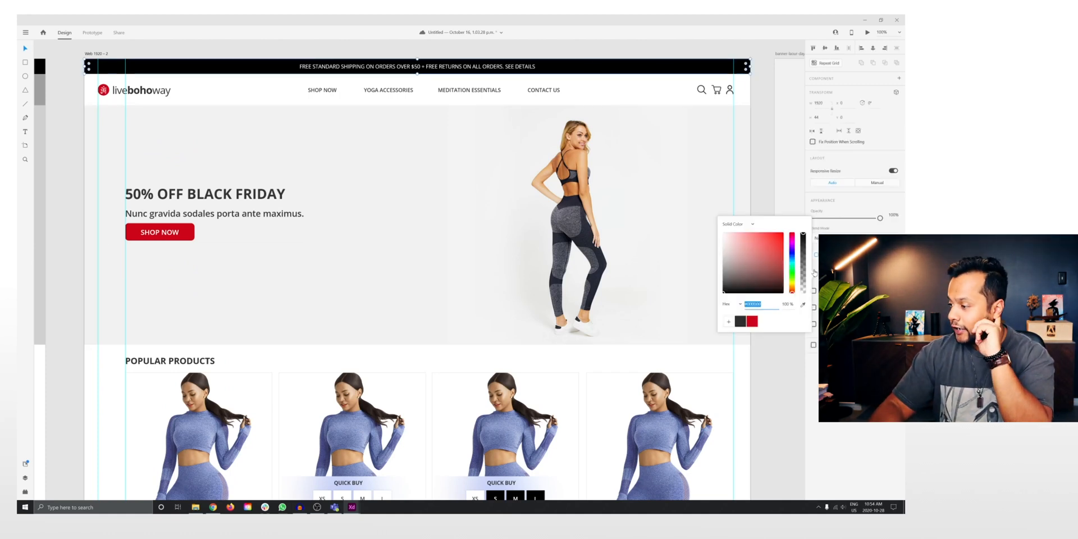
- Change the top free-shipping bar's fill from black to dark red
{"action": "left_click", "coordinate": [768, 270]}
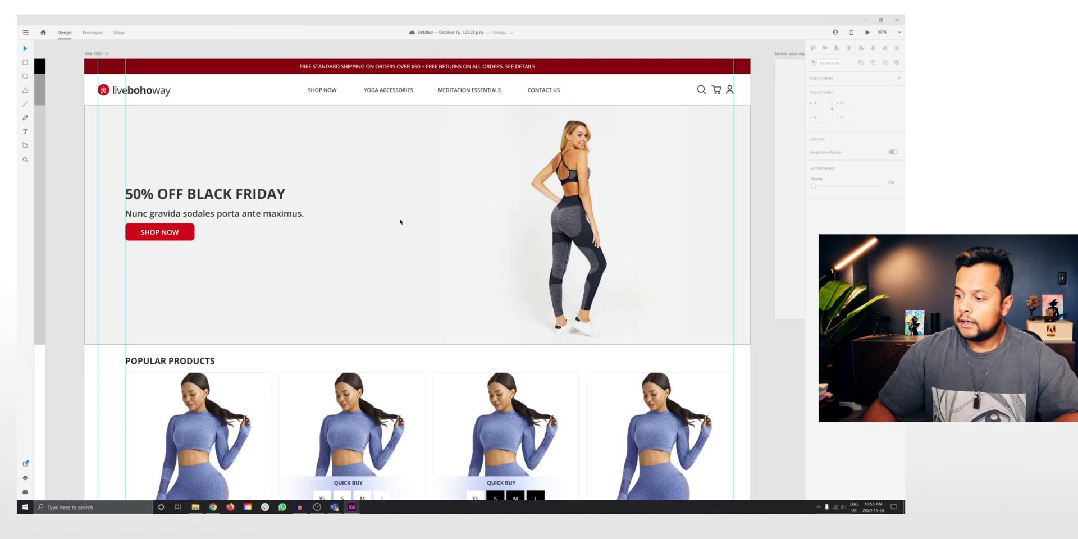
{"action": "scroll", "scroll_direction": "down", "scroll_amount": 3}
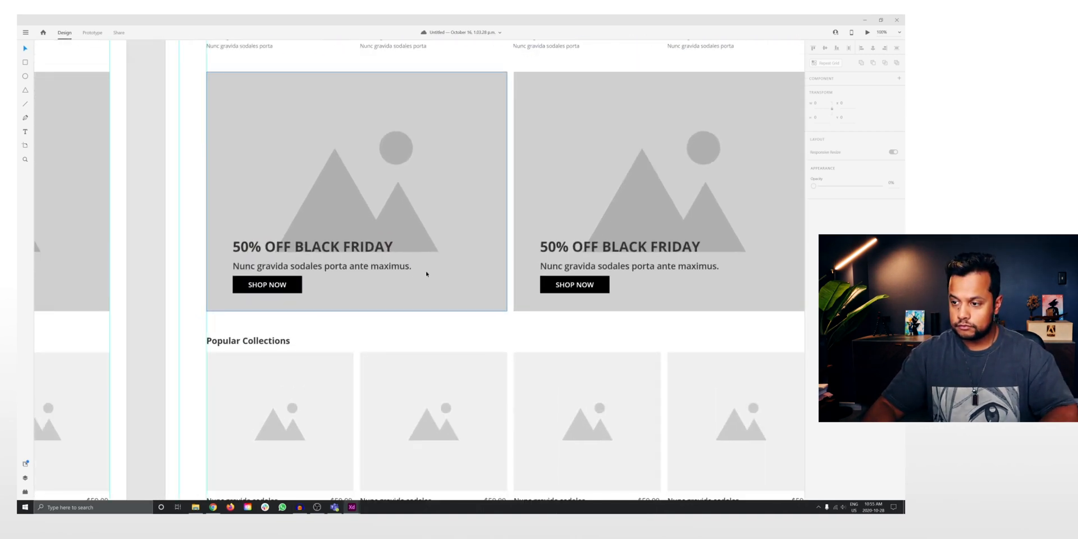
- Stretch the maroon-outfit model photo to fill the left 50% OFF Black Friday banner
{"action": "scroll", "scroll_direction": "up", "scroll_amount": 3}
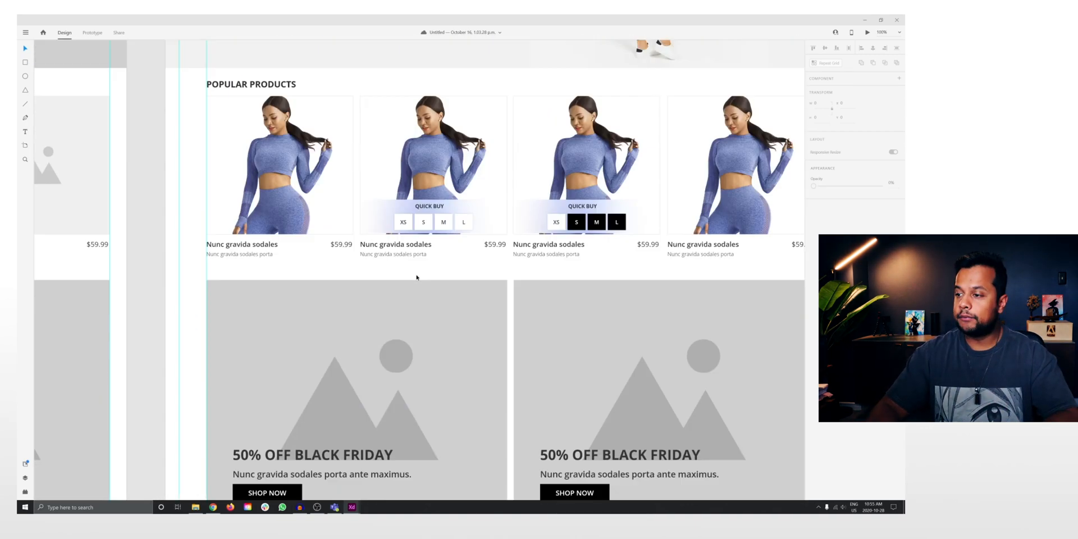
{"action": "scroll", "scroll_direction": "down", "scroll_amount": 3}
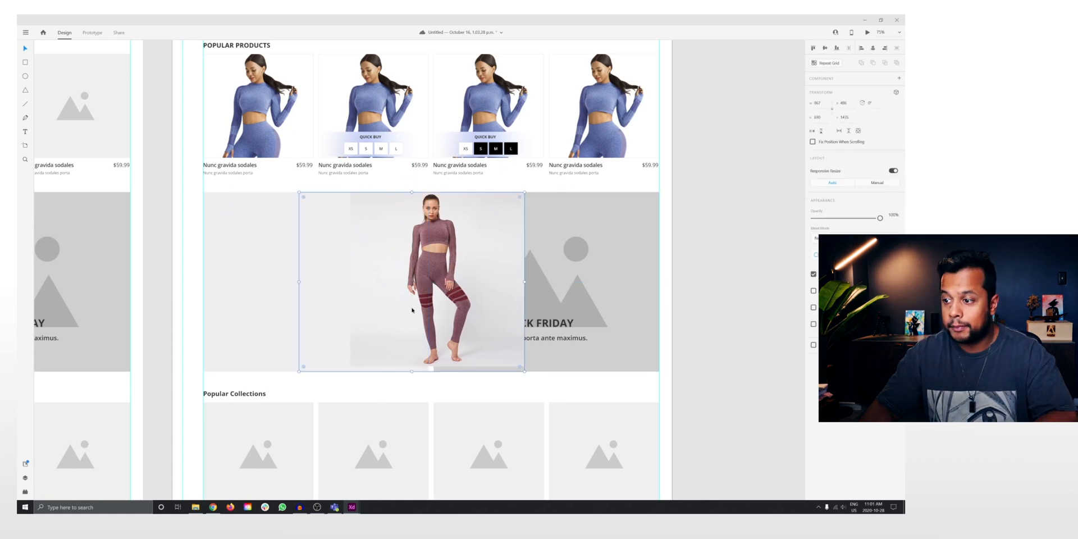
{"action": "left_click_drag", "start_coordinate": [411, 282], "coordinate": [313, 280]}
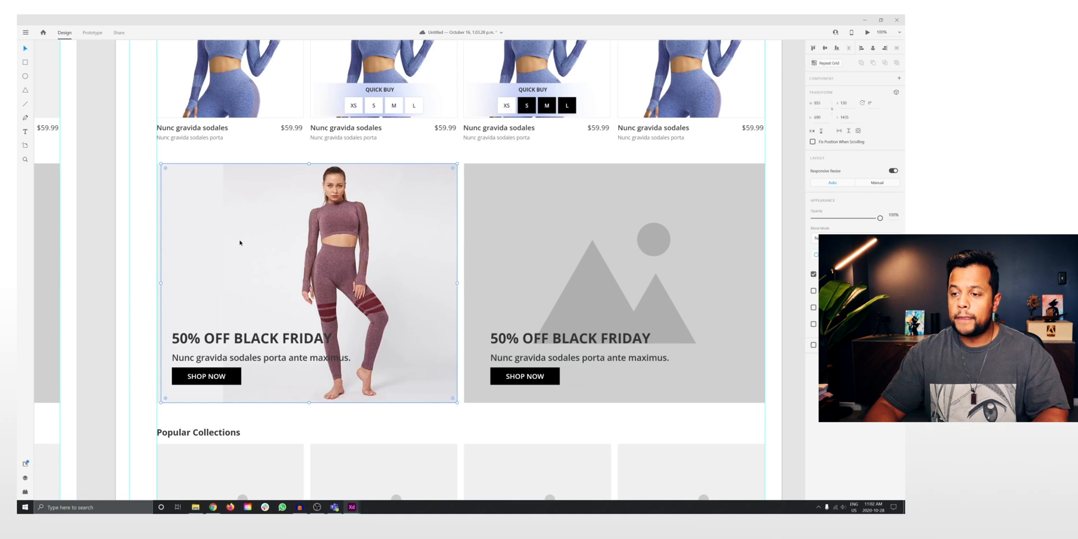
{"action": "mouse_move", "coordinate": [198, 211]}
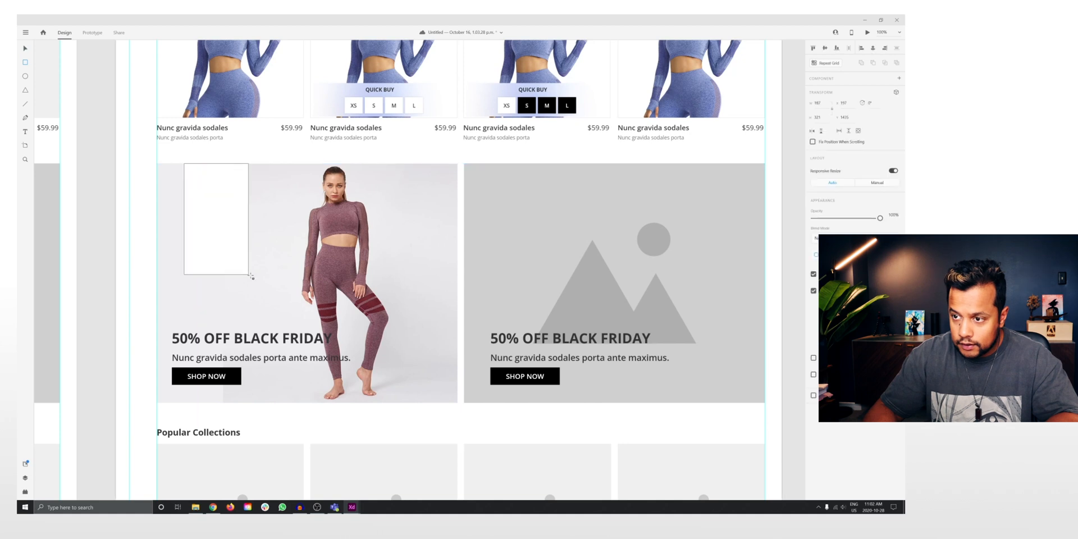
- Fill a rectangle with the photo's sampled backdrop colour and stretch it over the banner's left side
{"action": "left_click", "coordinate": [217, 219]}
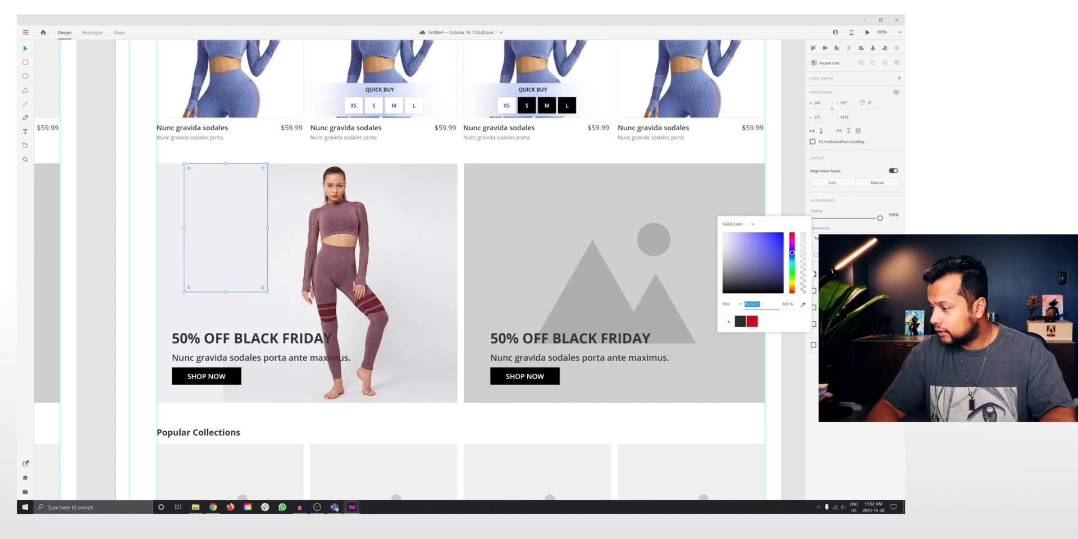
{"action": "left_click", "coordinate": [739, 223]}
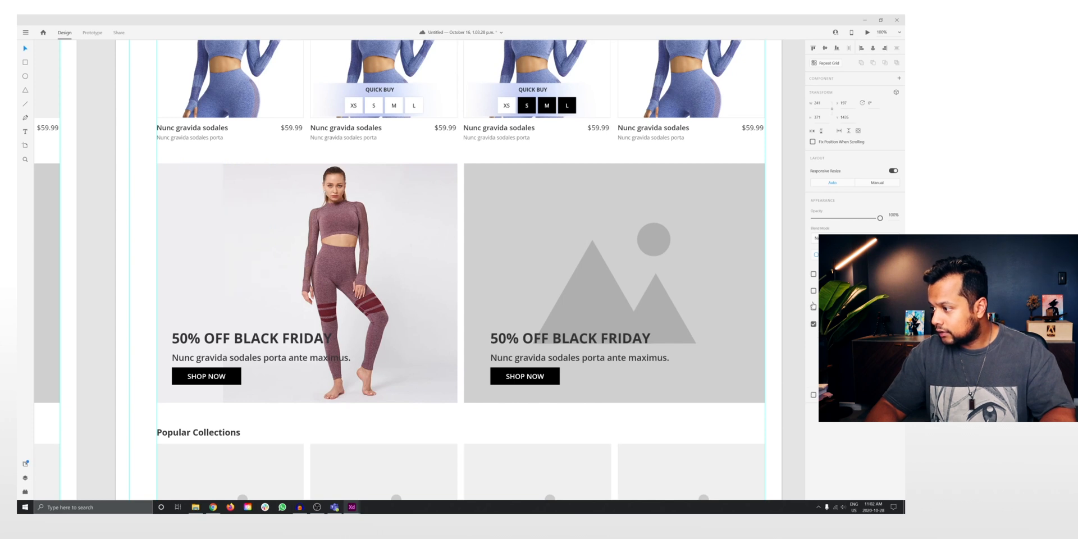
{"action": "left_click", "coordinate": [224, 226]}
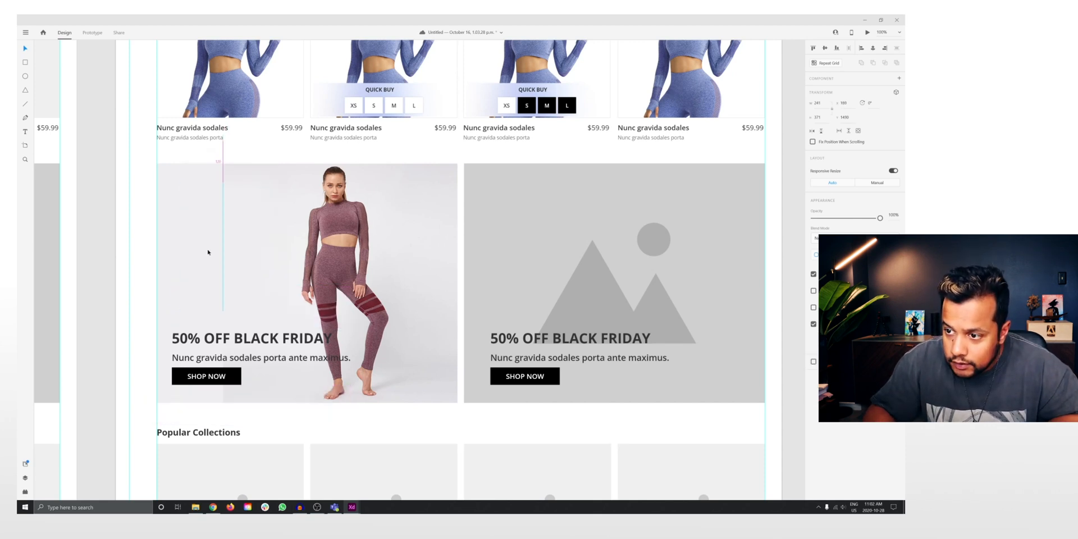
{"action": "left_click", "coordinate": [260, 358]}
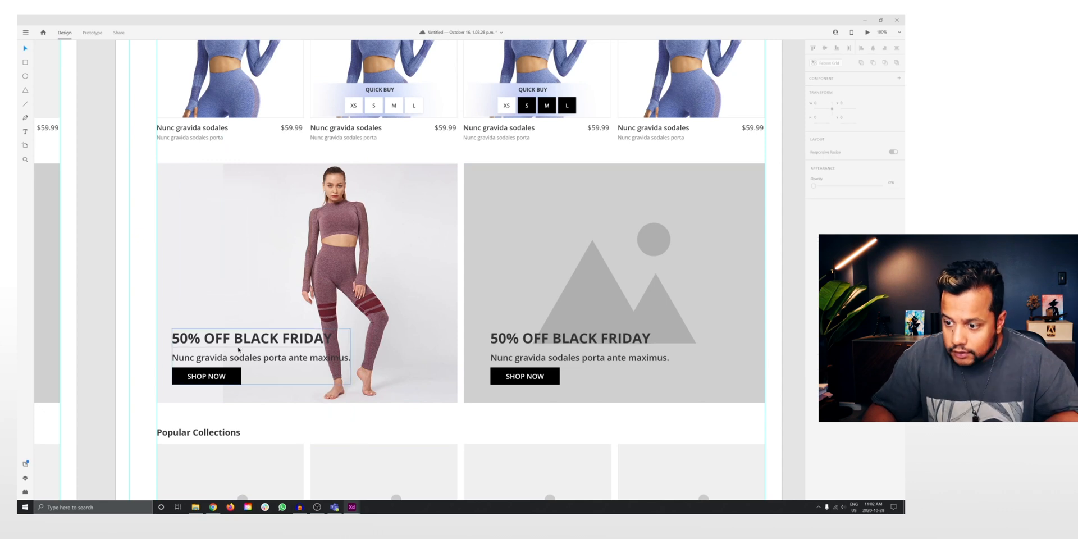
{"action": "left_click", "coordinate": [223, 244]}
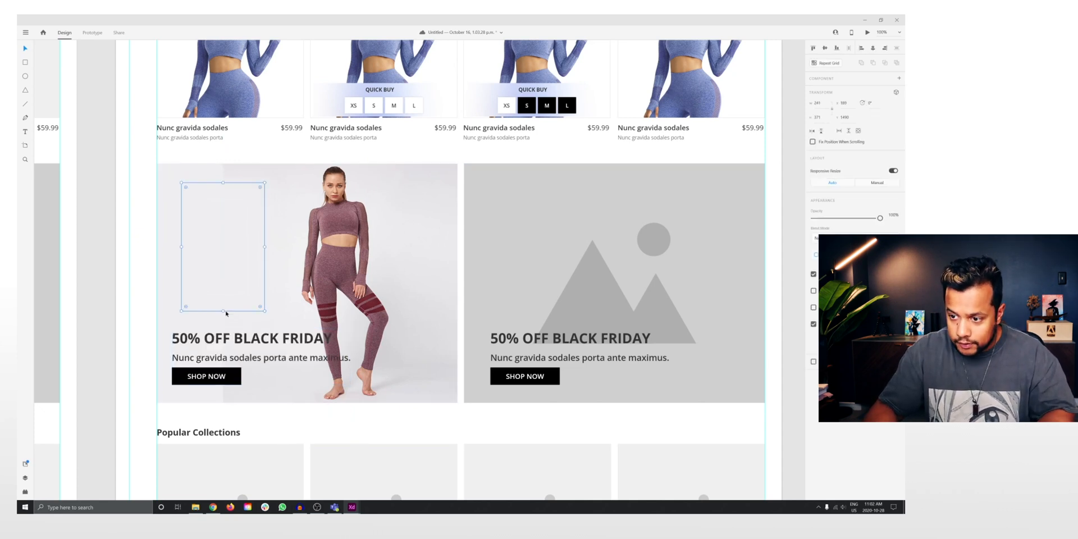
{"action": "left_click_drag", "start_coordinate": [224, 306], "coordinate": [224, 401]}
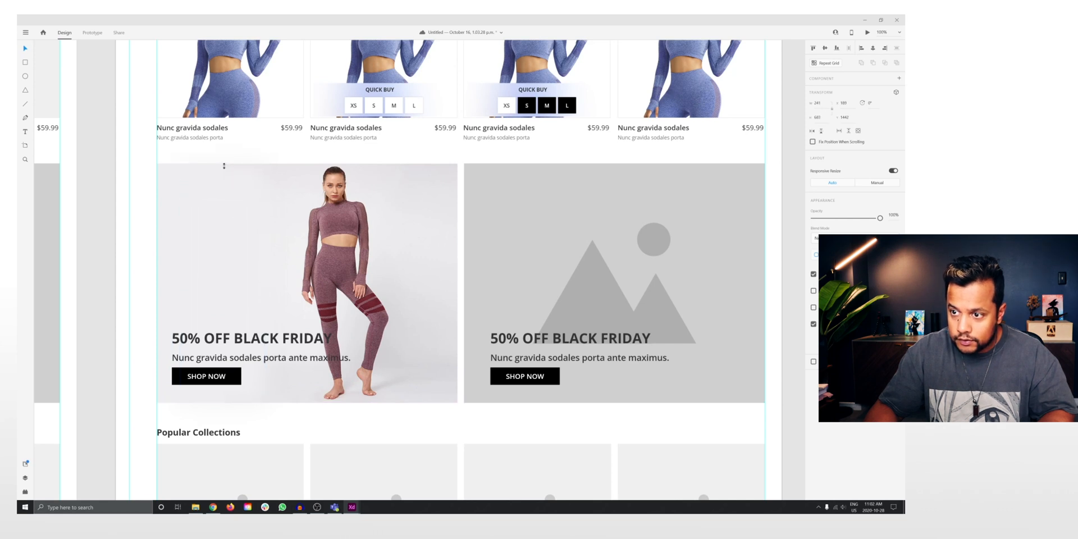
- Select the left banner's SHOP NOW button, then bring up the Gymshark store in Chrome
{"action": "left_click", "coordinate": [359, 420]}
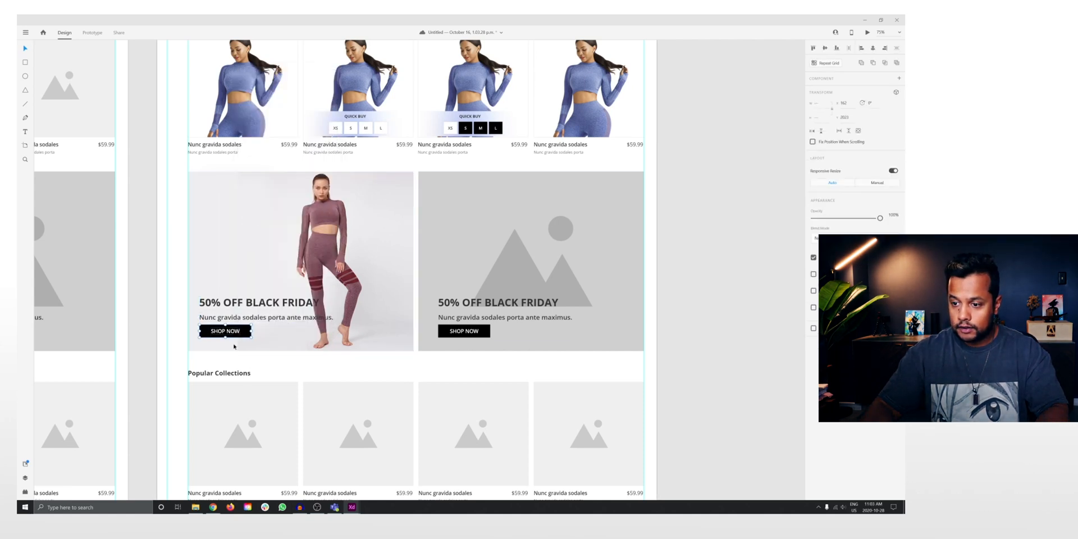
{"action": "left_click", "coordinate": [224, 331]}
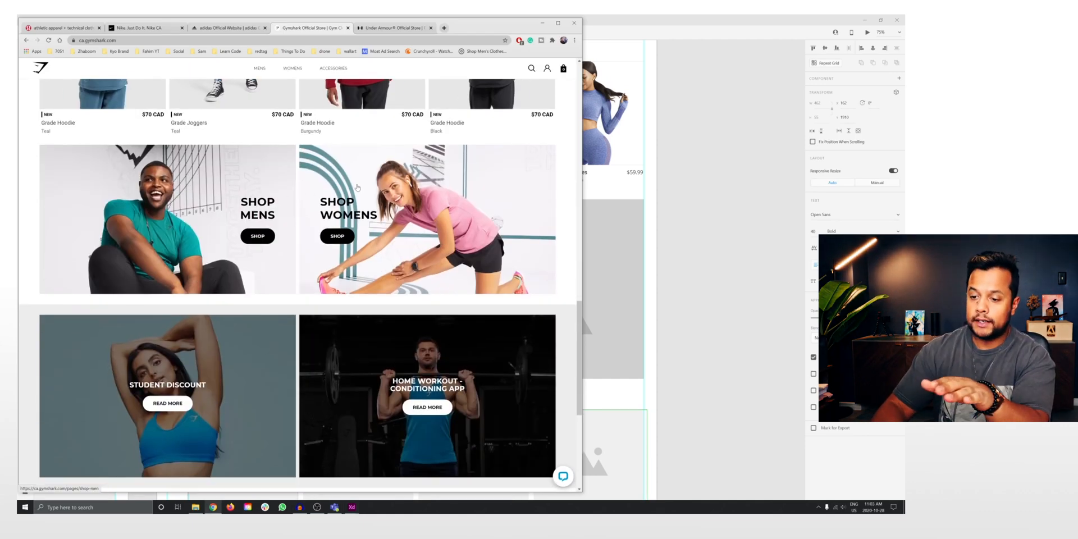
- Browse the Nike and Under Armour store homepages for design reference
{"action": "left_click", "coordinate": [227, 28]}
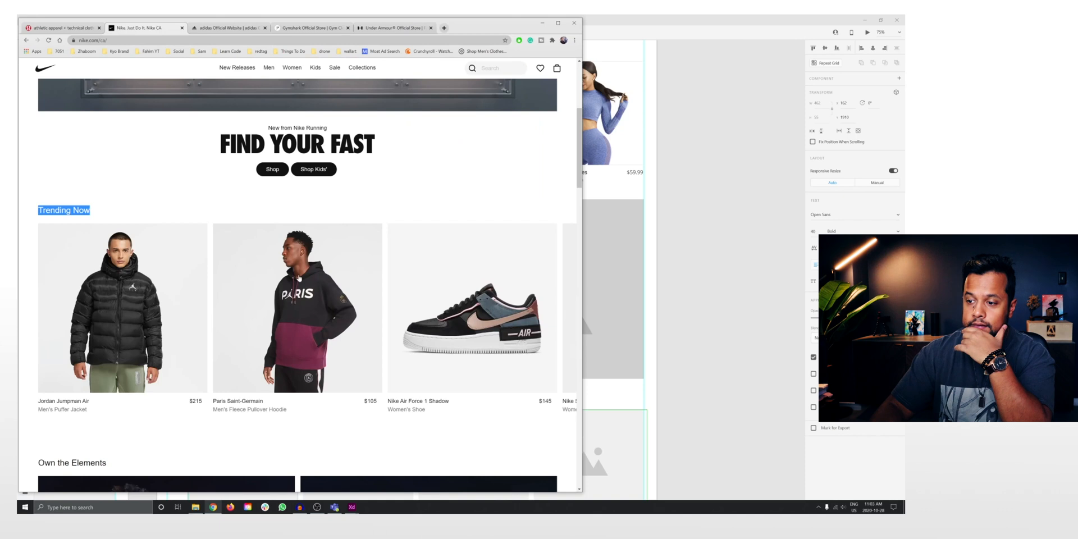
{"action": "scroll", "scroll_direction": "down", "scroll_amount": 3}
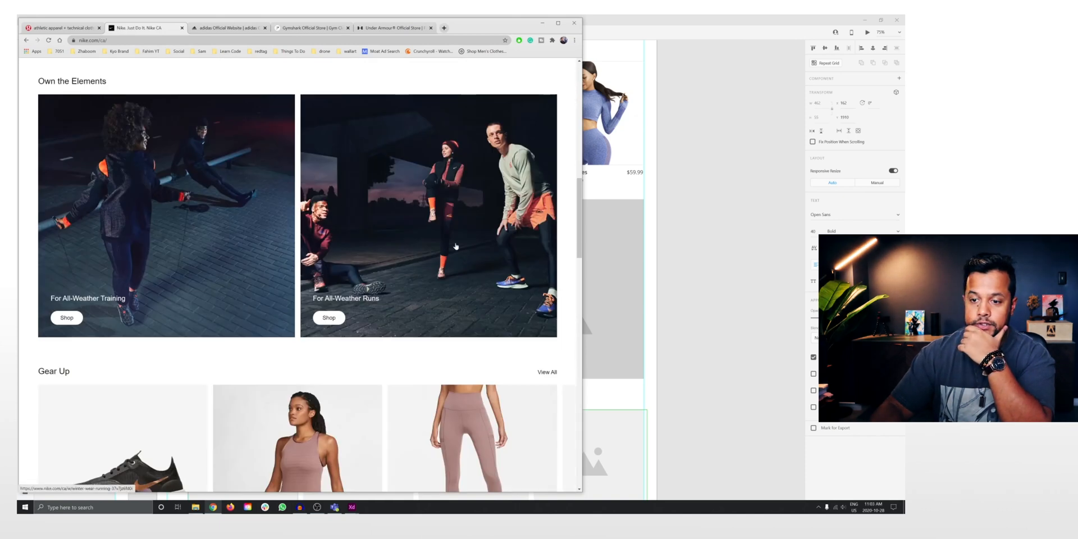
{"action": "mouse_move", "coordinate": [454, 246]}
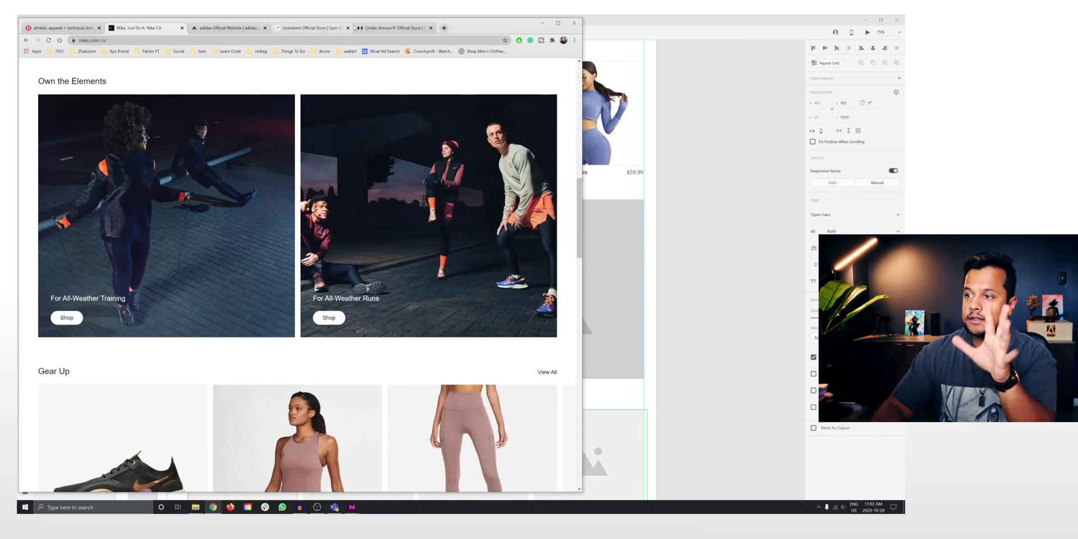
{"action": "left_click", "coordinate": [310, 27]}
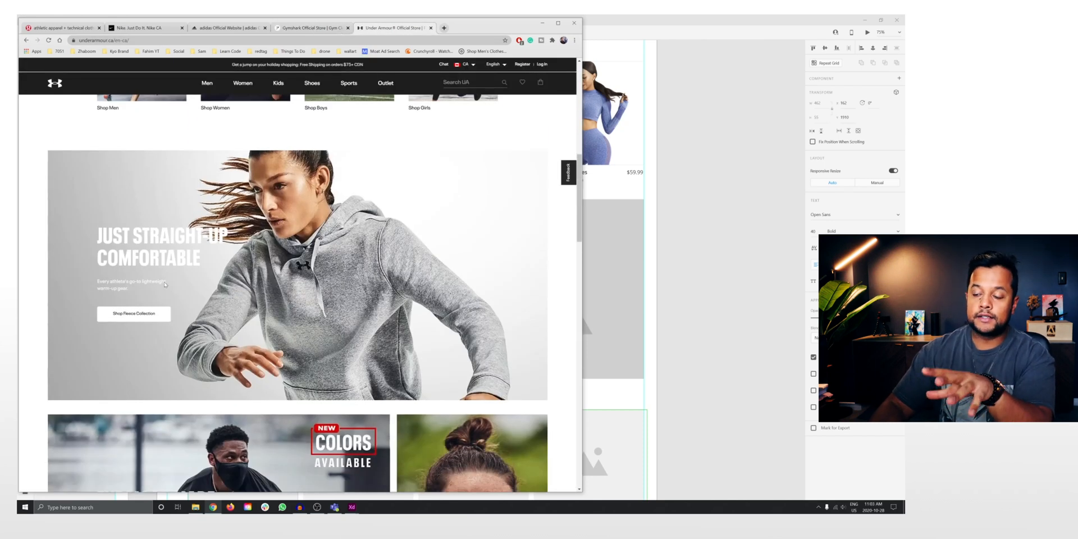
{"action": "scroll", "scroll_direction": "down", "scroll_amount": 3}
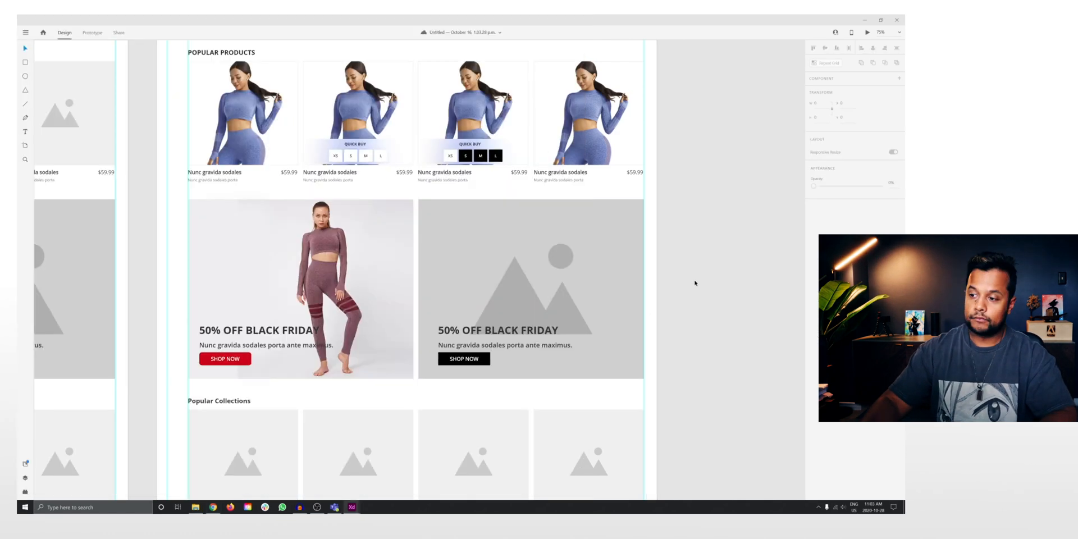
- Reuse the finished left banner for the right one and place a product card copy beside the page
{"action": "scroll", "scroll_direction": "down", "scroll_amount": 3}
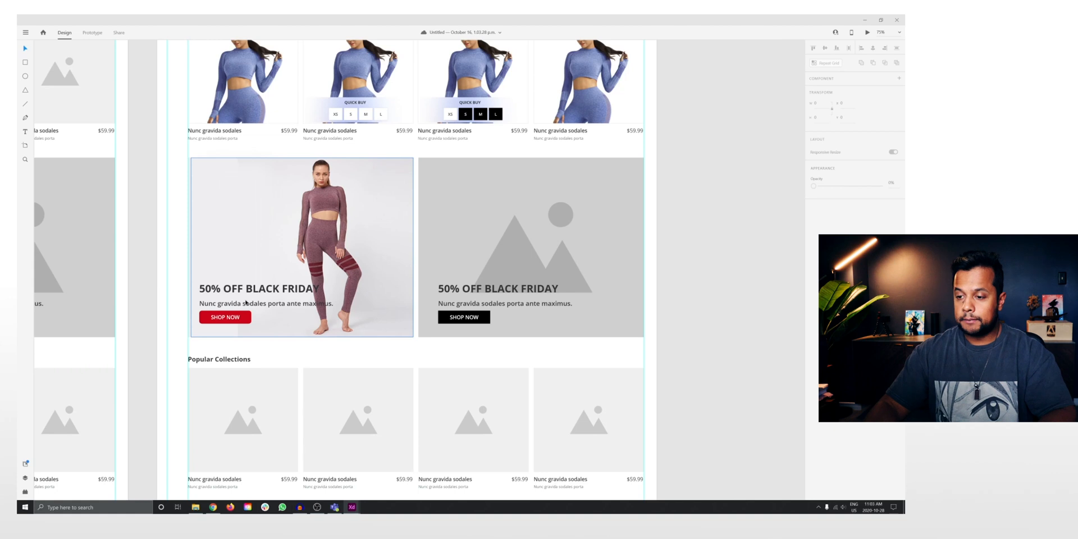
{"action": "left_click", "coordinate": [530, 248]}
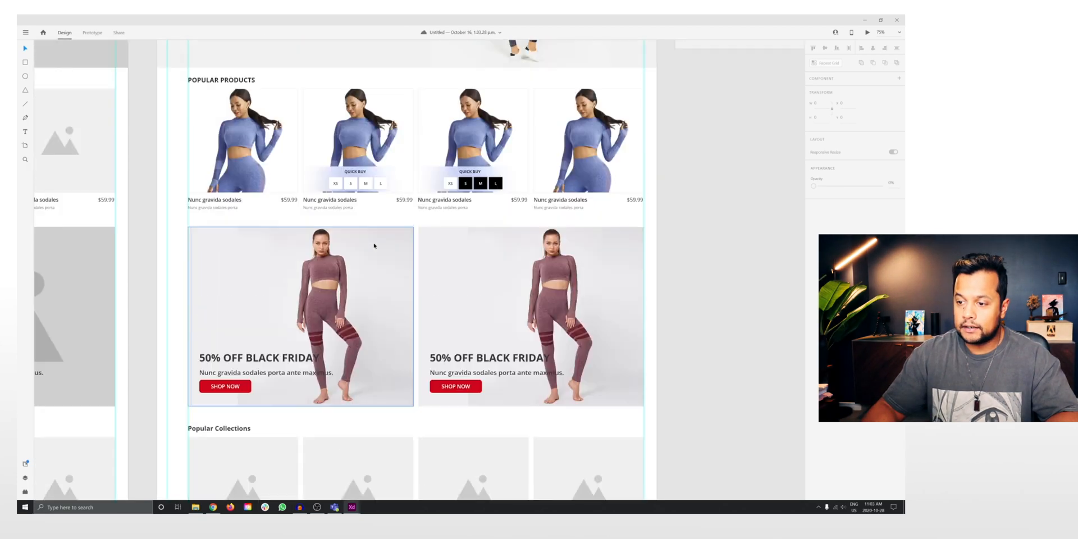
{"action": "scroll", "scroll_direction": "up", "scroll_amount": 3}
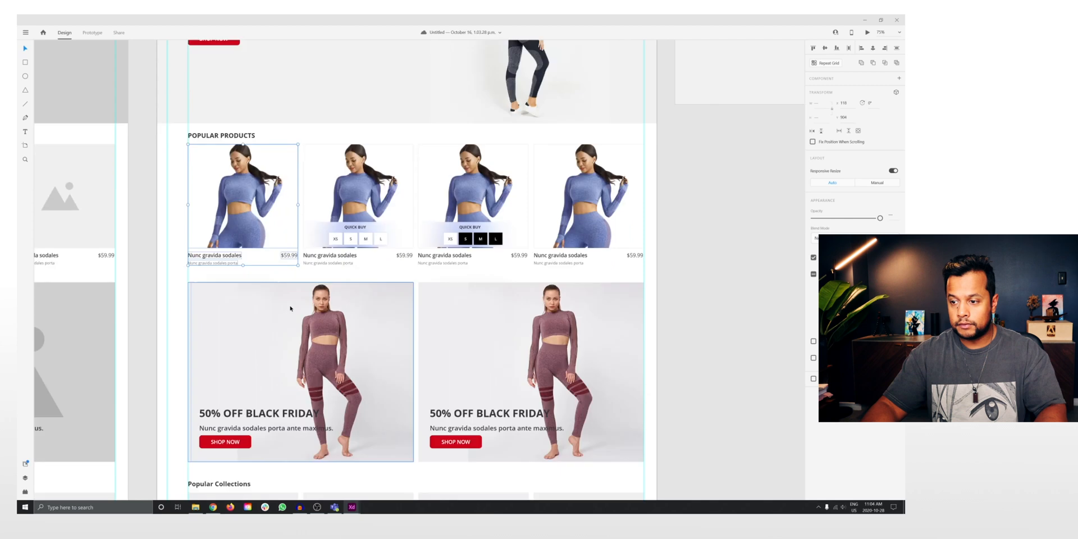
{"action": "scroll", "scroll_direction": "down", "scroll_amount": 3}
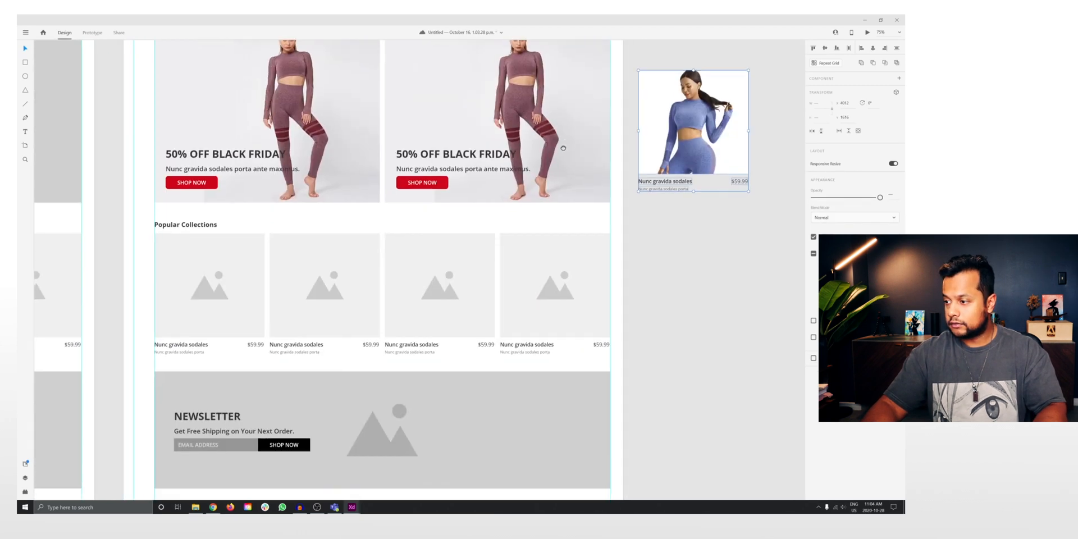
{"action": "left_click_drag", "start_coordinate": [692, 128], "coordinate": [689, 287]}
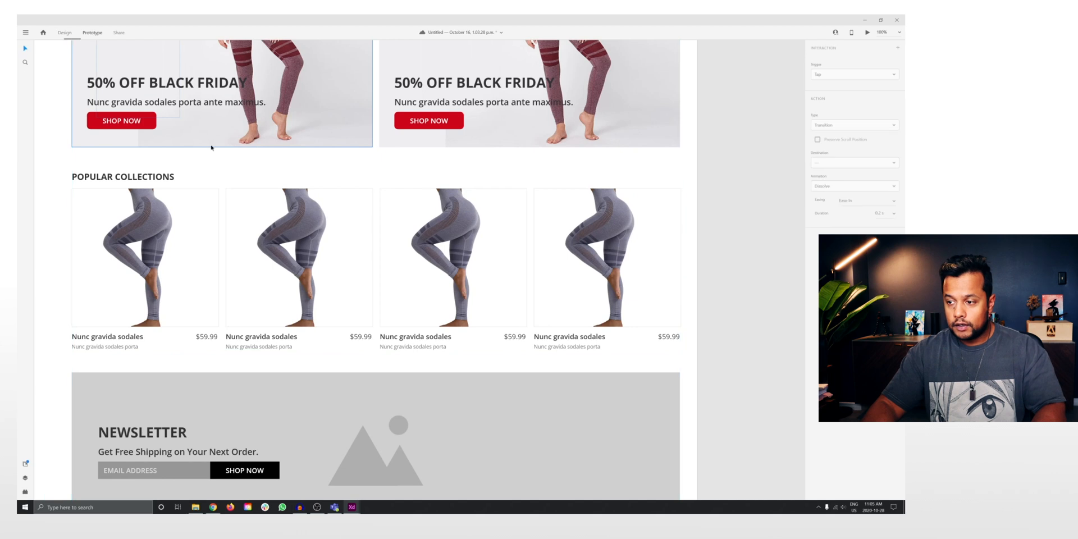
- Turn the newsletter section's SHOP NOW button red to match the other buttons
{"action": "scroll", "scroll_direction": "down", "scroll_amount": 3}
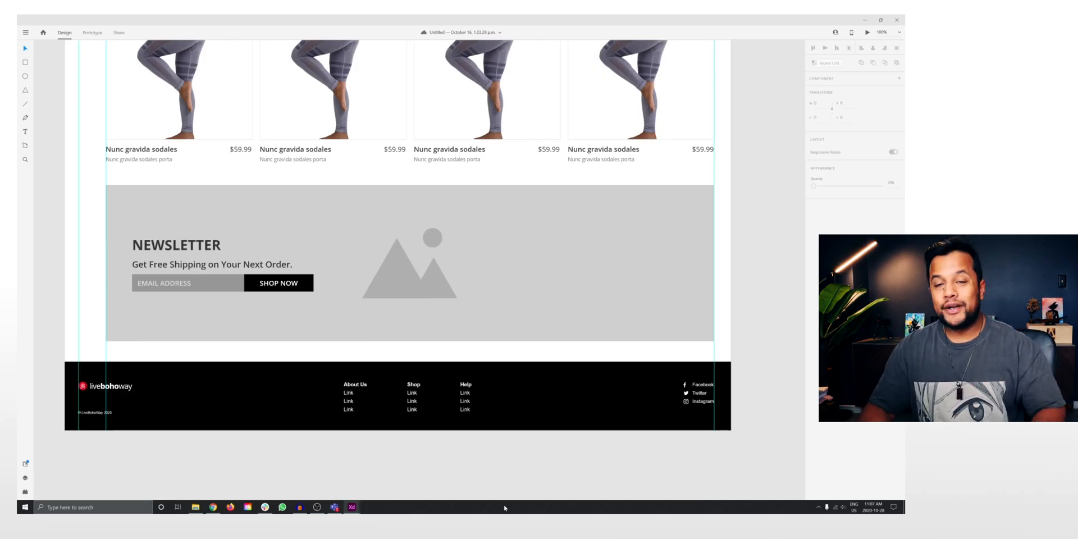
{"action": "right_click", "coordinate": [392, 264]}
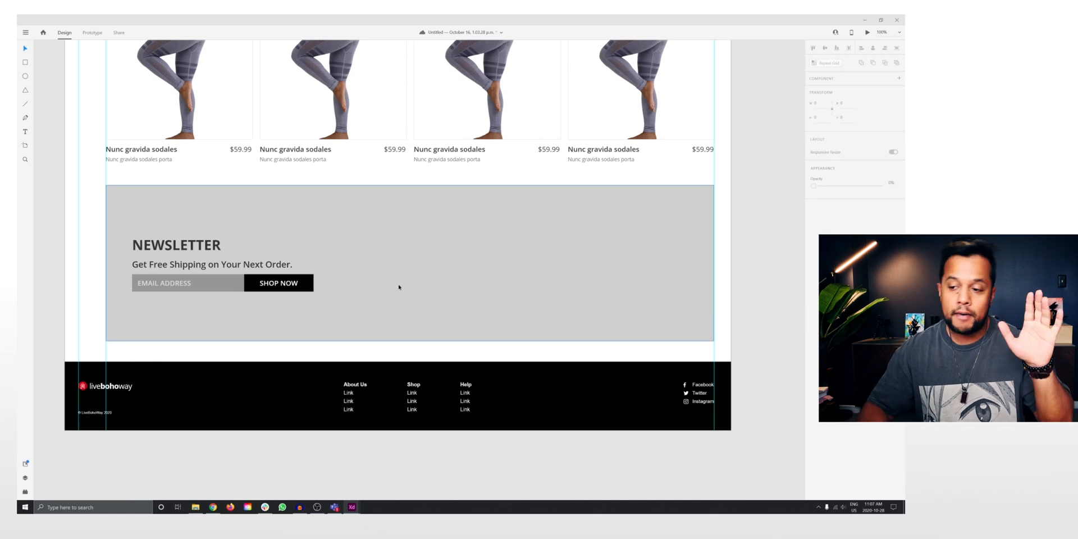
{"action": "right_click", "coordinate": [178, 283]}
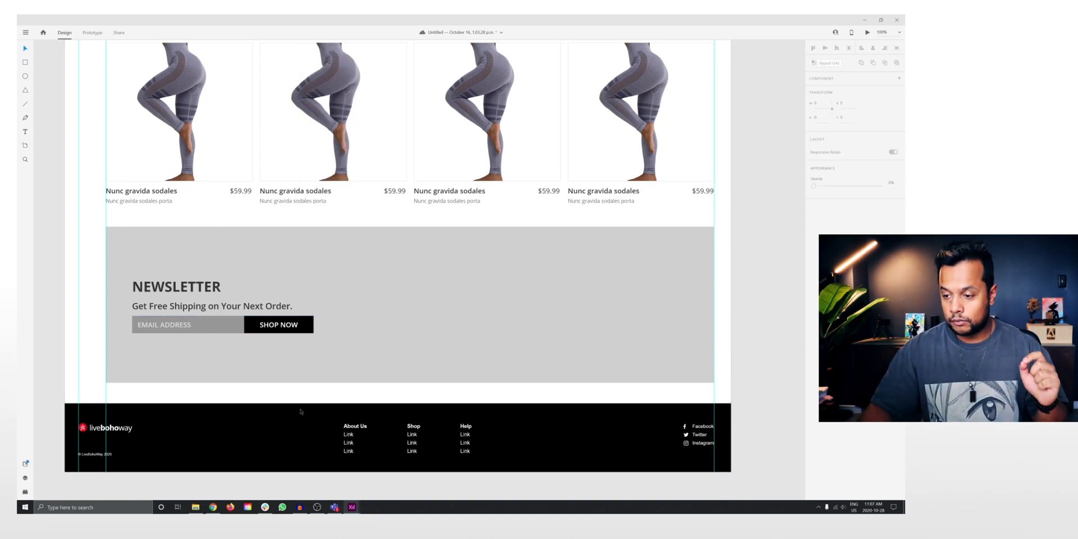
{"action": "left_click", "coordinate": [278, 325]}
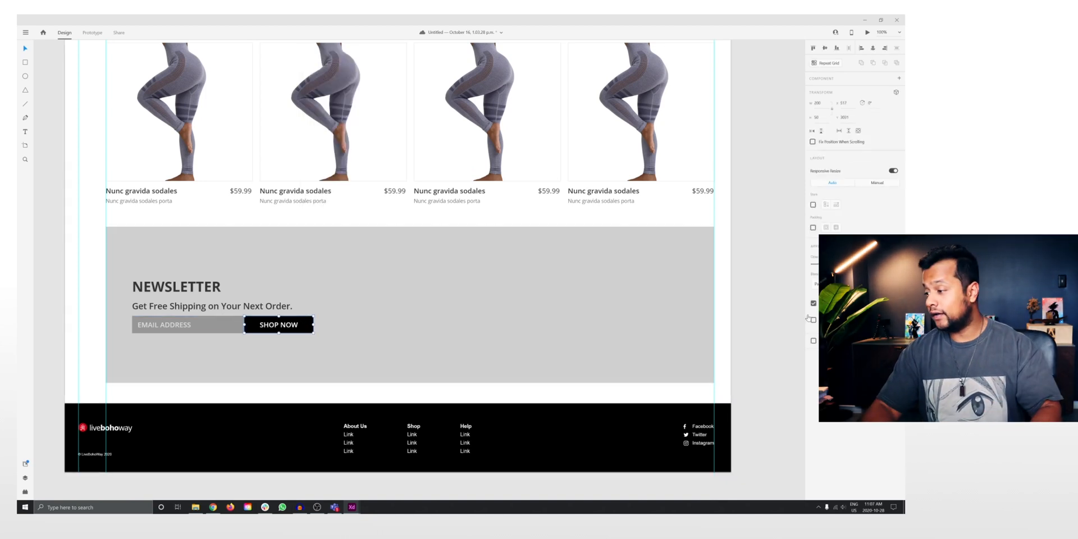
{"action": "left_click", "coordinate": [813, 303]}
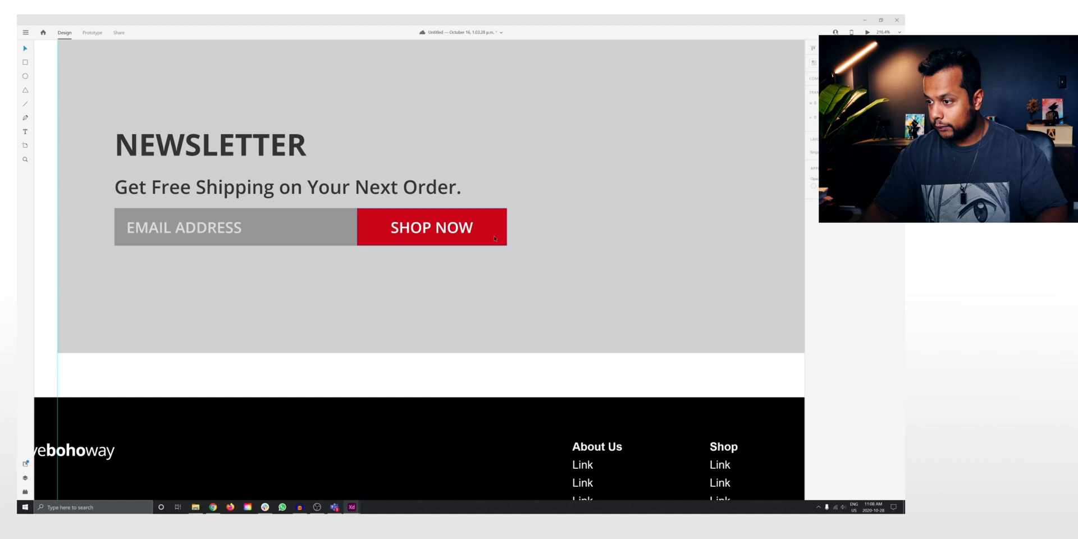
- Round SHOP NOW's right corners; make the email field black, white-lettered, with rounded left corners
{"action": "left_click", "coordinate": [431, 227]}
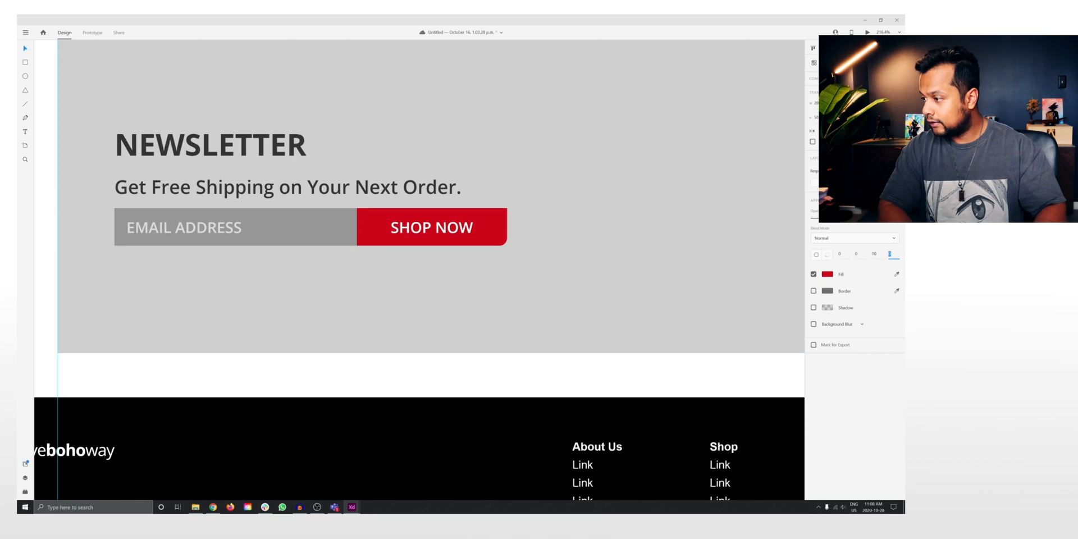
{"action": "left_click", "coordinate": [431, 227]}
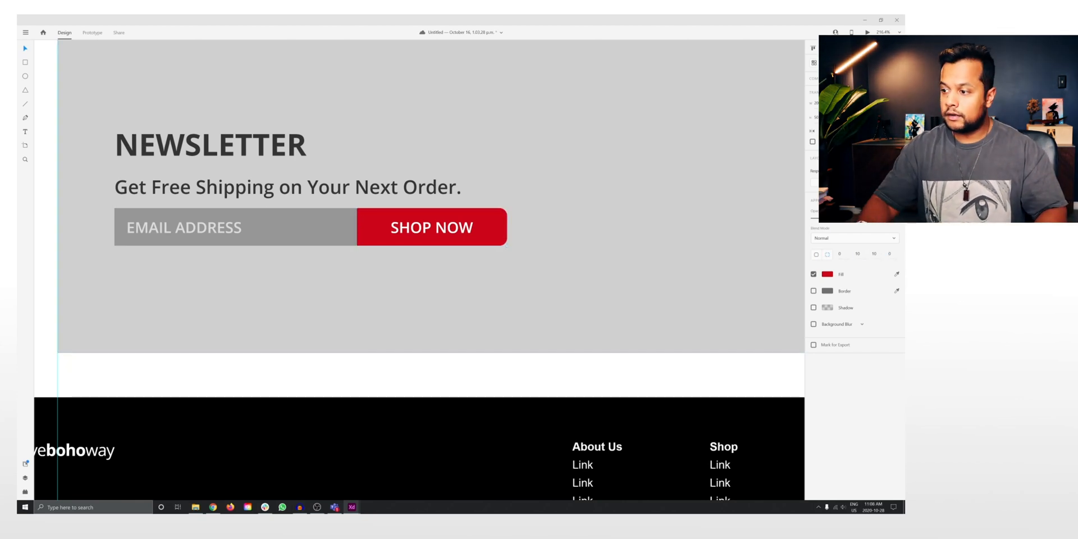
{"action": "left_click", "coordinate": [236, 227]}
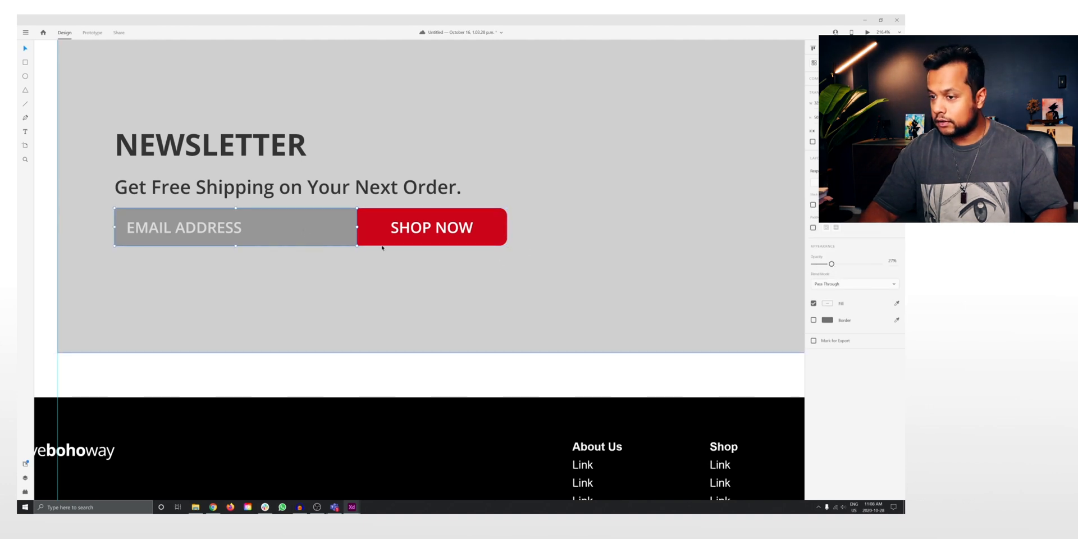
{"action": "left_click", "coordinate": [236, 226]}
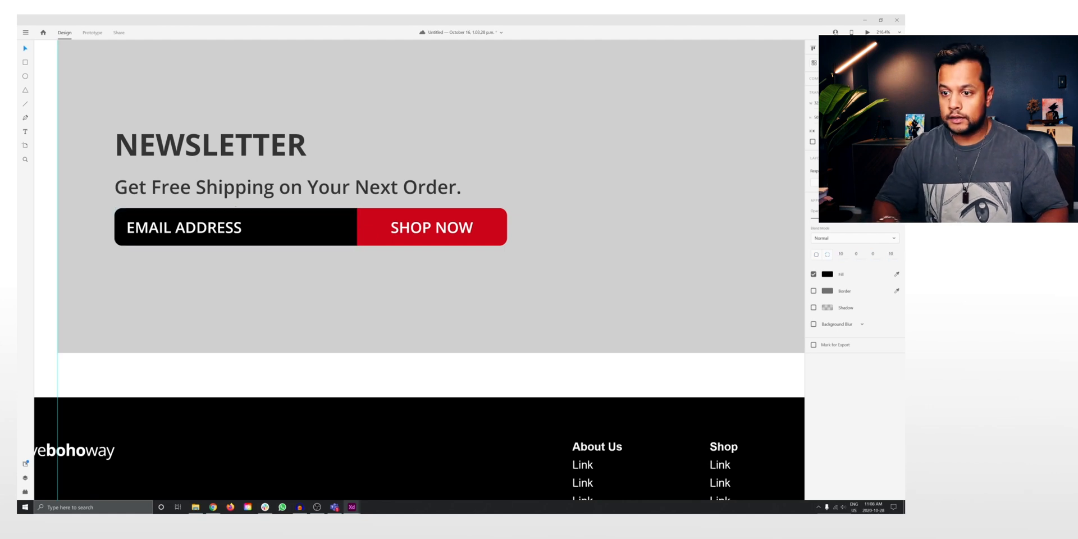
{"action": "left_click", "coordinate": [235, 227]}
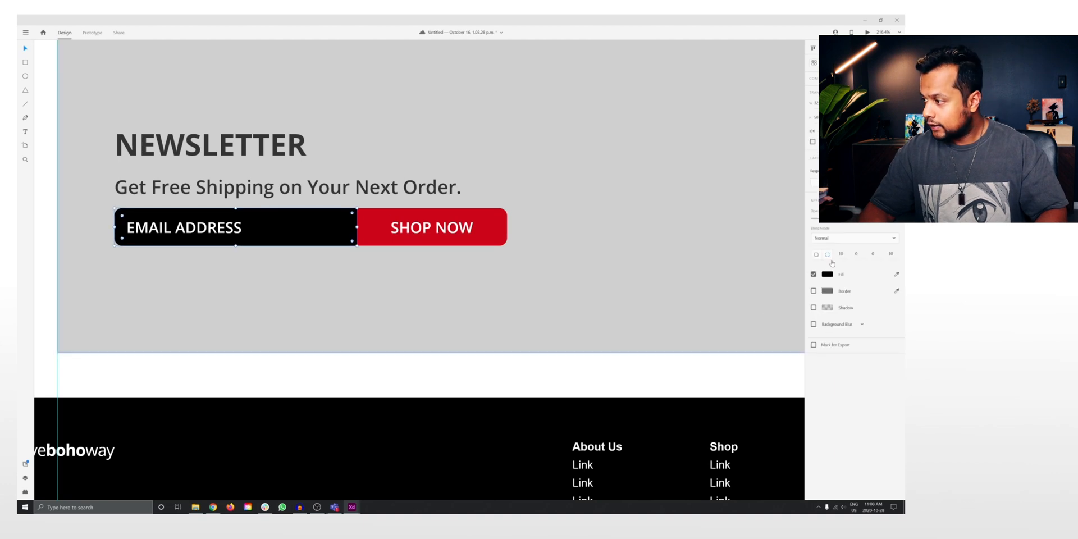
{"action": "mouse_move", "coordinate": [765, 330]}
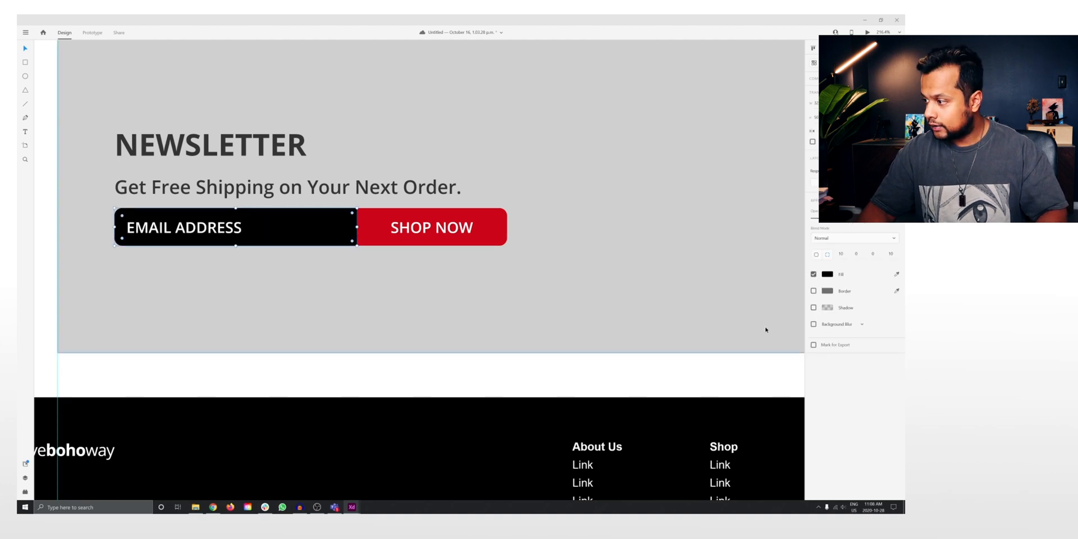
{"action": "left_click", "coordinate": [828, 275]}
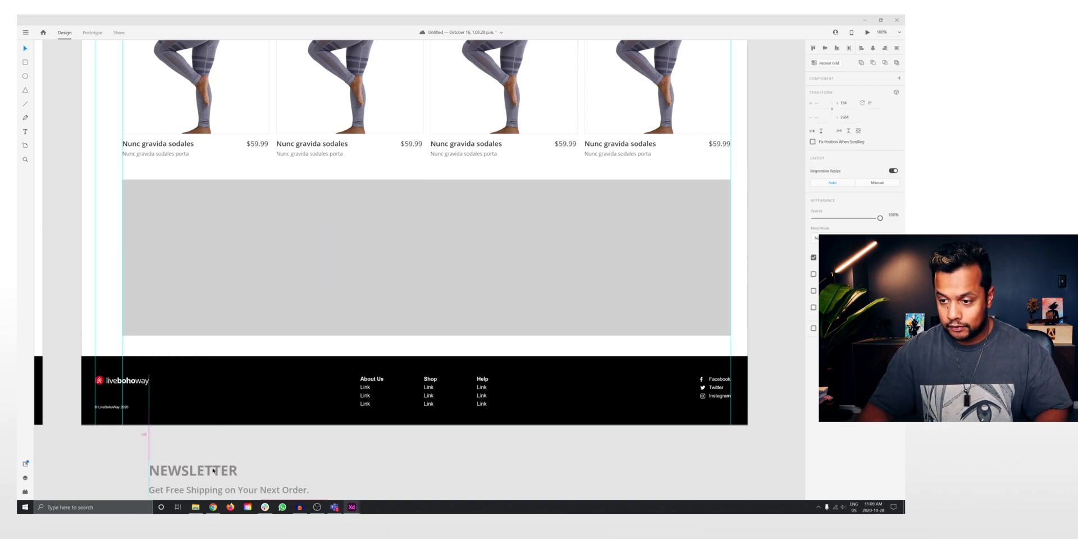
- Move the newsletter text group beside the splits photo, then preview in Prototype and return to Design
{"action": "left_click", "coordinate": [426, 258]}
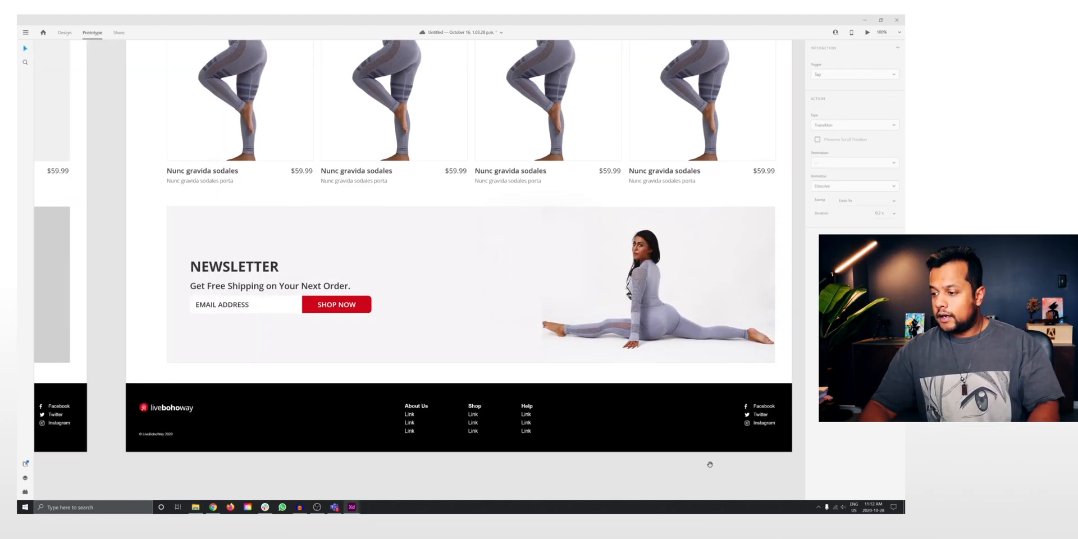
{"action": "scroll", "scroll_direction": "down", "scroll_amount": 3}
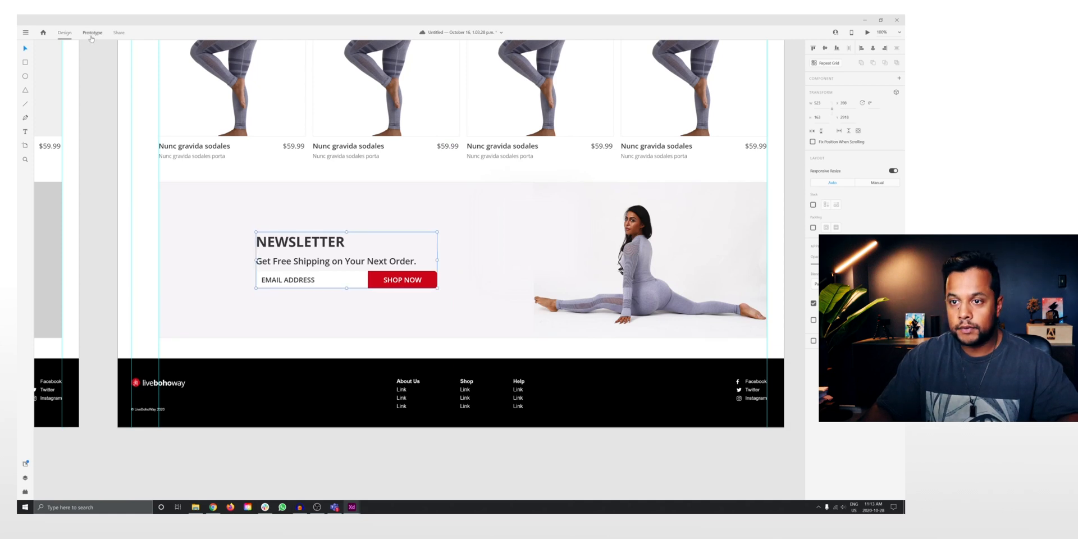
{"action": "left_click", "coordinate": [92, 32]}
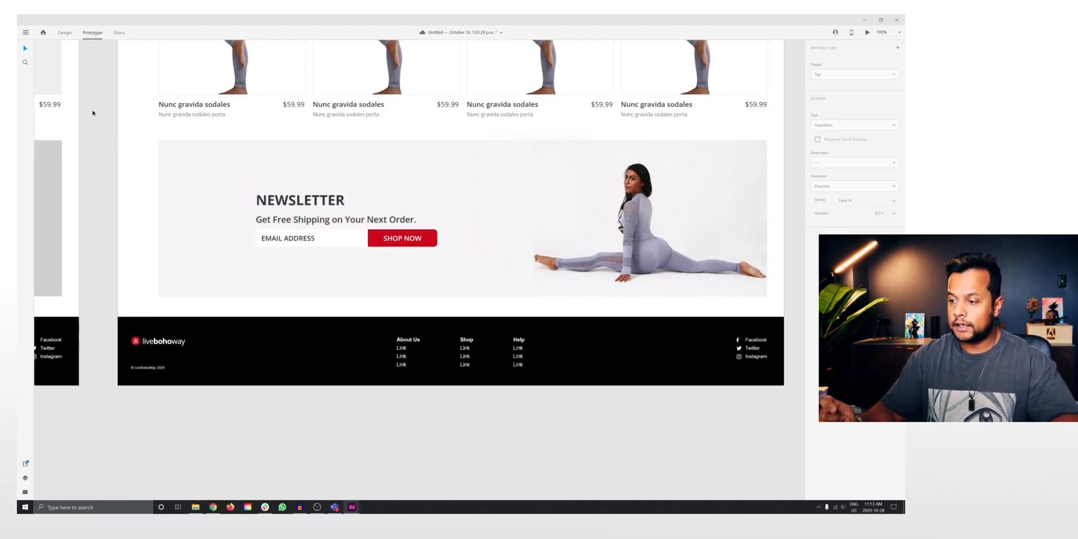
{"action": "left_click", "coordinate": [64, 33]}
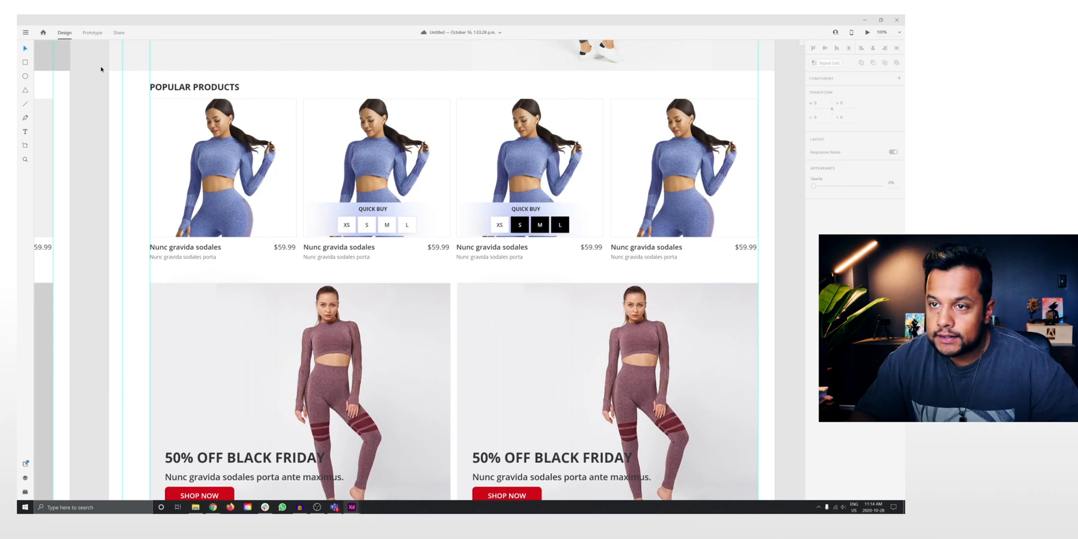
{"action": "left_click", "coordinate": [92, 32]}
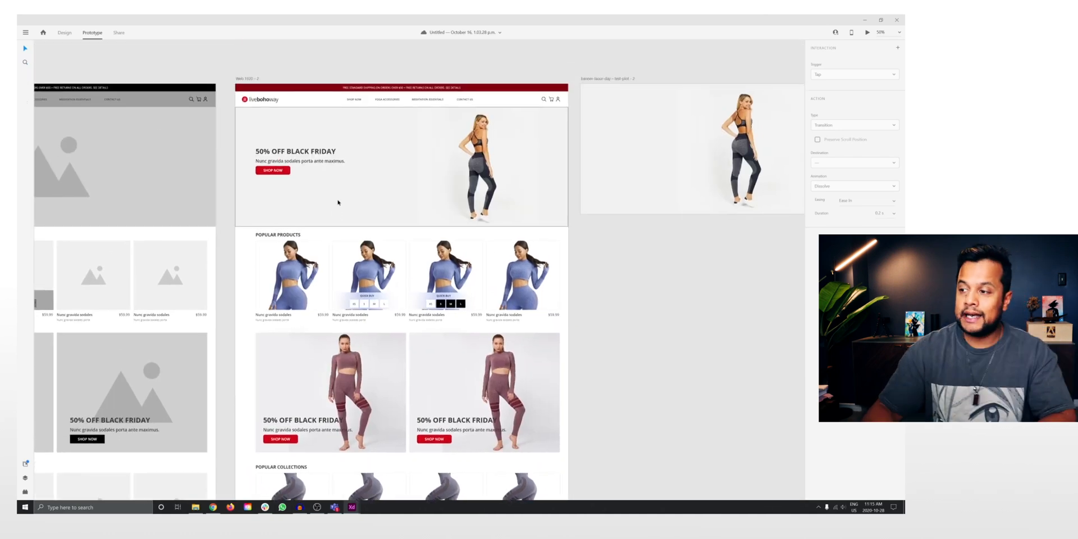
{"action": "scroll", "scroll_direction": "down", "scroll_amount": 3}
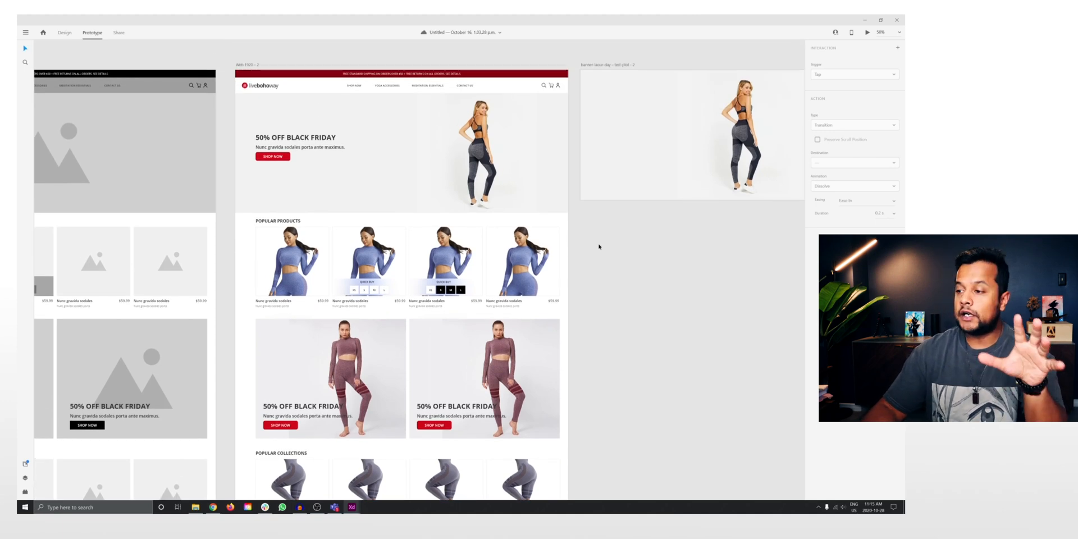
{"action": "scroll", "scroll_direction": "down", "scroll_amount": 3}
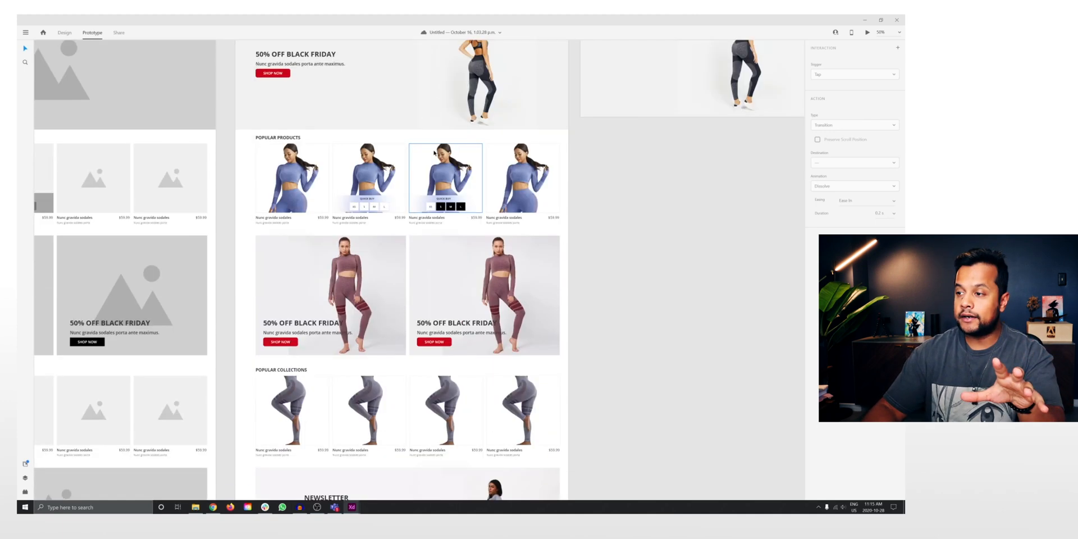
{"action": "scroll", "scroll_direction": "up", "scroll_amount": 3}
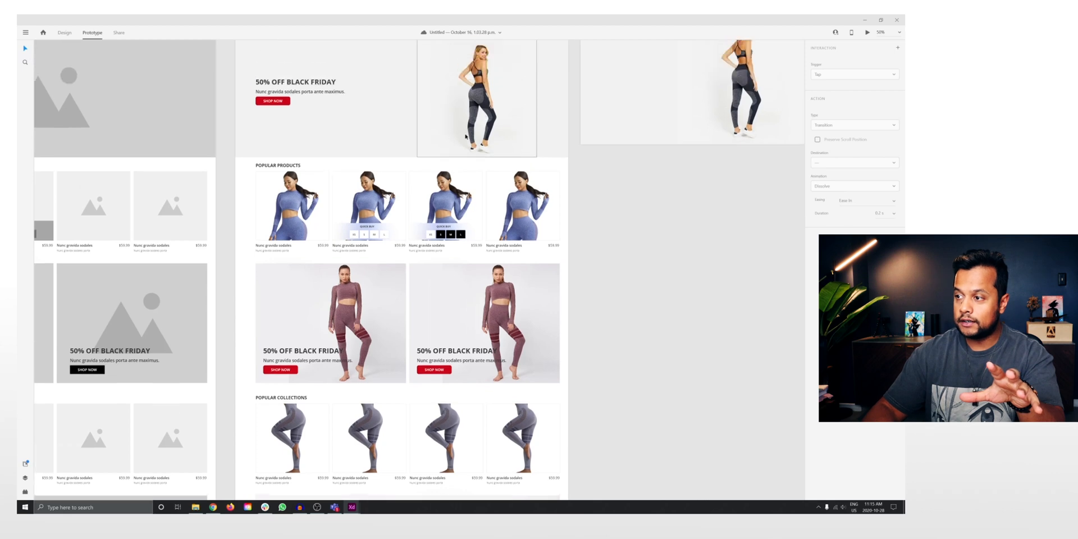
{"action": "scroll", "scroll_direction": "down", "scroll_amount": 3}
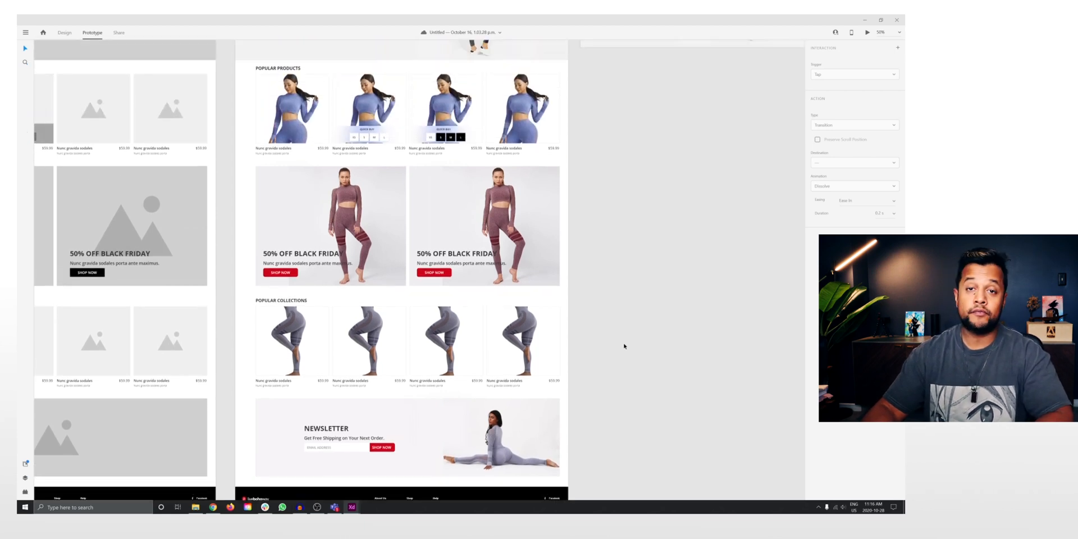
{"action": "scroll", "scroll_direction": "up", "scroll_amount": 3}
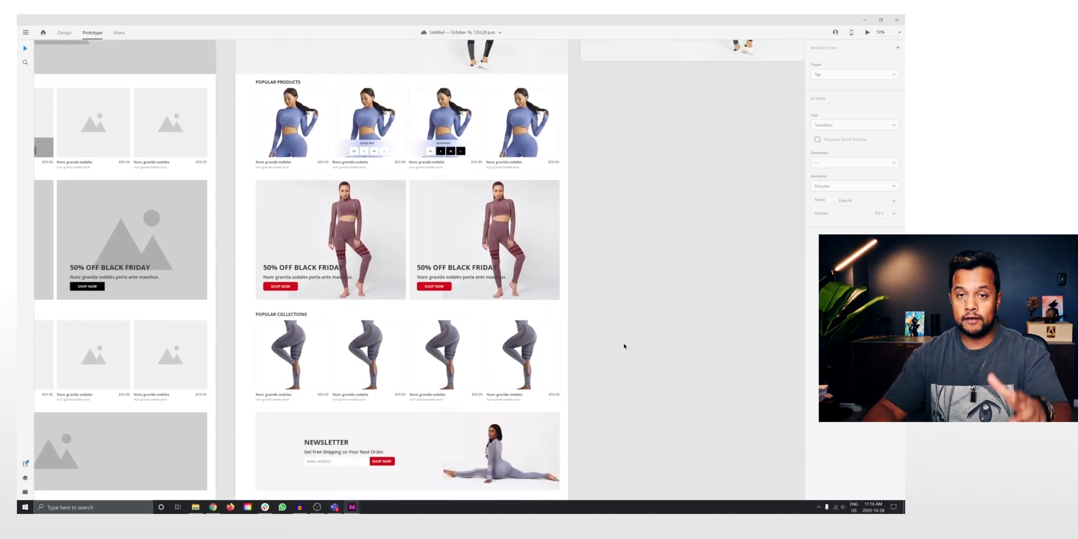
{"action": "scroll", "scroll_direction": "down", "scroll_amount": 3}
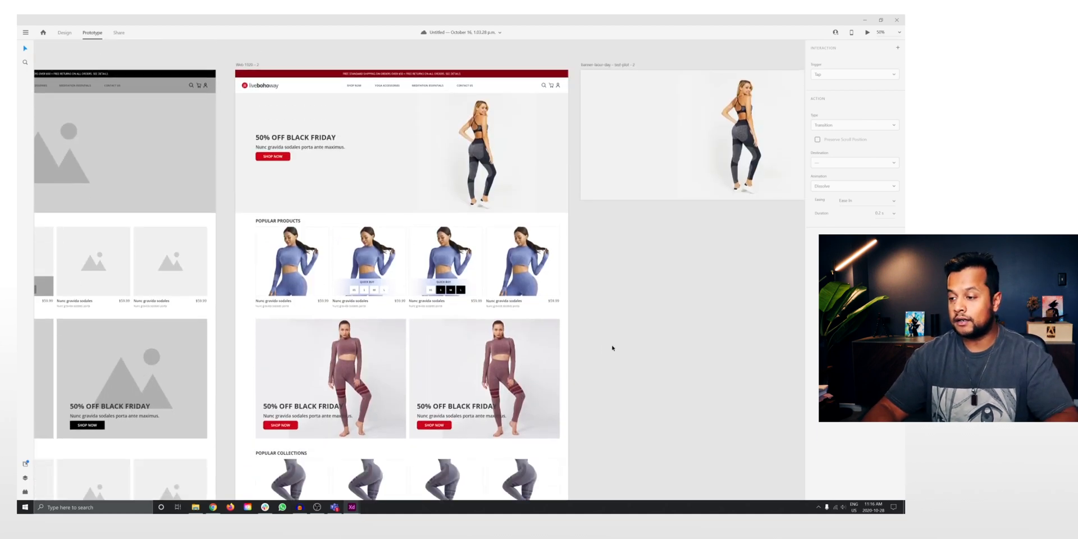
{"action": "scroll", "scroll_direction": "up", "scroll_amount": 3}
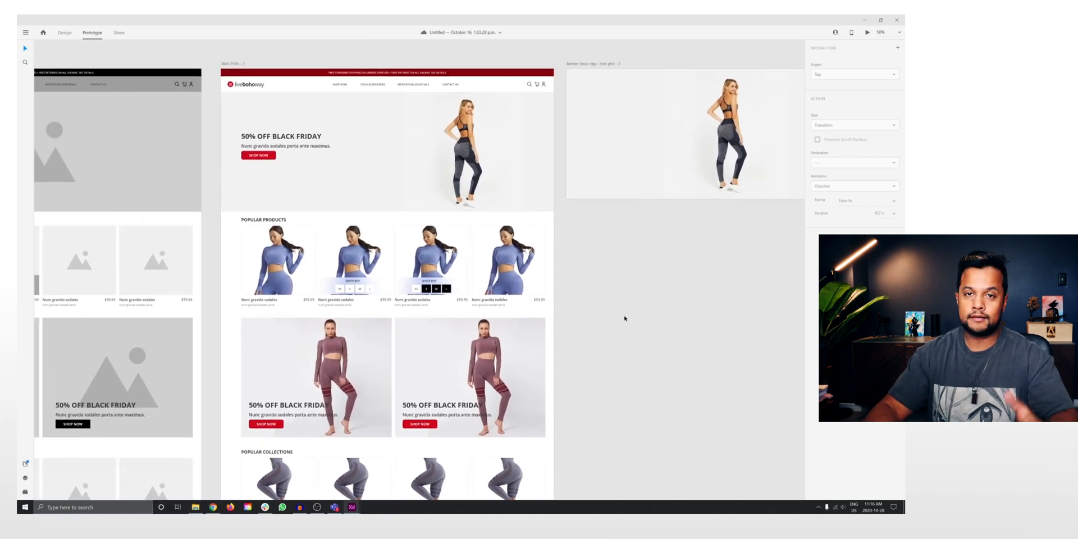
{"action": "left_click", "coordinate": [64, 33]}
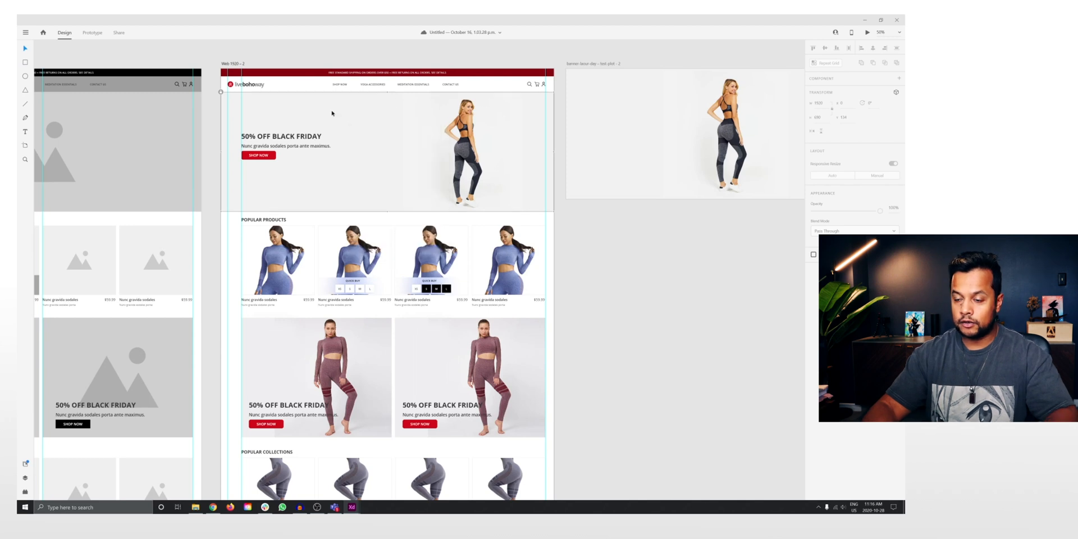
- Select the leggings-model hero photo inside the Black Friday banner and bring up its context menu
{"action": "right_click", "coordinate": [331, 113]}
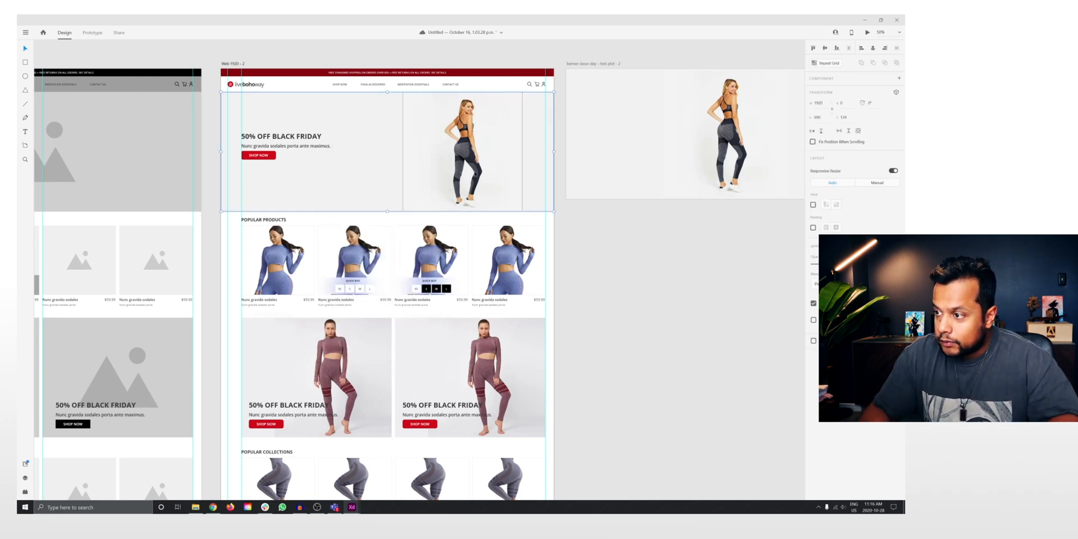
{"action": "left_click", "coordinate": [464, 151]}
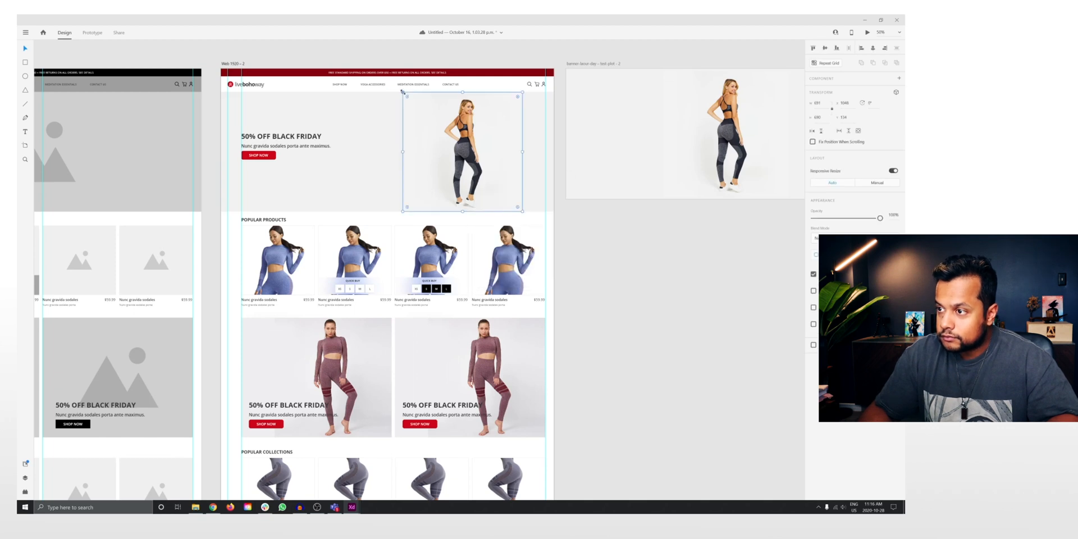
{"action": "right_click", "coordinate": [464, 148]}
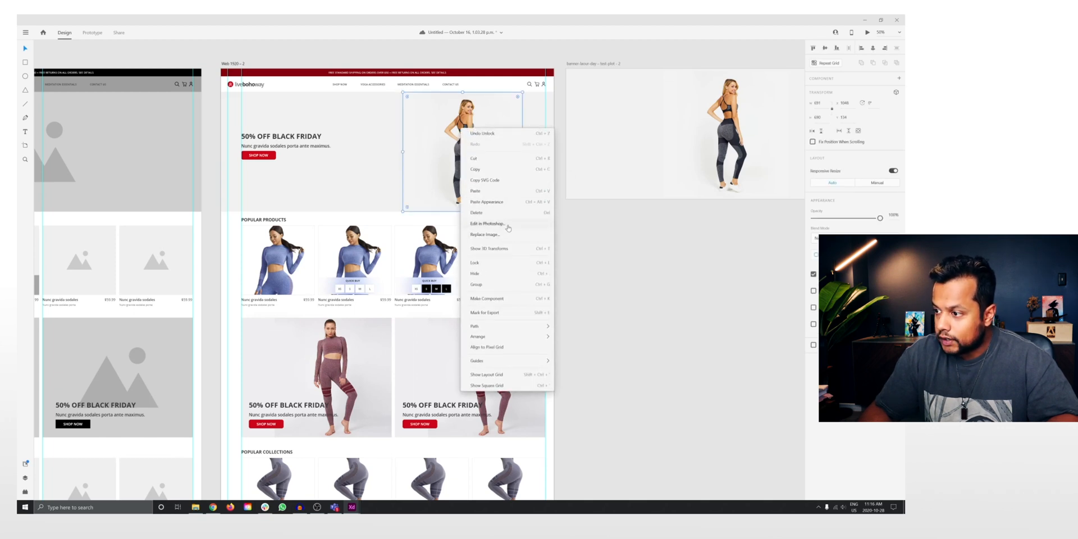
{"action": "mouse_move", "coordinate": [356, 185]}
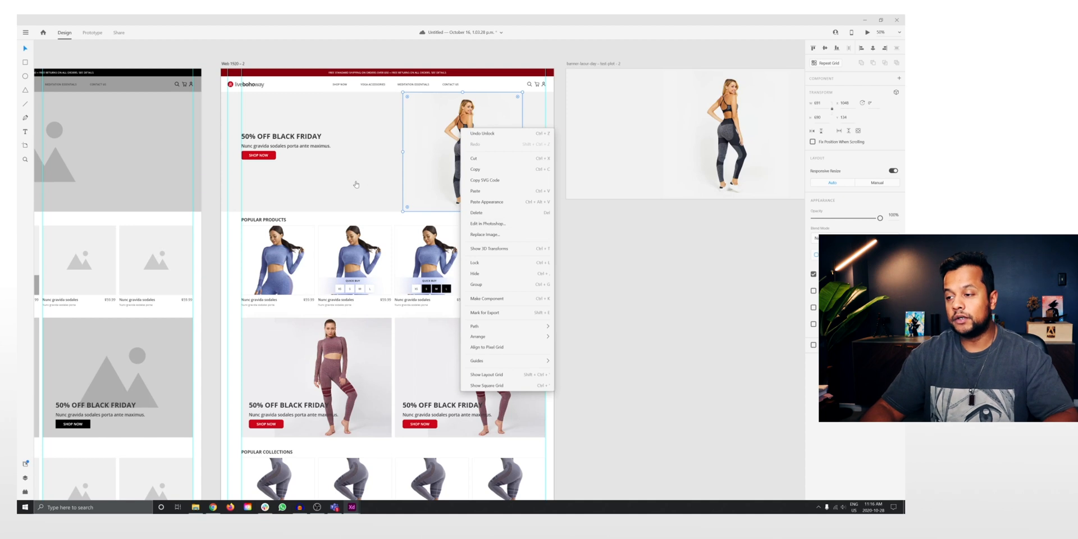